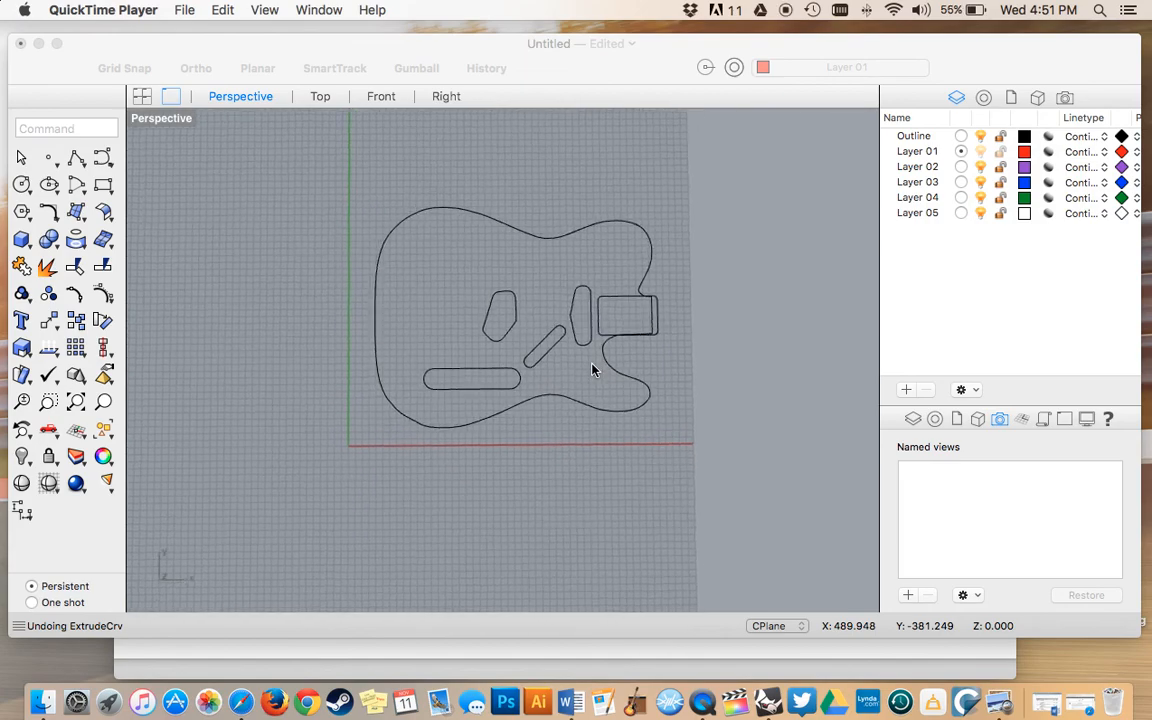
Restore the four-viewport layout showing Top, Perspective, Front and Right views
{"action": "left_click", "coordinate": [140, 96]}
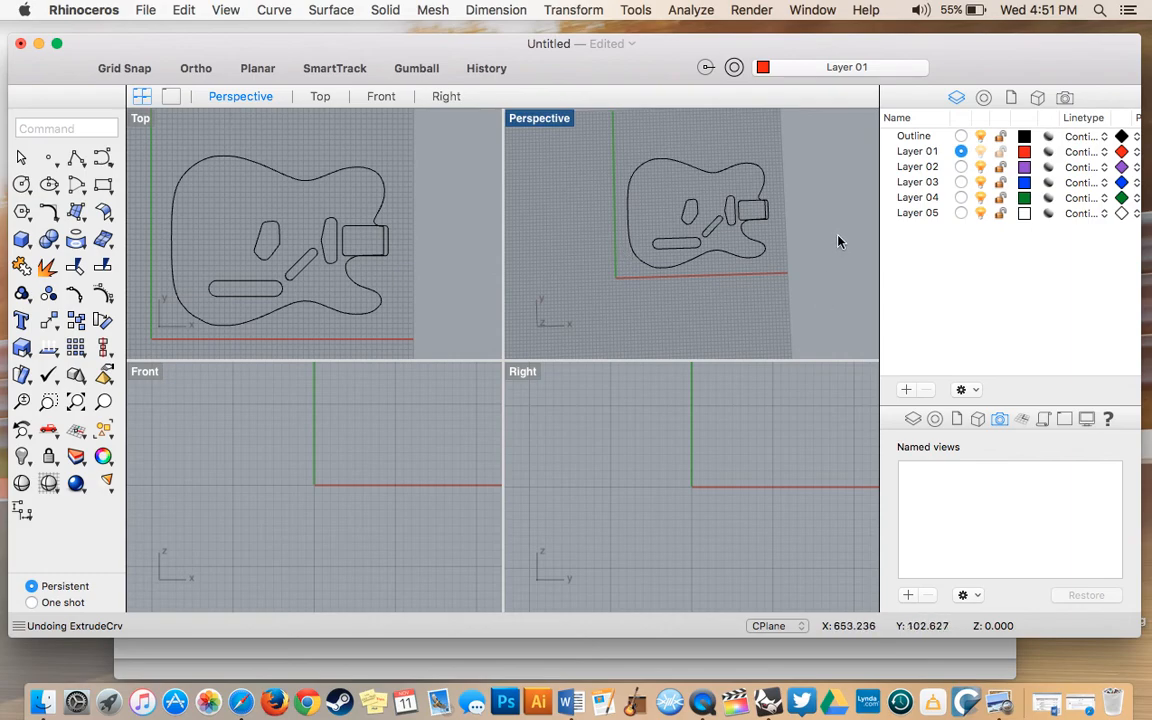
{"action": "mouse_move", "coordinate": [700, 220]}
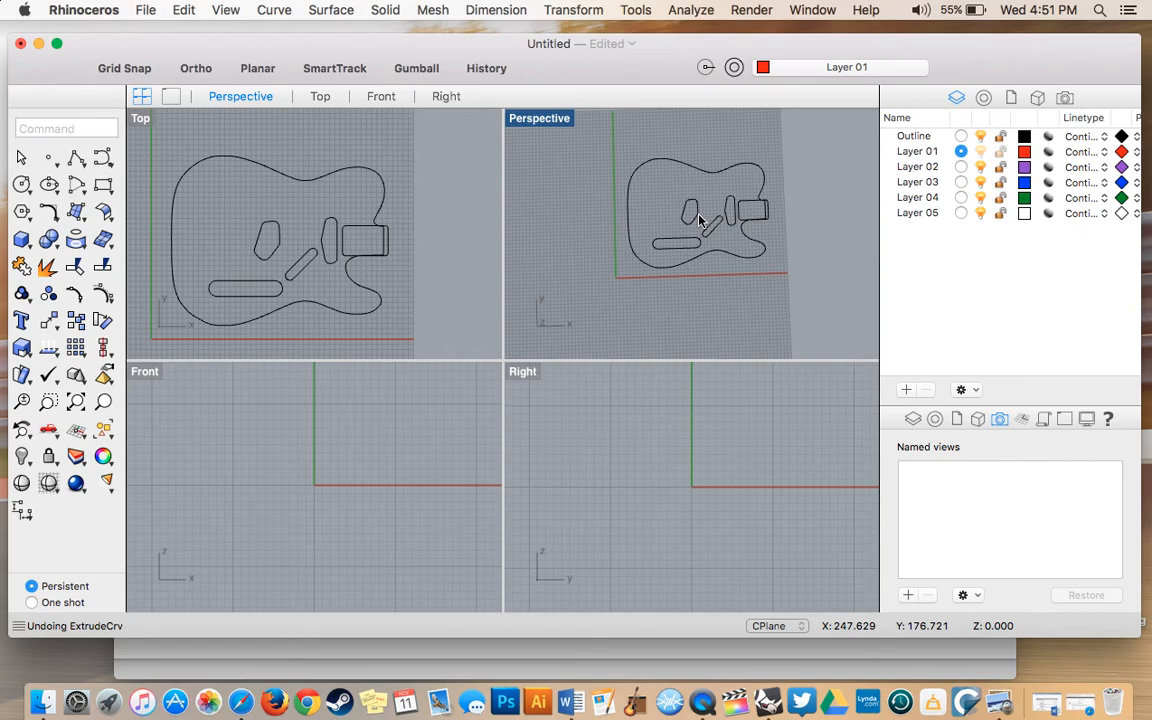
{"action": "mouse_move", "coordinate": [288, 224]}
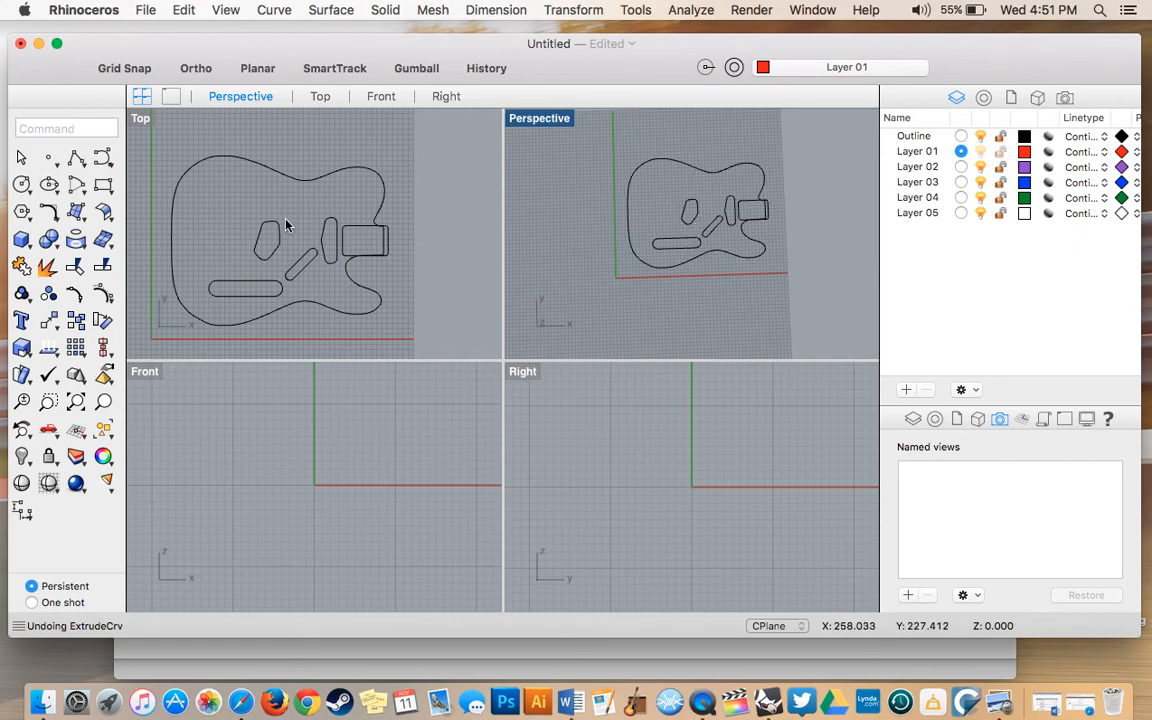
{"action": "mouse_move", "coordinate": [280, 136]}
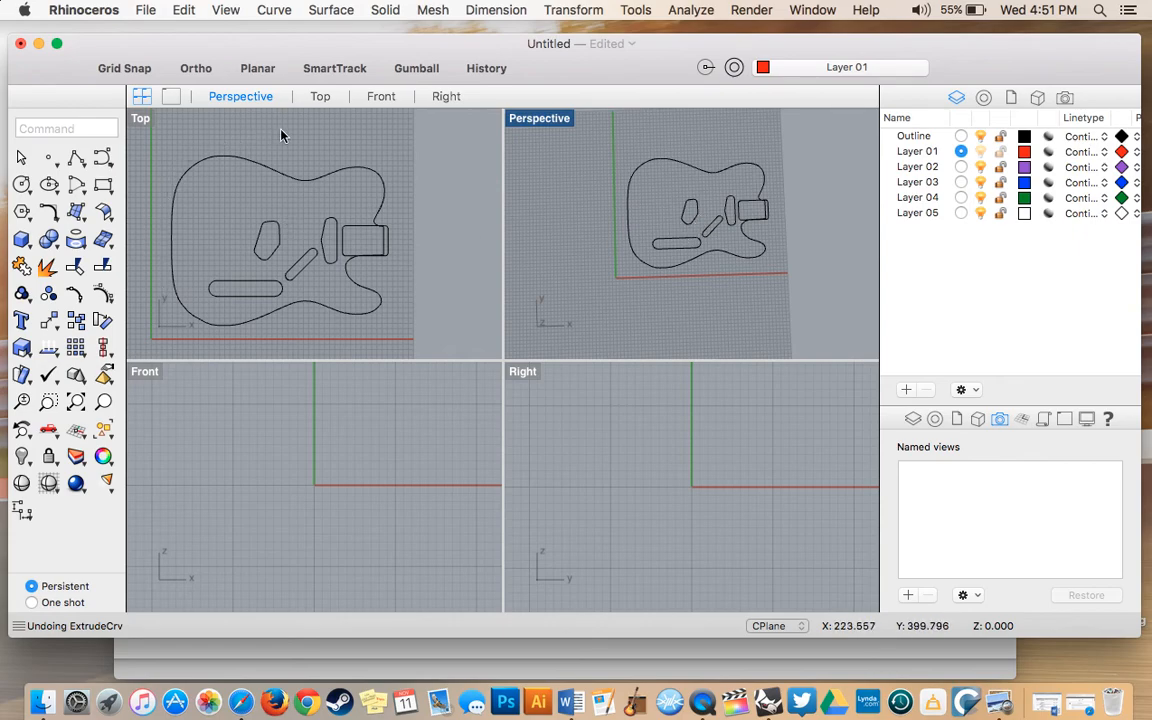
{"action": "mouse_move", "coordinate": [648, 236]}
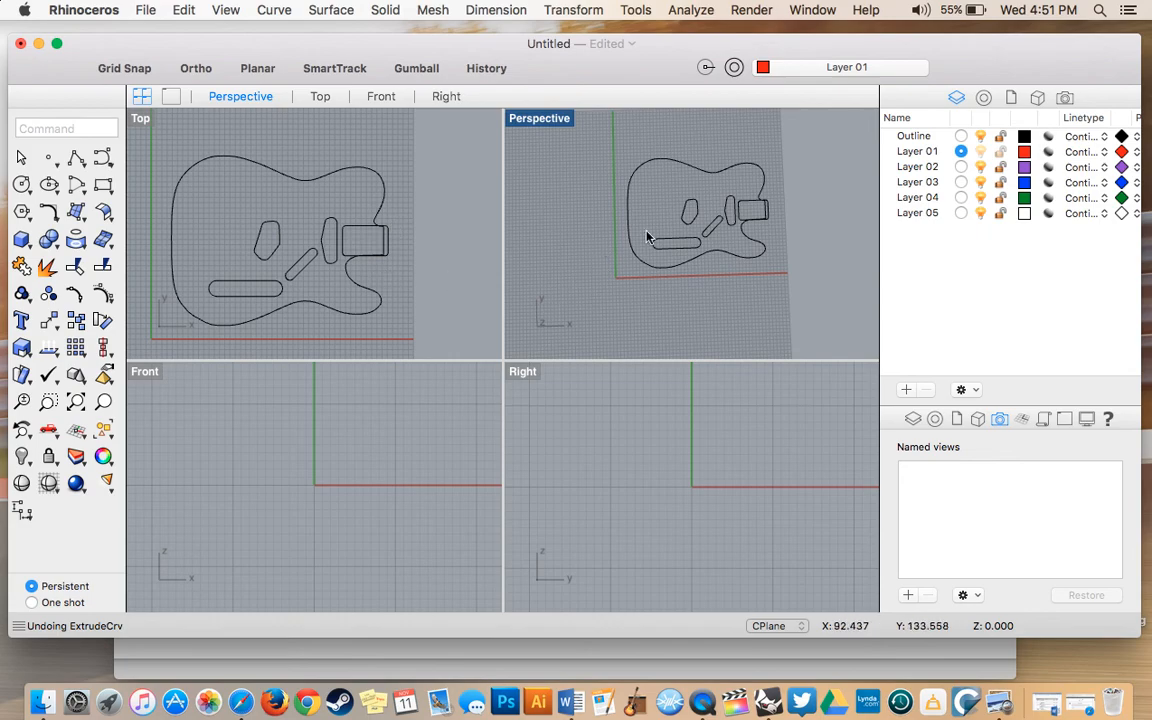
{"action": "left_click", "coordinate": [912, 136]}
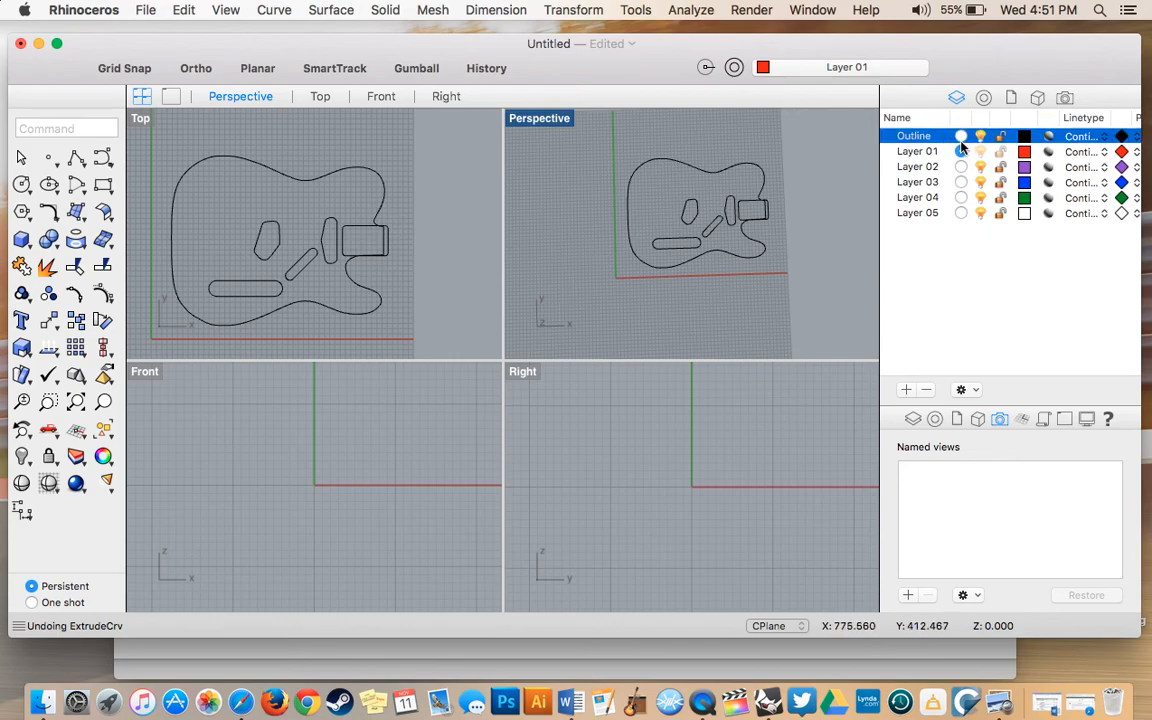
{"action": "left_click", "coordinate": [912, 136]}
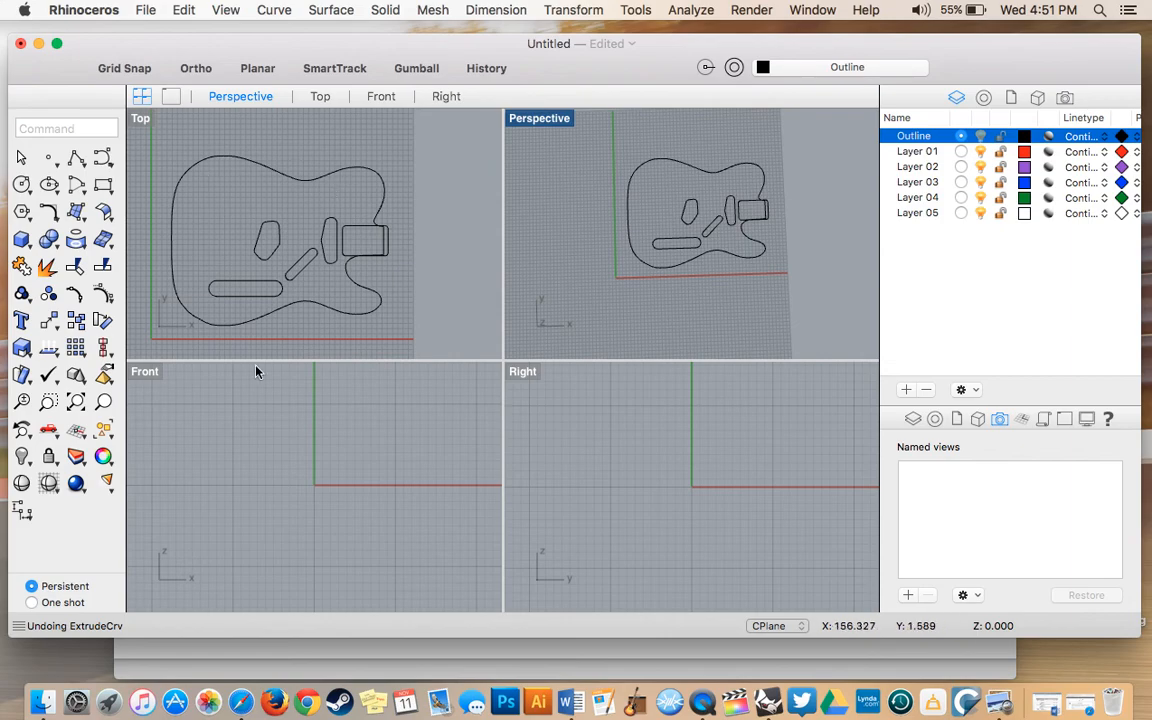
{"action": "mouse_move", "coordinate": [388, 192]}
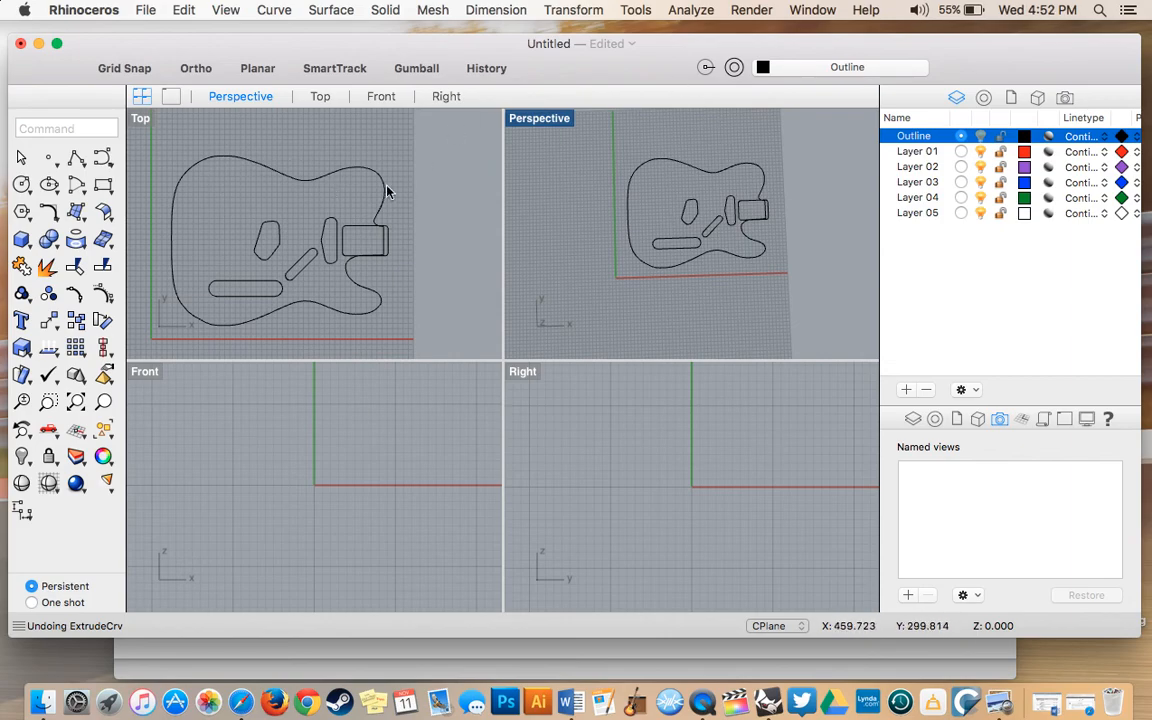
{"action": "mouse_move", "coordinate": [516, 340]}
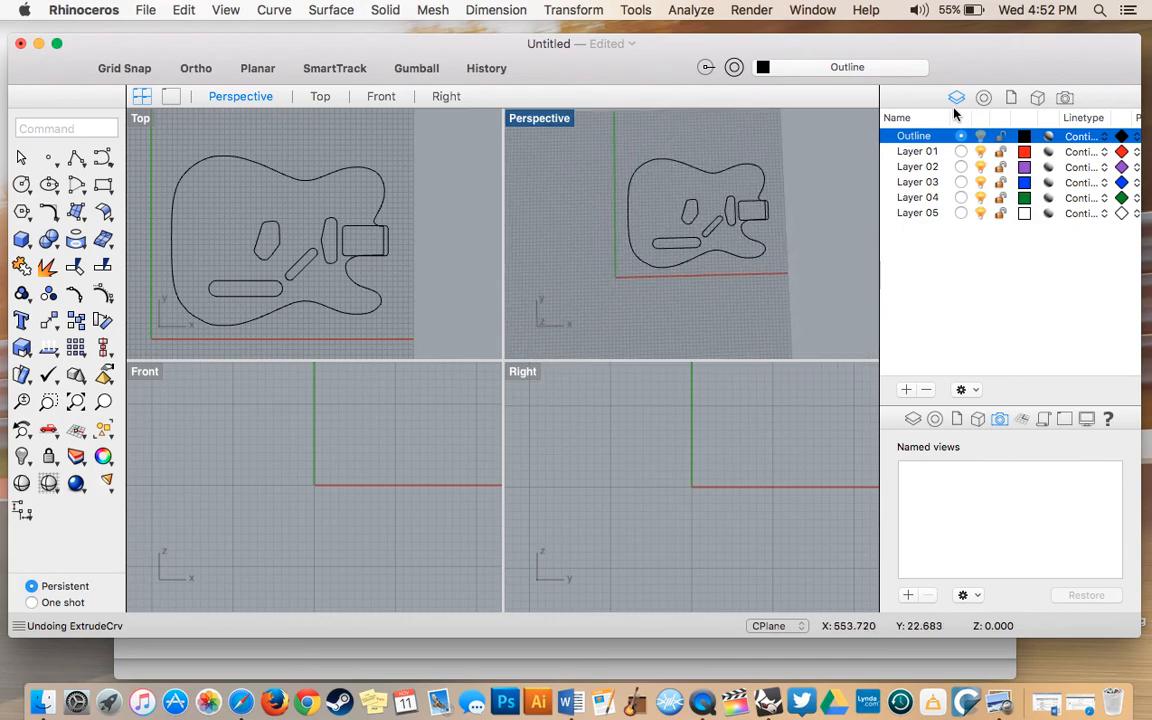
{"action": "mouse_move", "coordinate": [936, 140]}
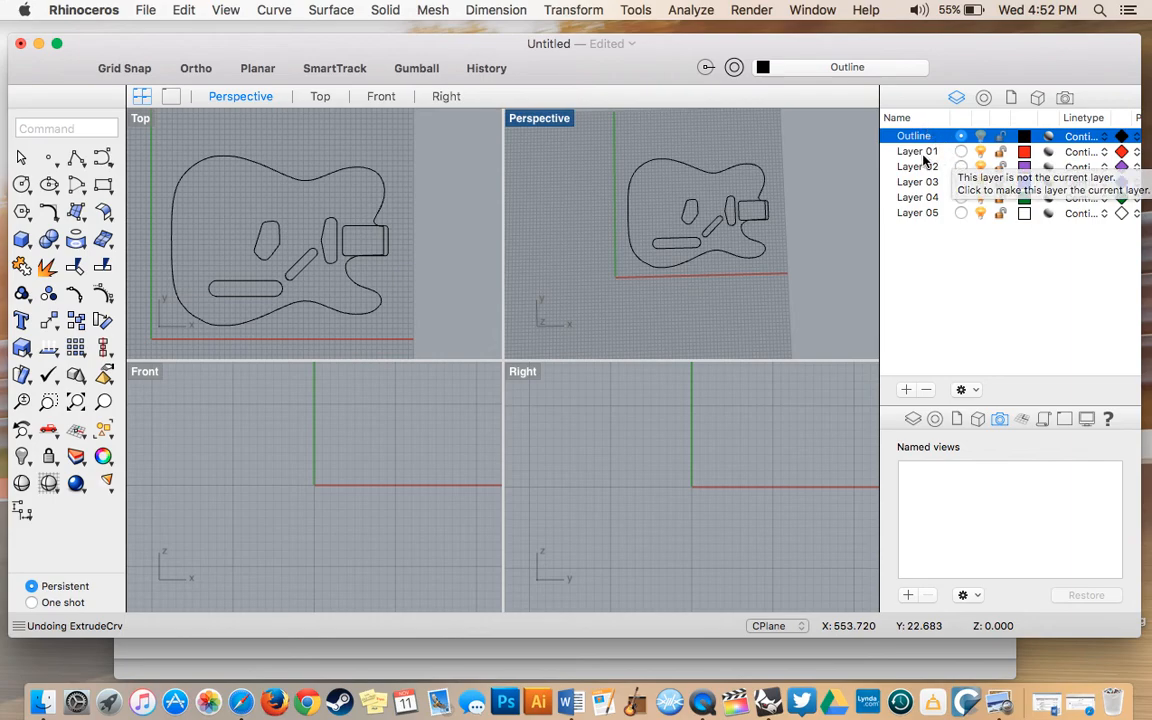
{"action": "left_click", "coordinate": [916, 152]}
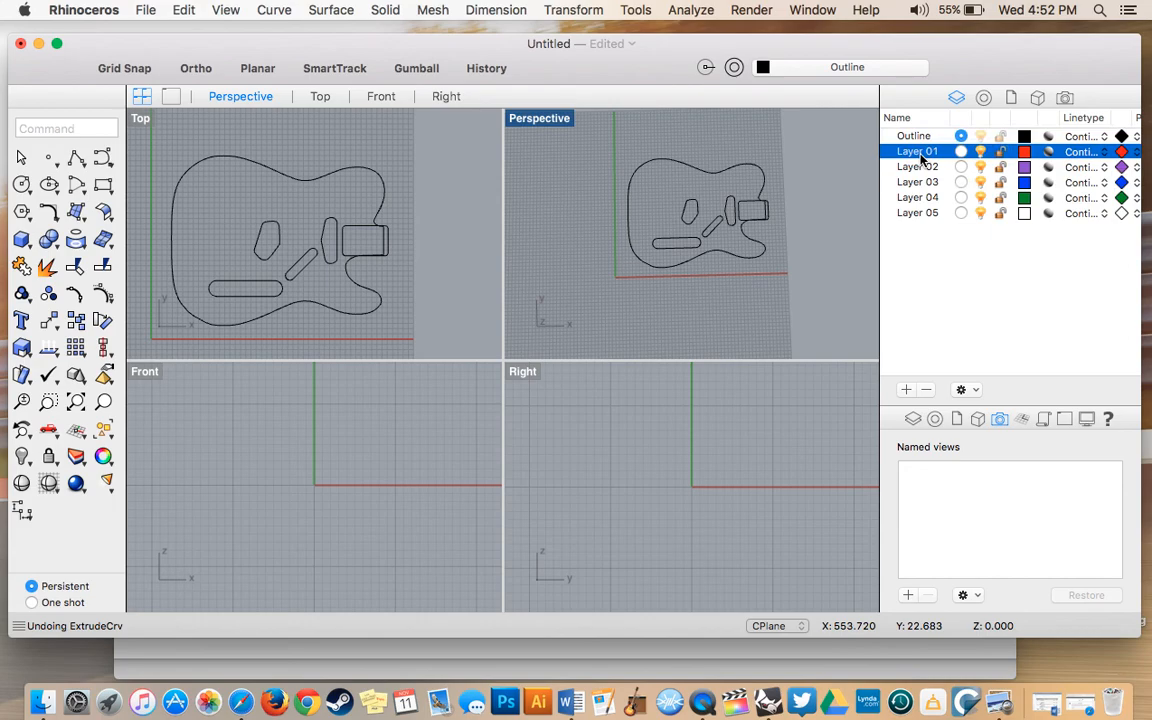
{"action": "left_click", "coordinate": [960, 152]}
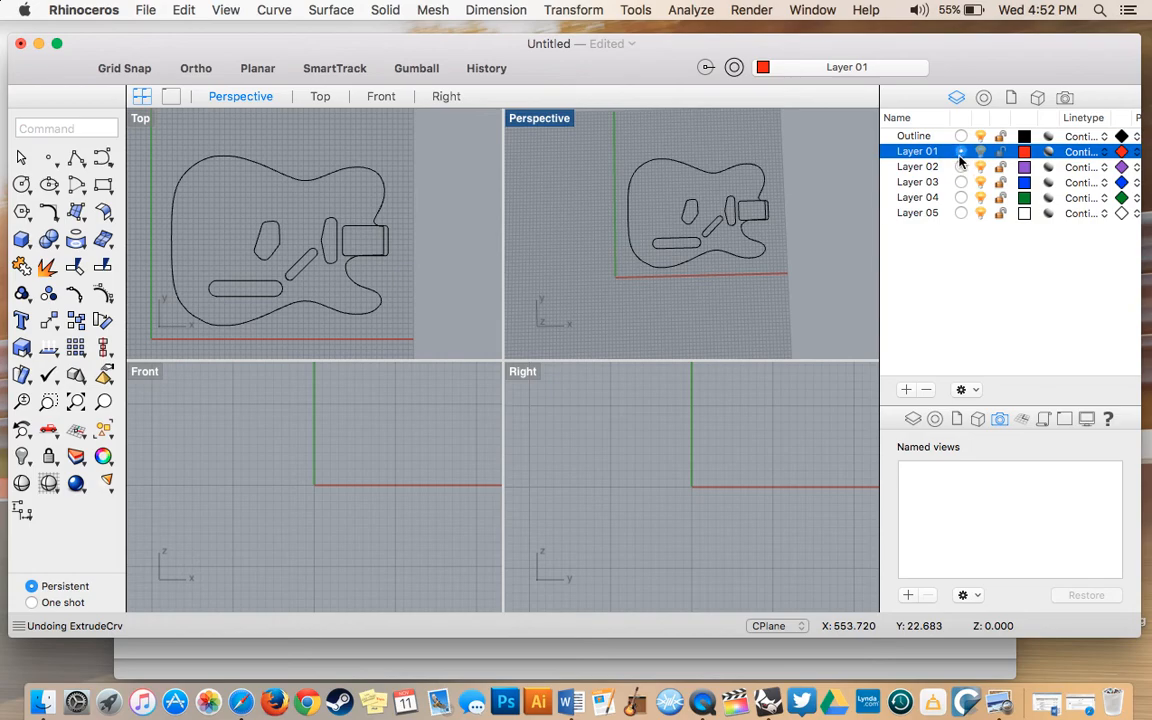
{"action": "mouse_move", "coordinate": [960, 152]}
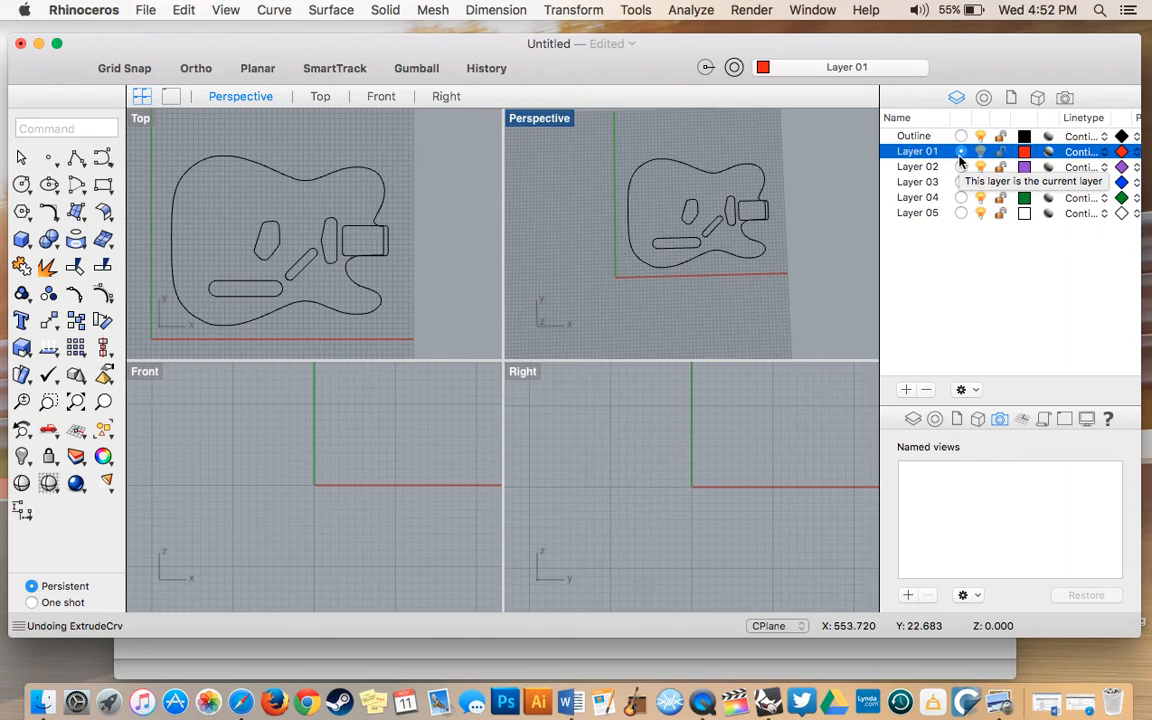
{"action": "mouse_move", "coordinate": [818, 206]}
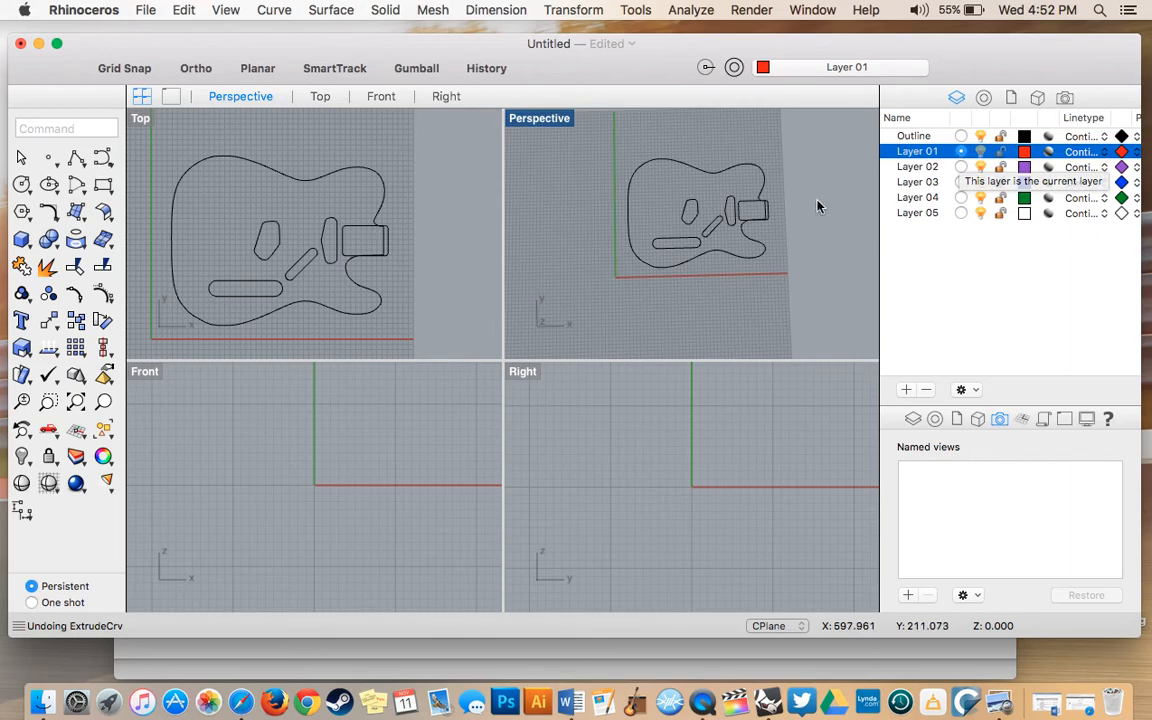
{"action": "mouse_move", "coordinate": [418, 148]}
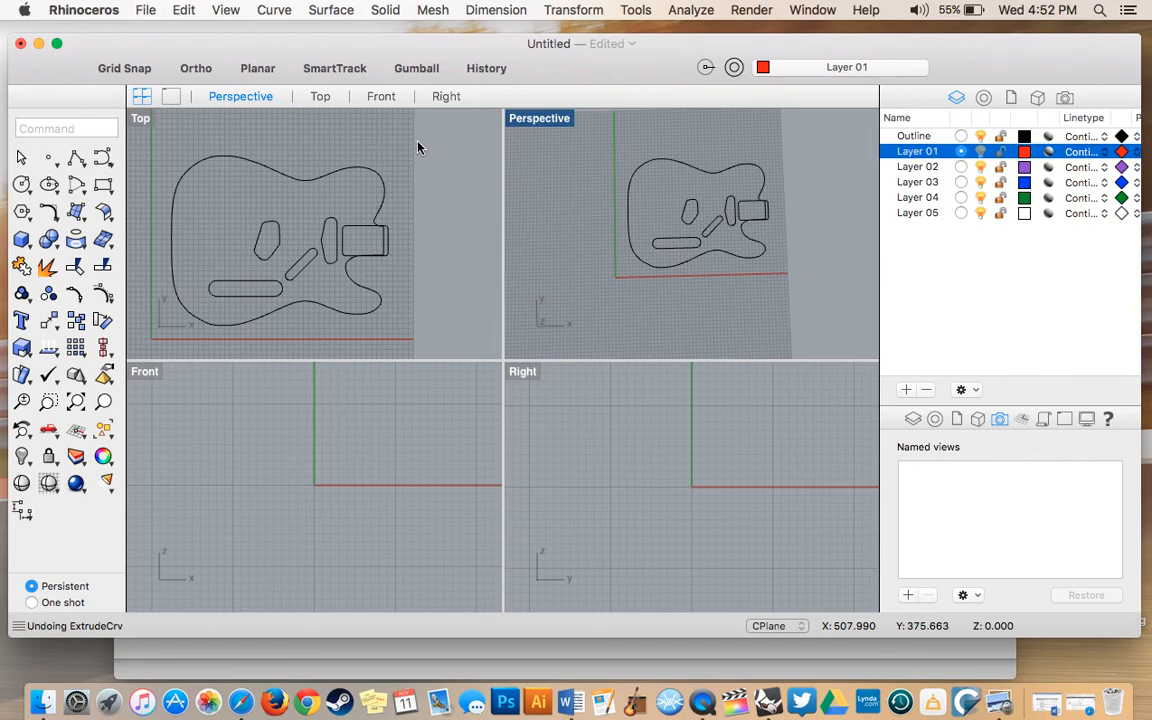
{"action": "mouse_move", "coordinate": [304, 182]}
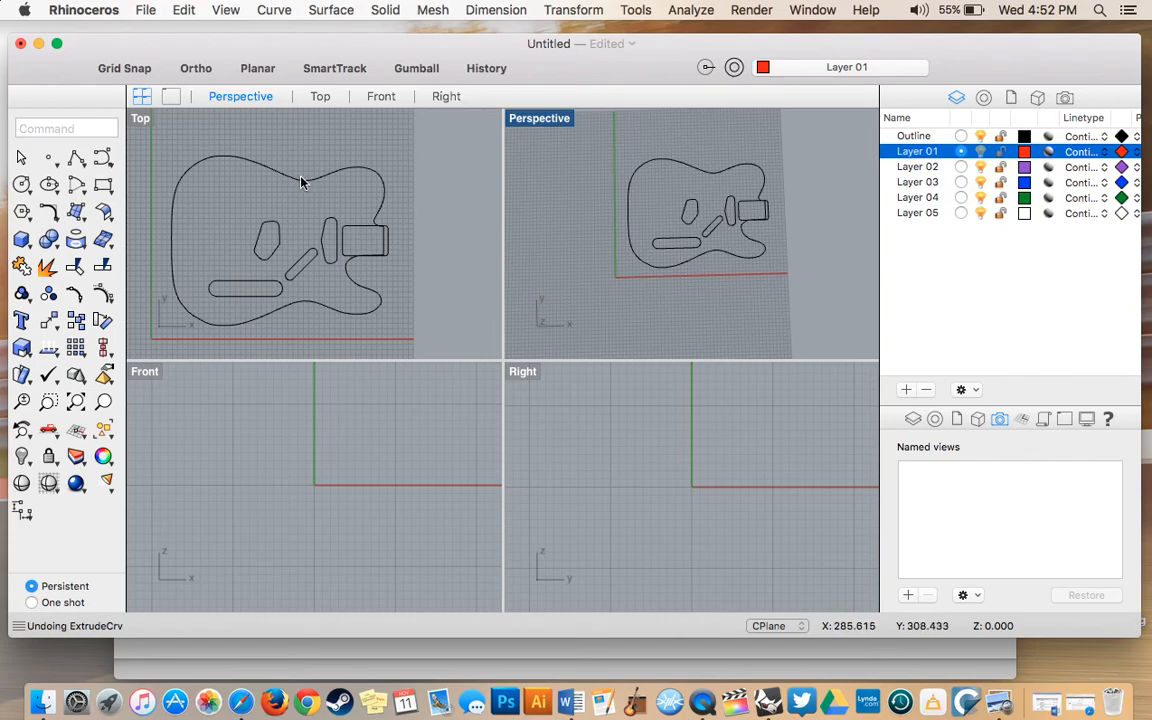
Select the body outline curve and maximize the Perspective viewport
{"action": "left_click", "coordinate": [284, 180]}
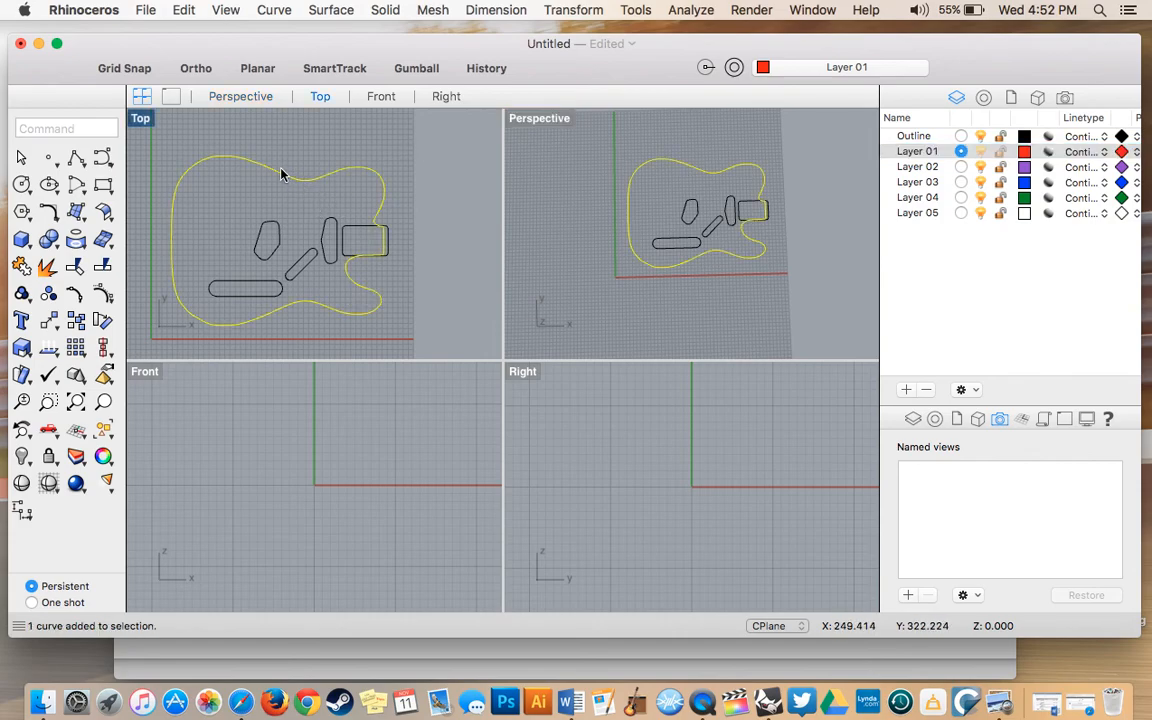
{"action": "mouse_move", "coordinate": [364, 322]}
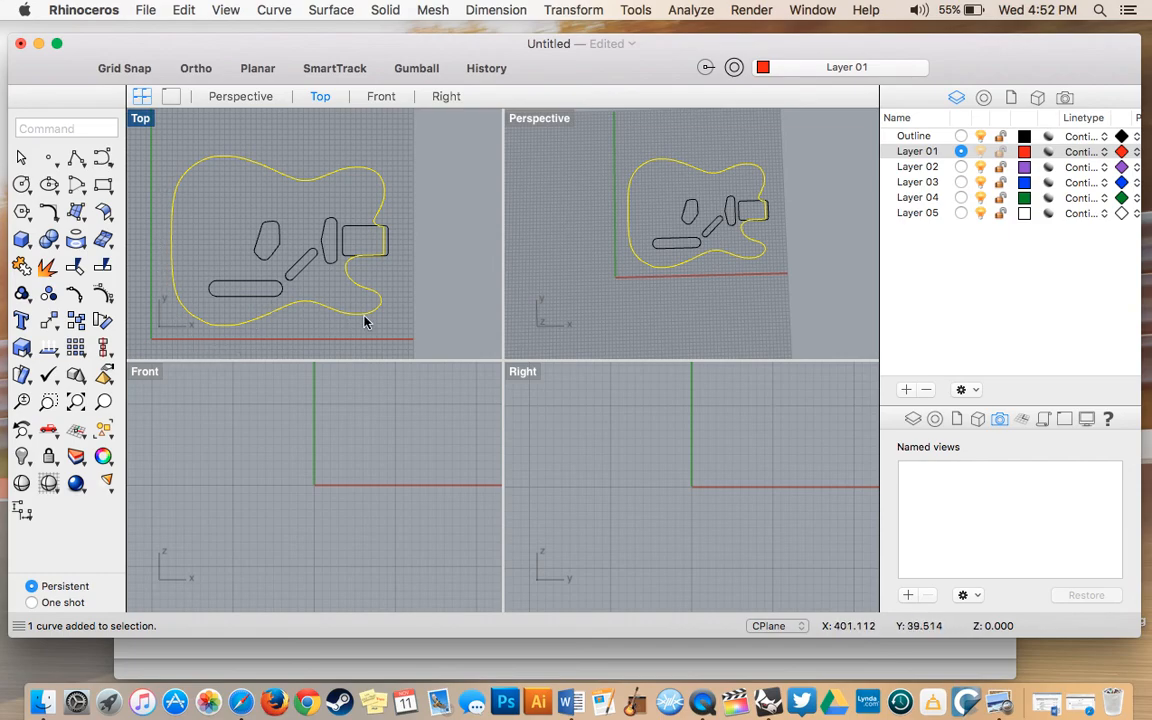
{"action": "mouse_move", "coordinate": [358, 176]}
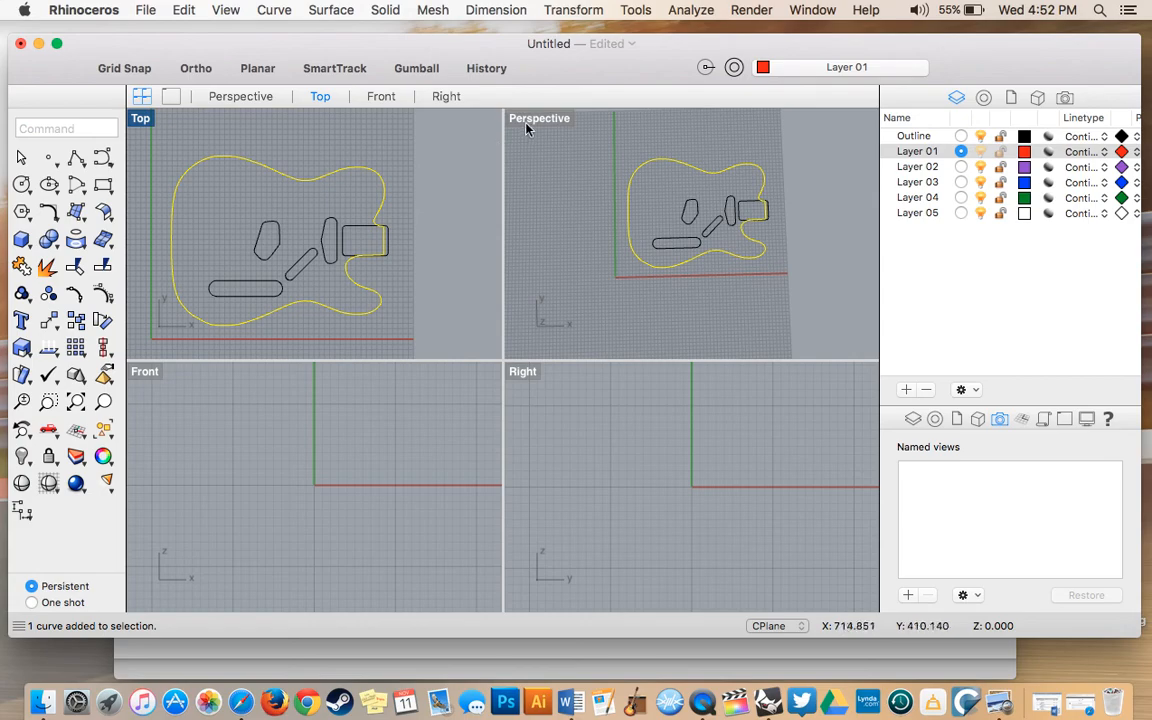
{"action": "left_click", "coordinate": [540, 118]}
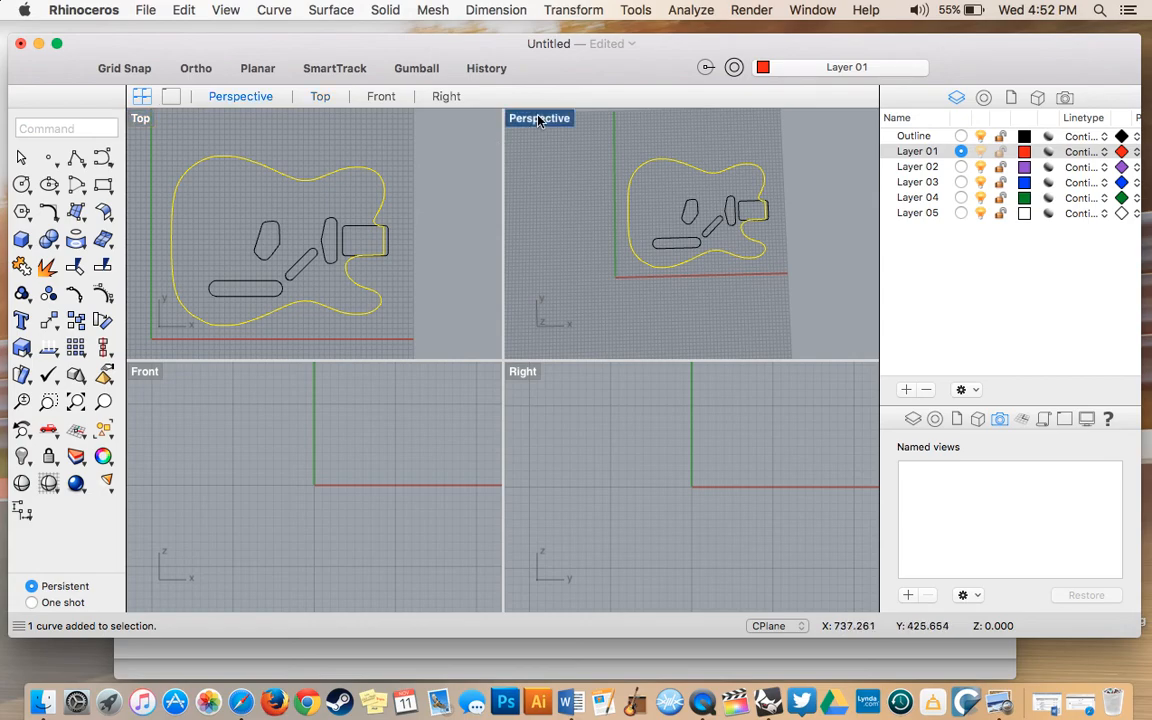
{"action": "double_click", "coordinate": [540, 118]}
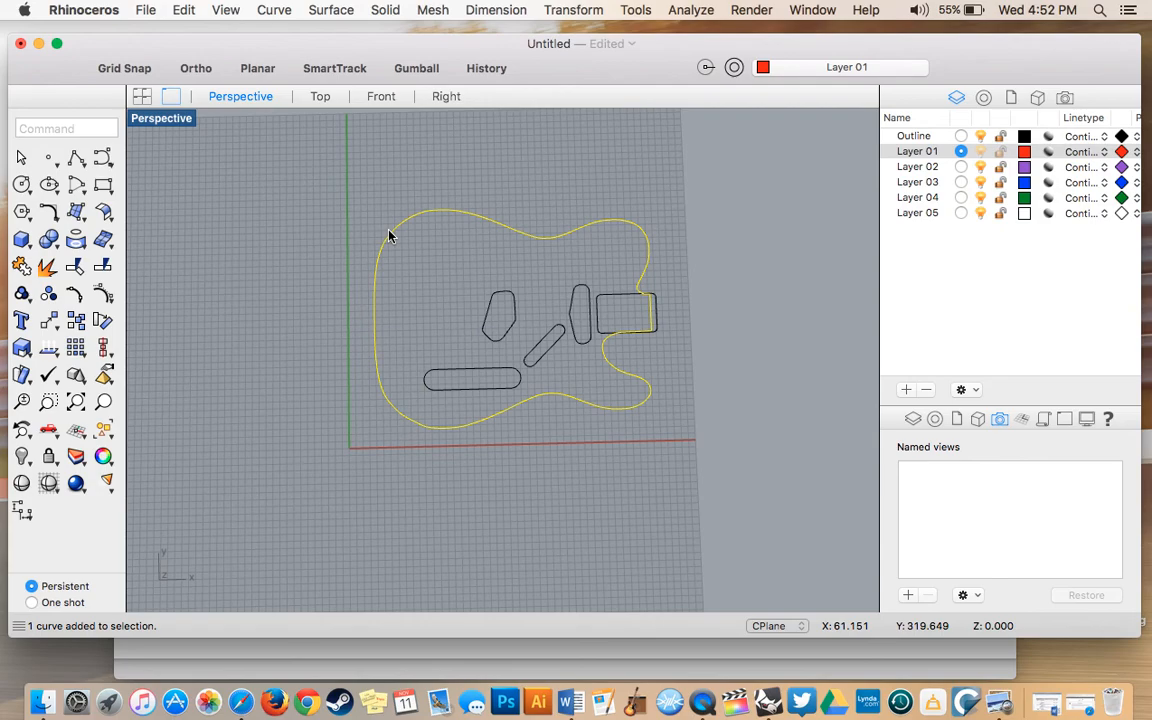
{"action": "mouse_move", "coordinate": [428, 264]}
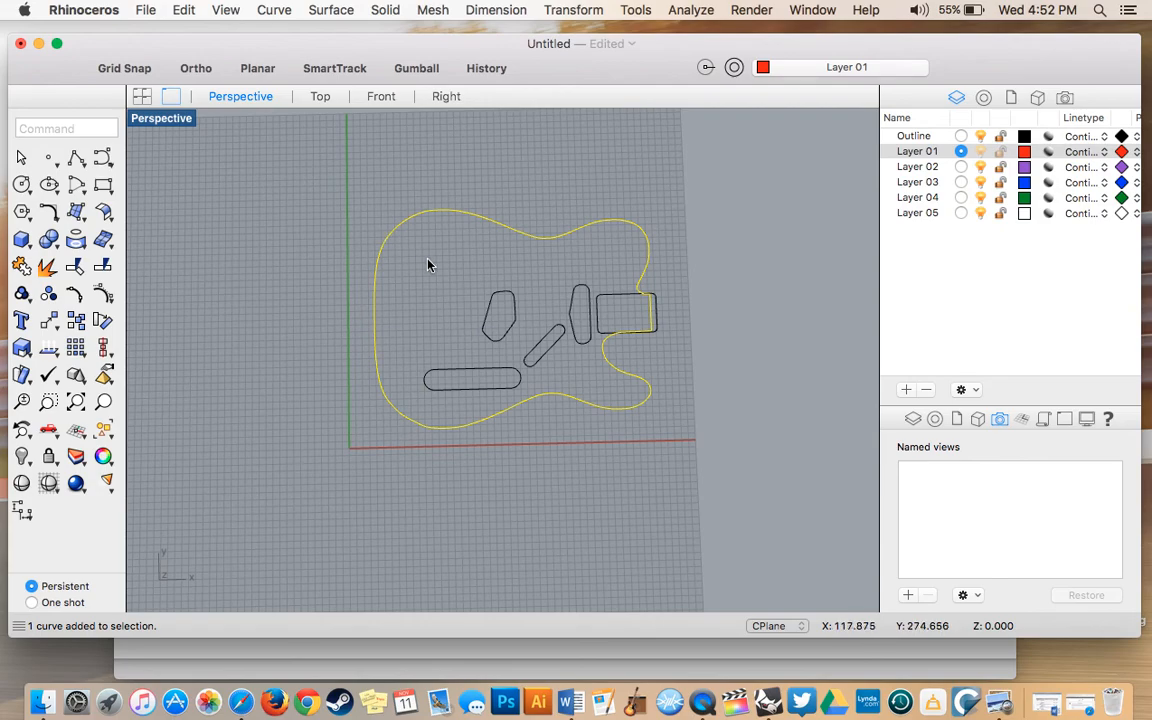
{"action": "mouse_move", "coordinate": [358, 4]}
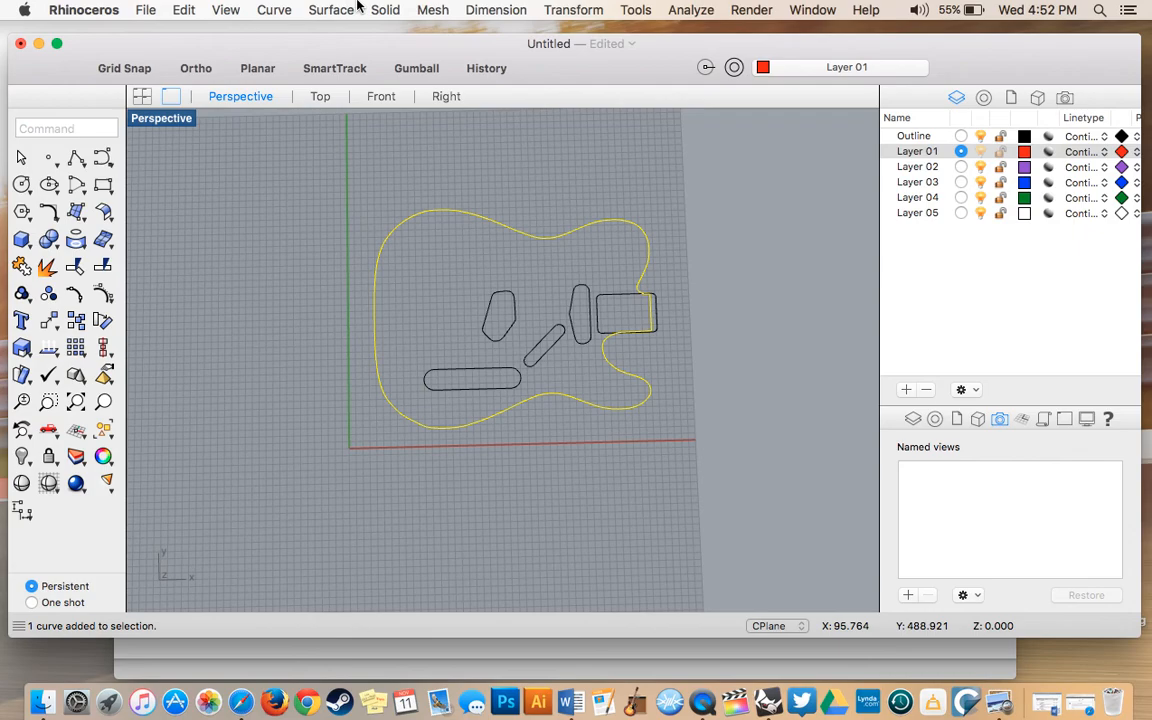
{"action": "mouse_move", "coordinate": [376, 8]}
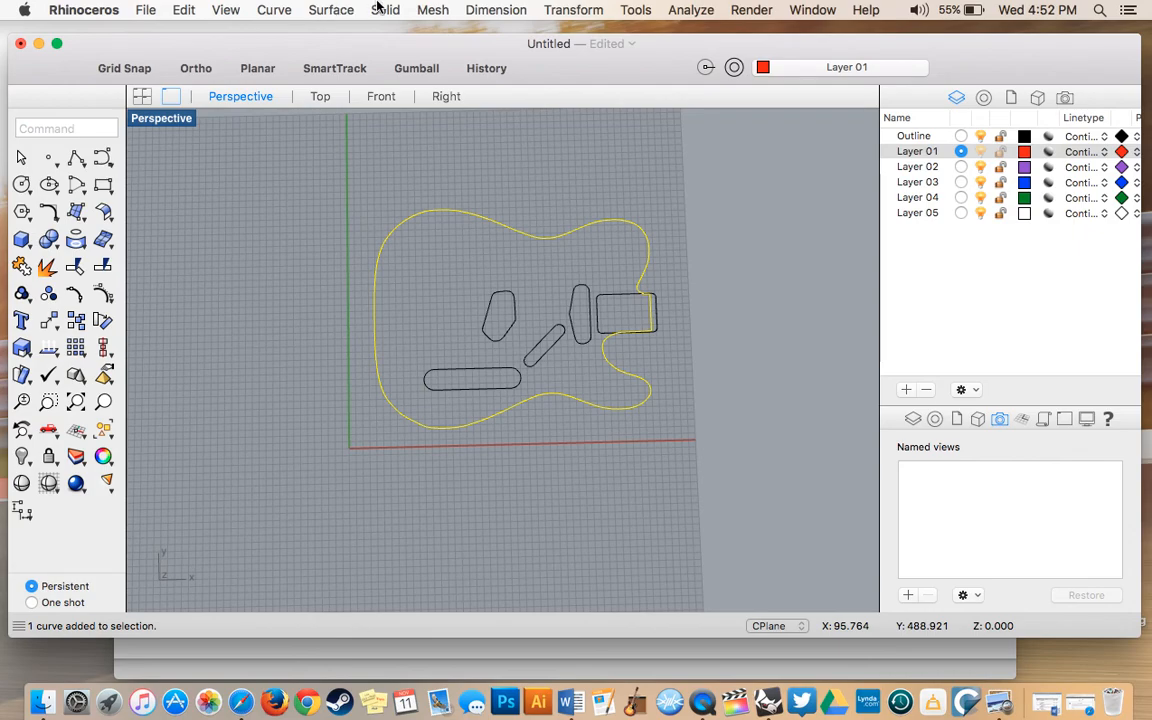
Start Solid > Extrude Planar Curve > Straight on the selected body outline
{"action": "left_click", "coordinate": [384, 8]}
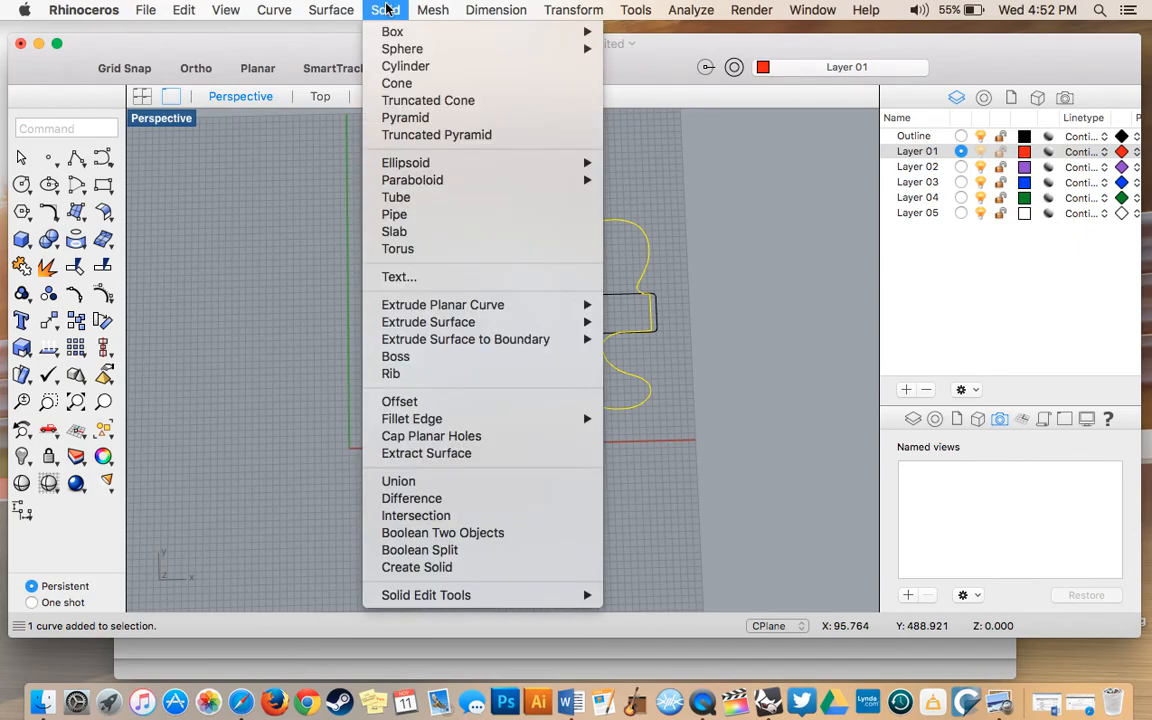
{"action": "mouse_move", "coordinate": [396, 248]}
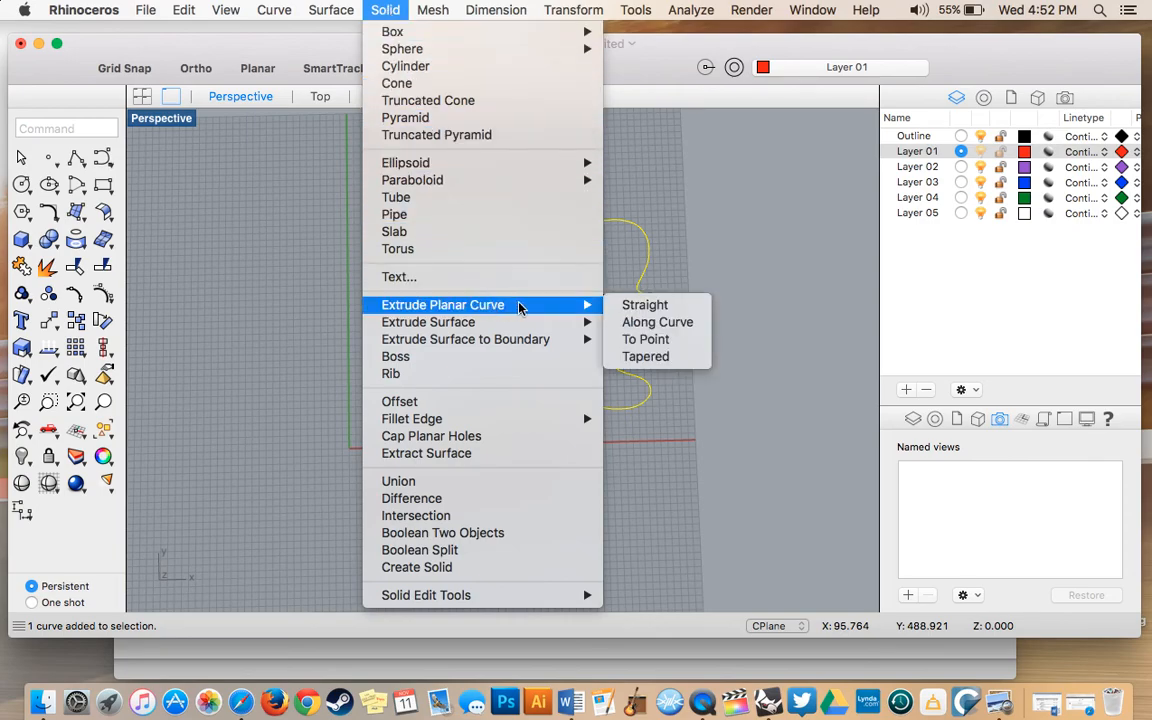
{"action": "mouse_move", "coordinate": [644, 304]}
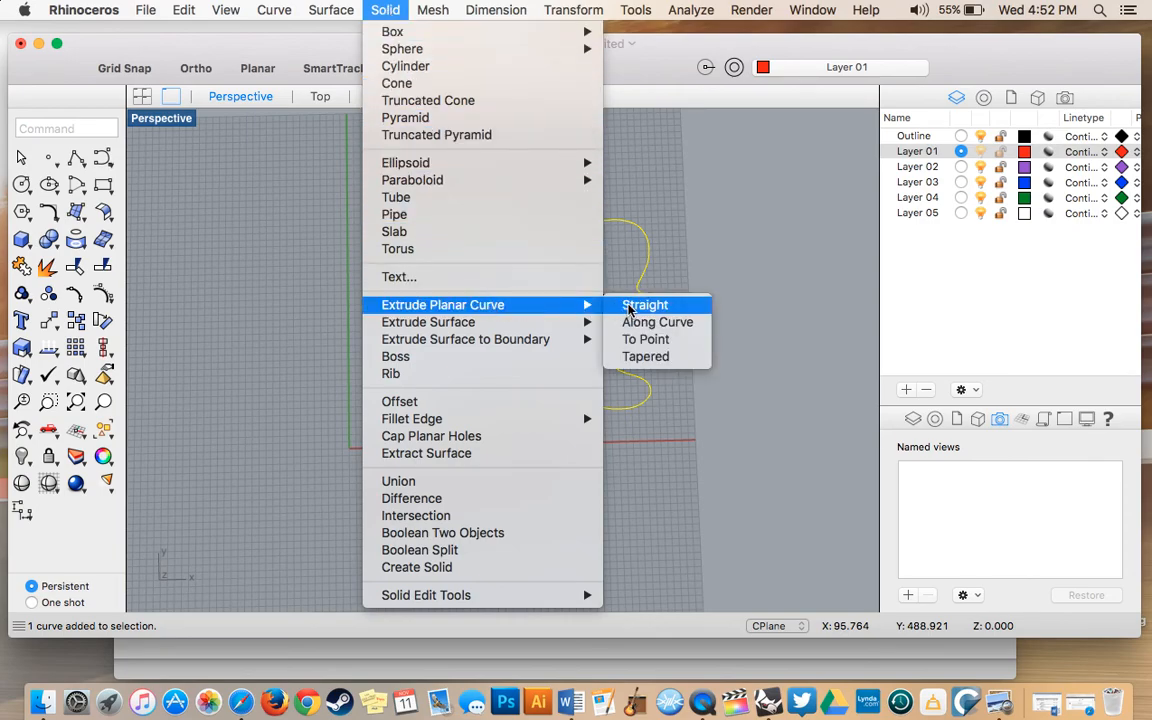
{"action": "left_click", "coordinate": [644, 304]}
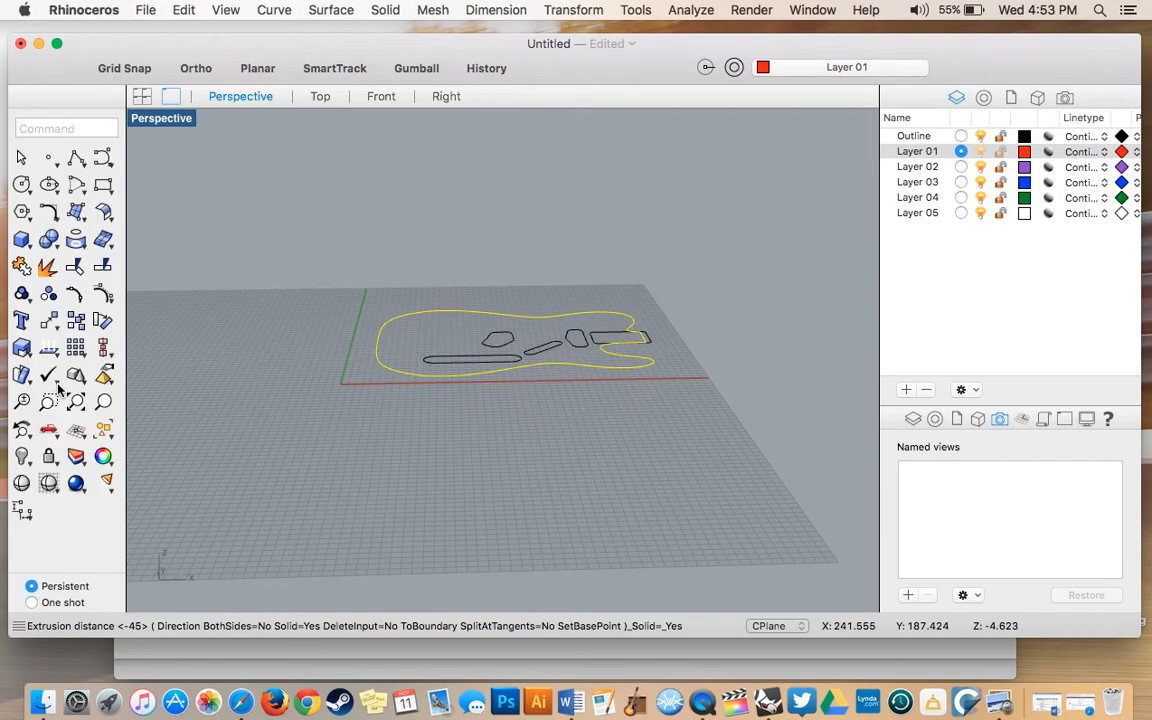
{"action": "mouse_move", "coordinate": [470, 658]}
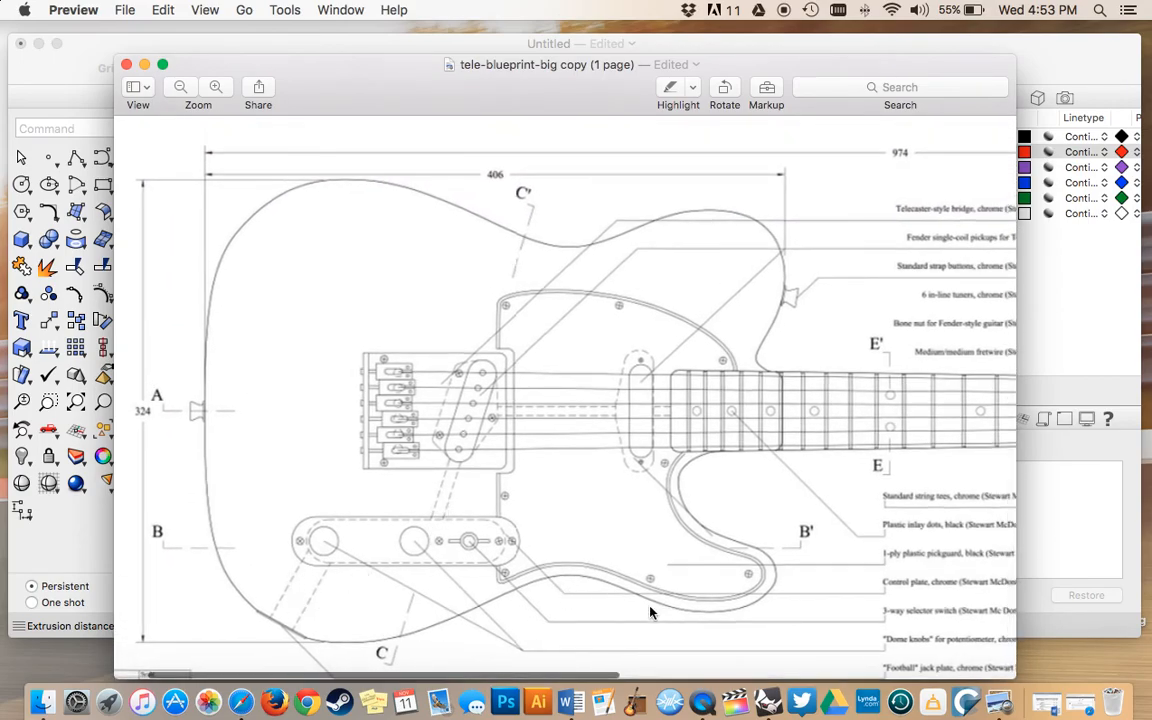
{"action": "mouse_move", "coordinate": [710, 252]}
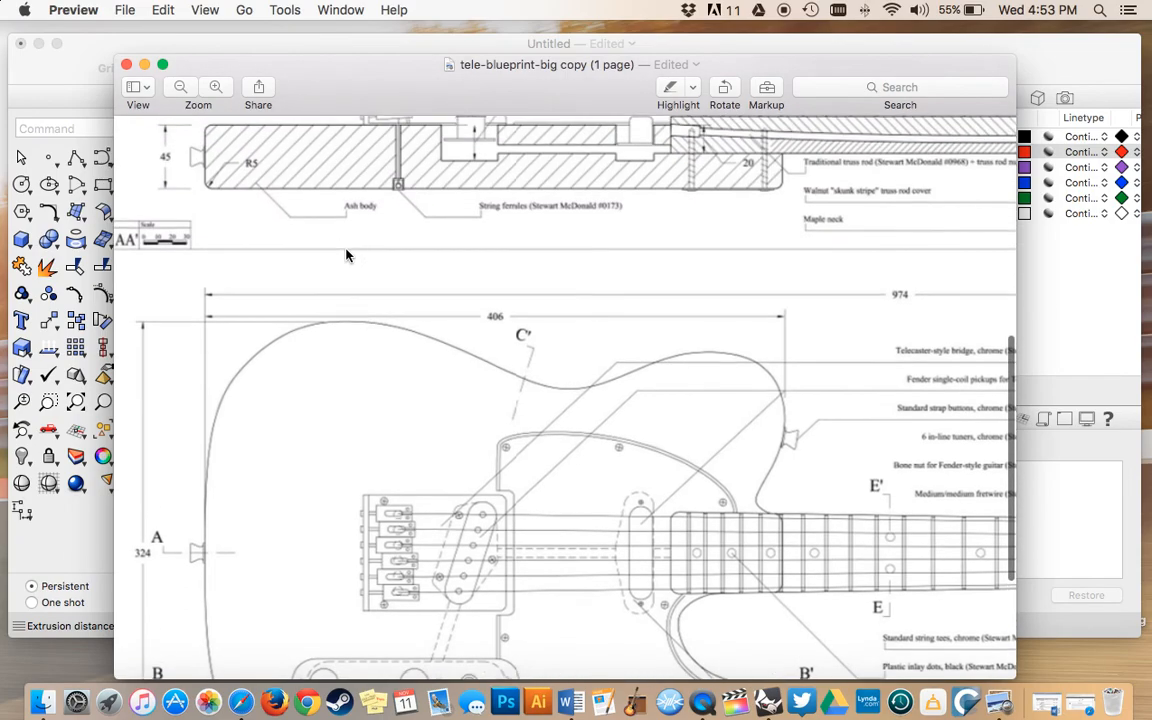
Scroll the blueprint in Preview to the cross-section giving the 45 mm body thickness
{"action": "scroll", "scroll_direction": "up", "scroll_amount": 3}
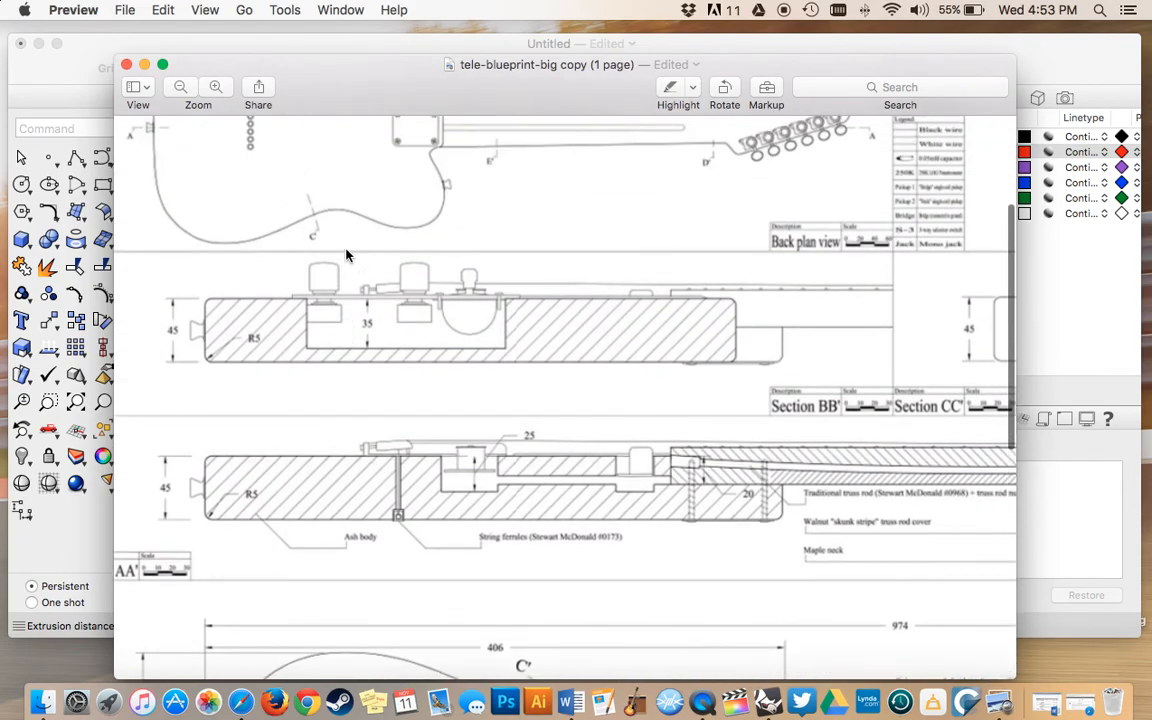
{"action": "mouse_move", "coordinate": [680, 366]}
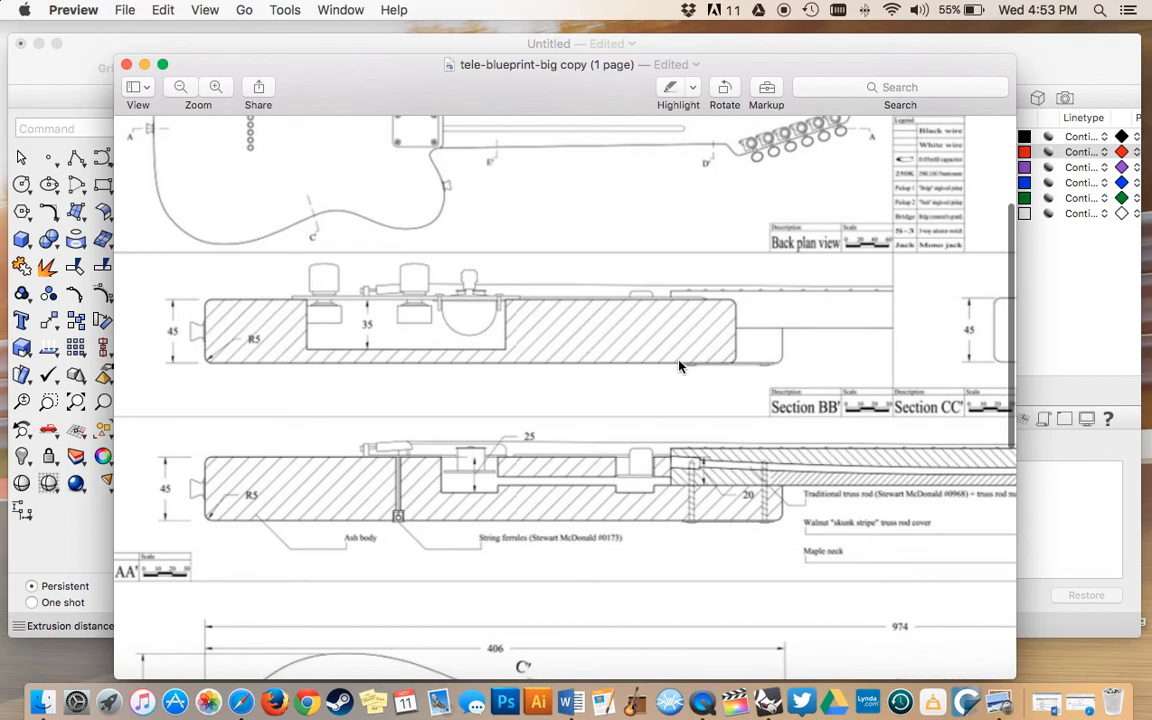
{"action": "mouse_move", "coordinate": [172, 312]}
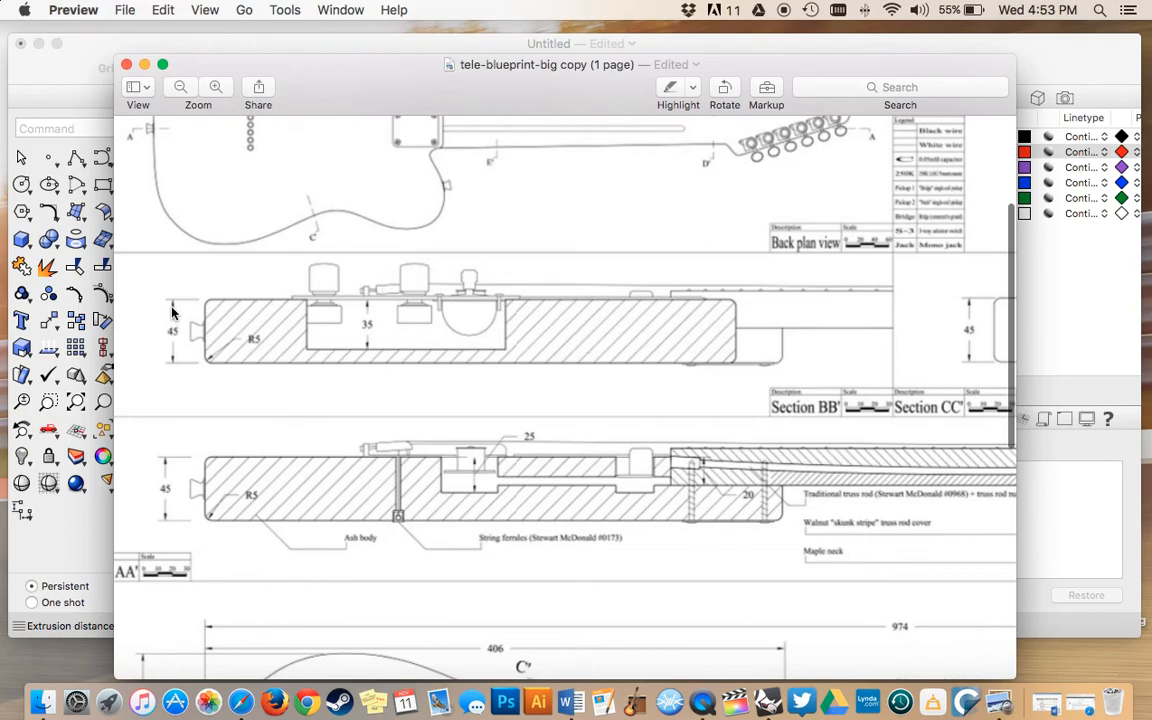
{"action": "mouse_move", "coordinate": [180, 352]}
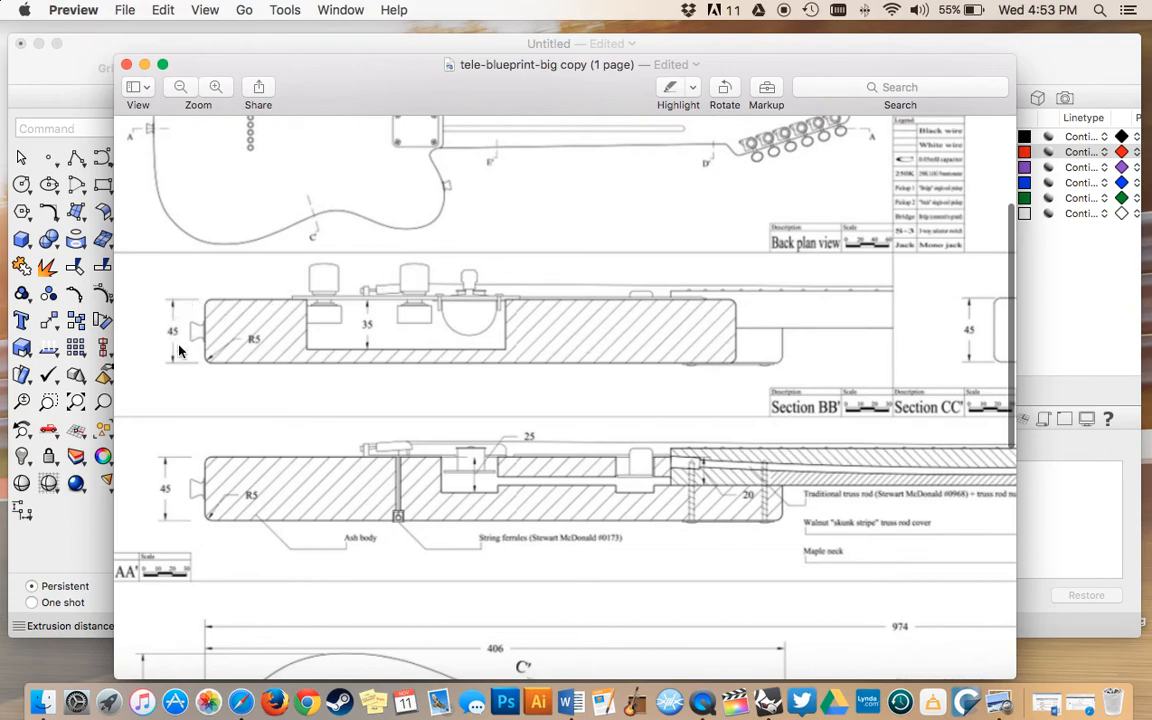
{"action": "mouse_move", "coordinate": [200, 300]}
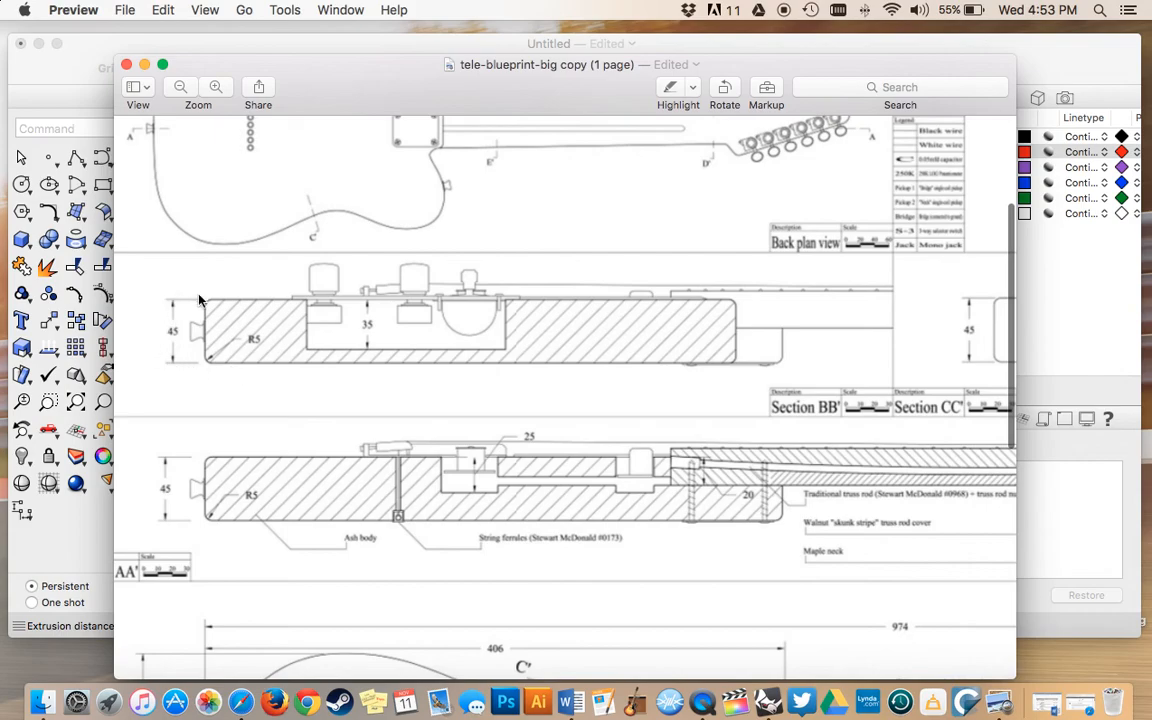
{"action": "mouse_move", "coordinate": [186, 300]}
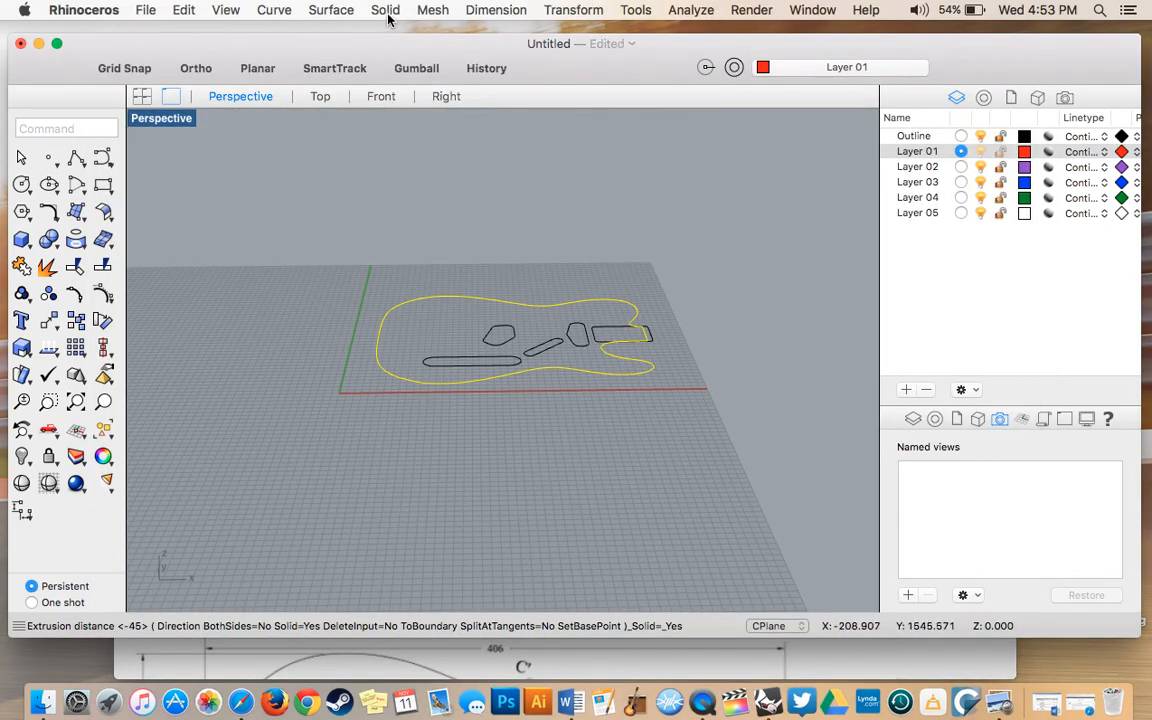
Extrude the body outline straight by -45 mm into a 45 mm-thick solid
{"action": "left_click", "coordinate": [384, 8]}
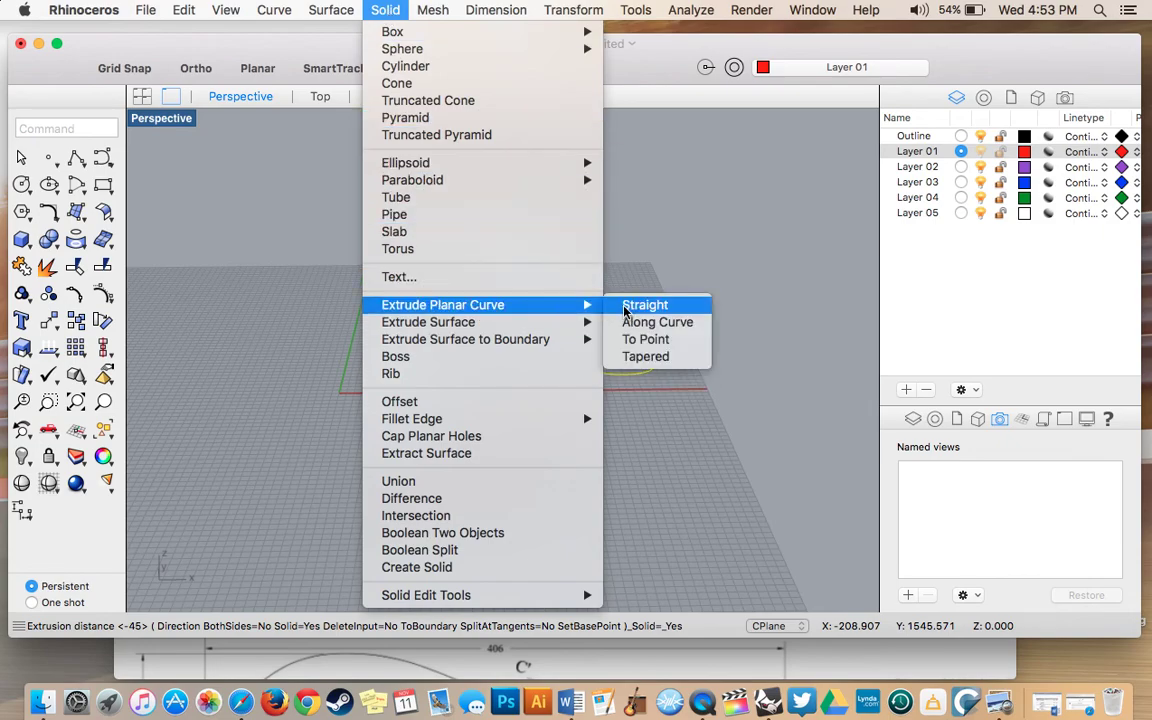
{"action": "left_click", "coordinate": [644, 304]}
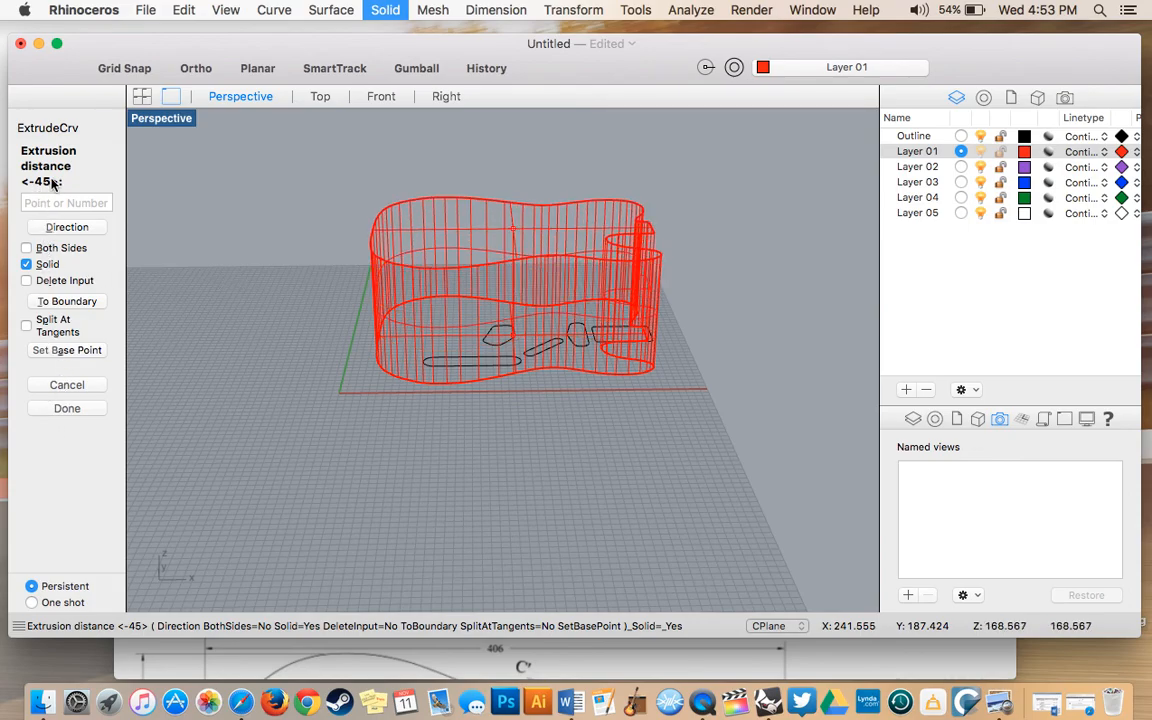
{"action": "left_click", "coordinate": [28, 248]}
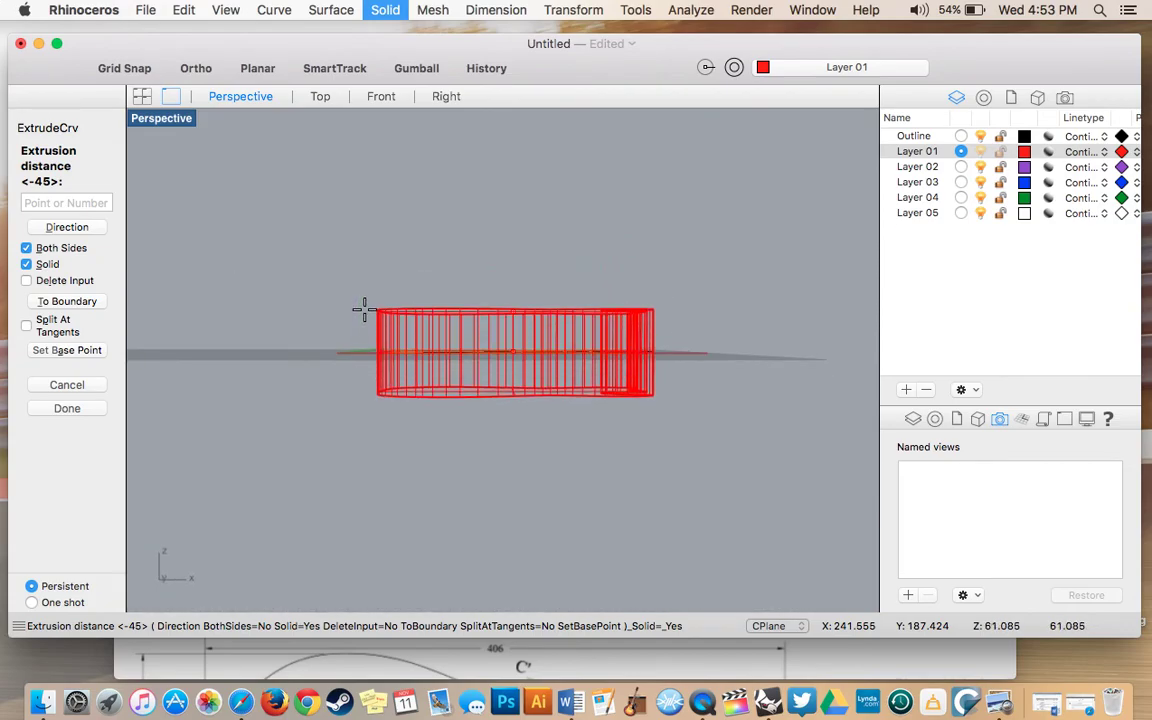
{"action": "mouse_move", "coordinate": [382, 408]}
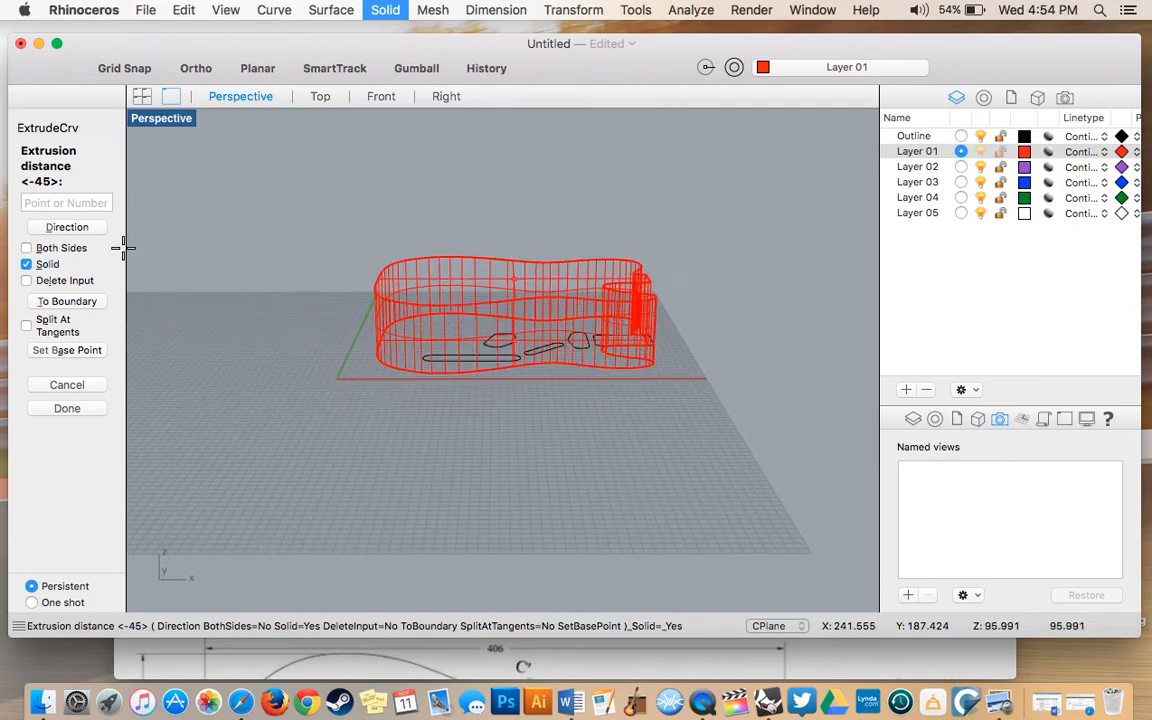
{"action": "mouse_move", "coordinate": [478, 436]}
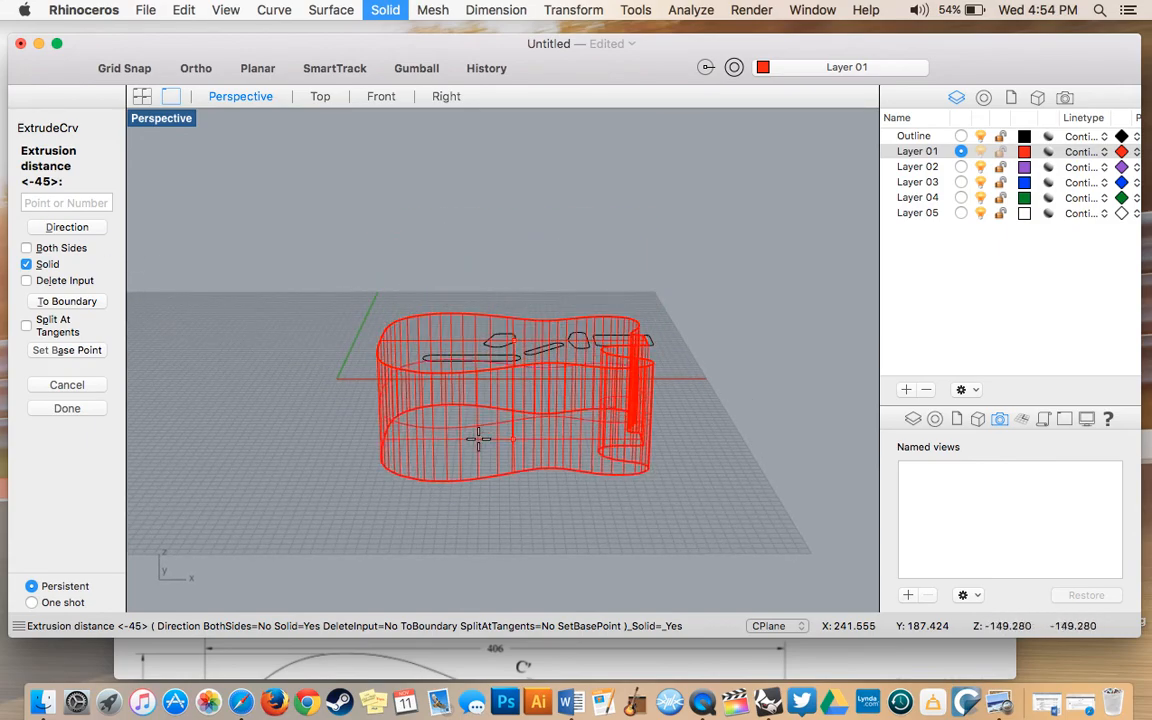
{"action": "mouse_move", "coordinate": [390, 380]}
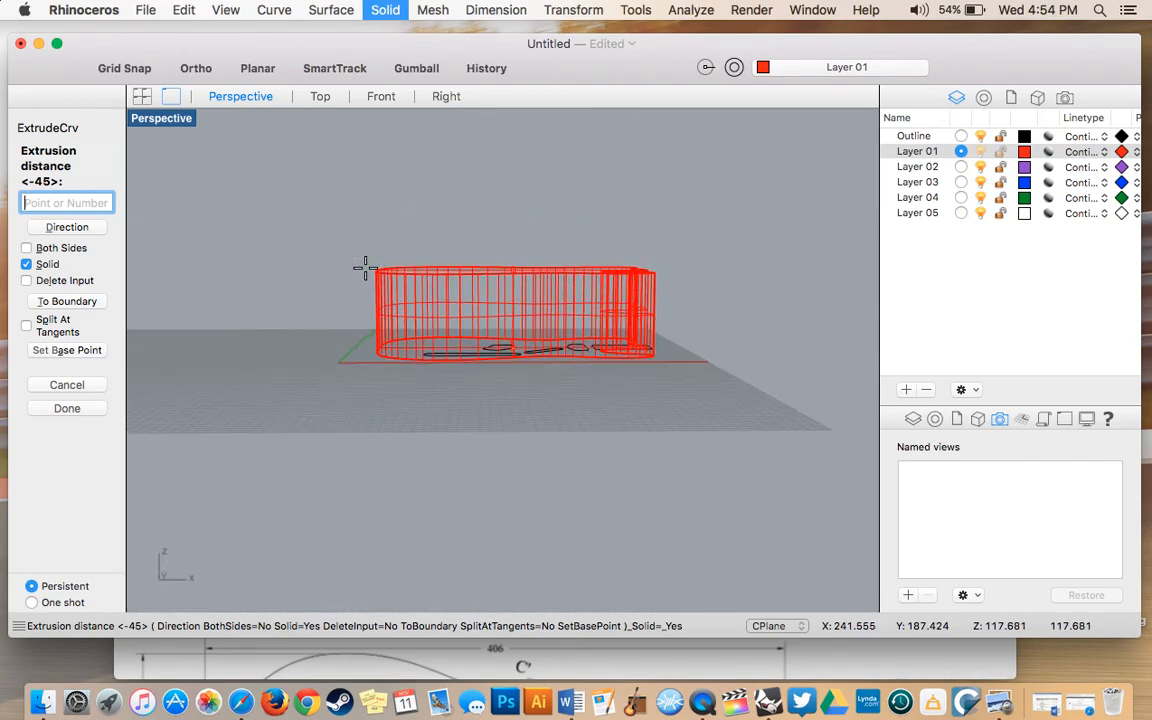
{"action": "mouse_move", "coordinate": [392, 380]}
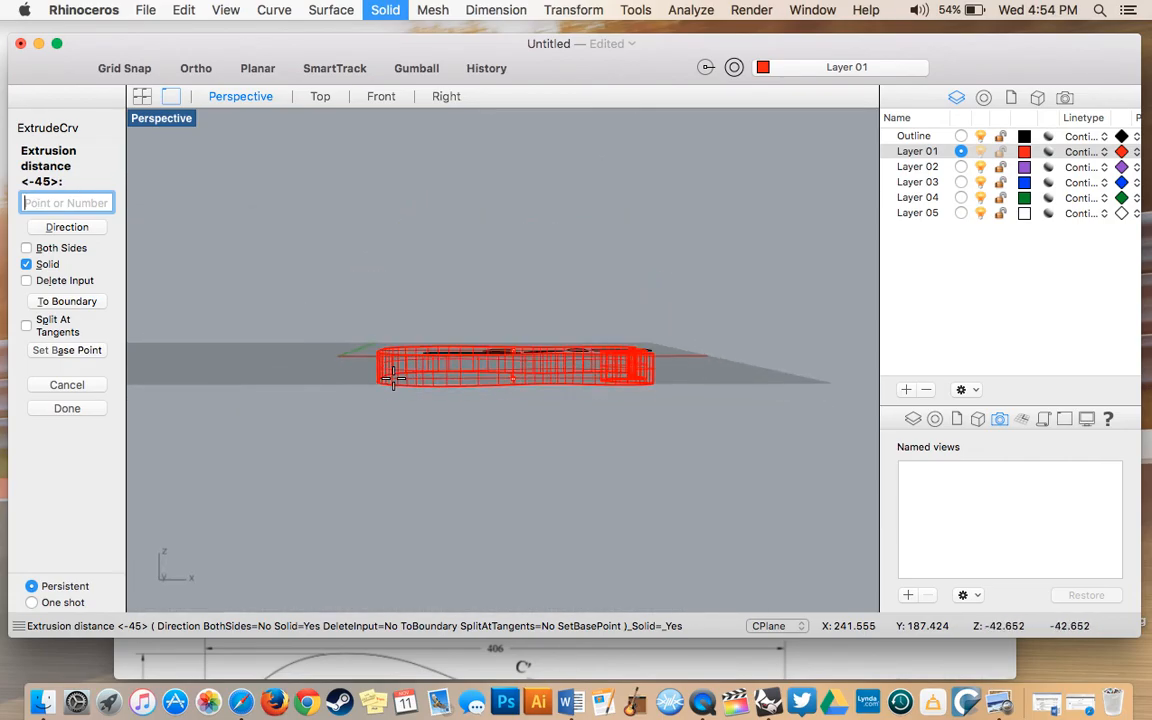
{"action": "mouse_move", "coordinate": [392, 316]}
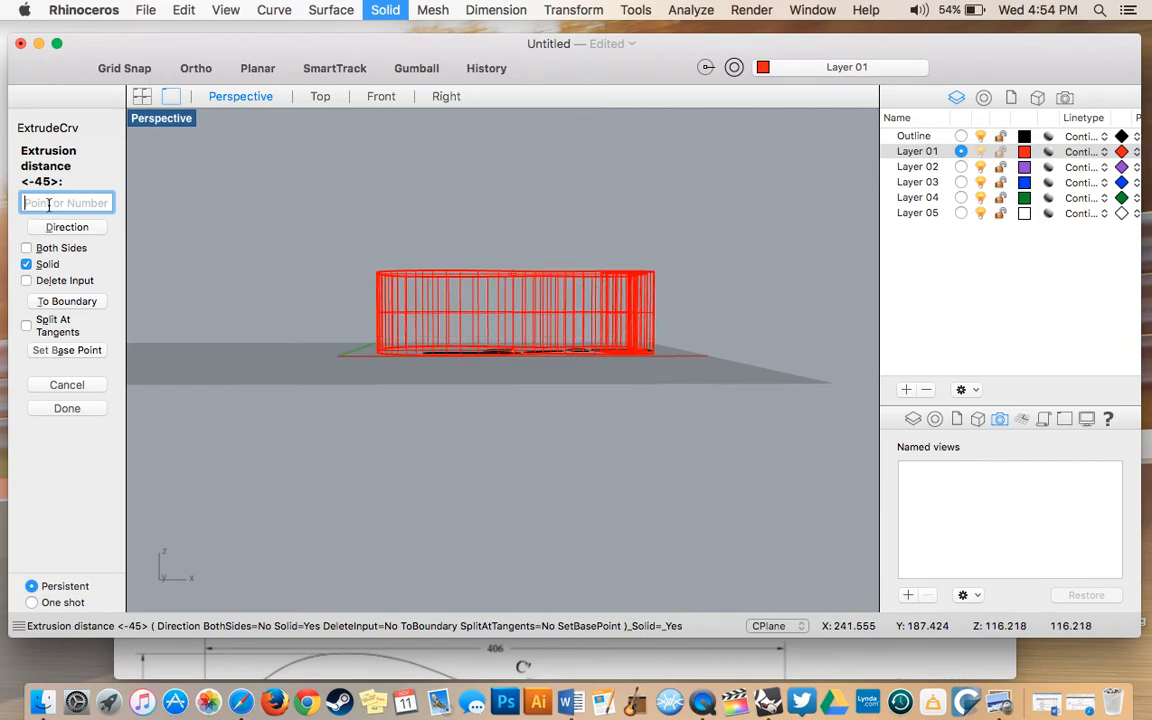
{"action": "type", "text": "-"}
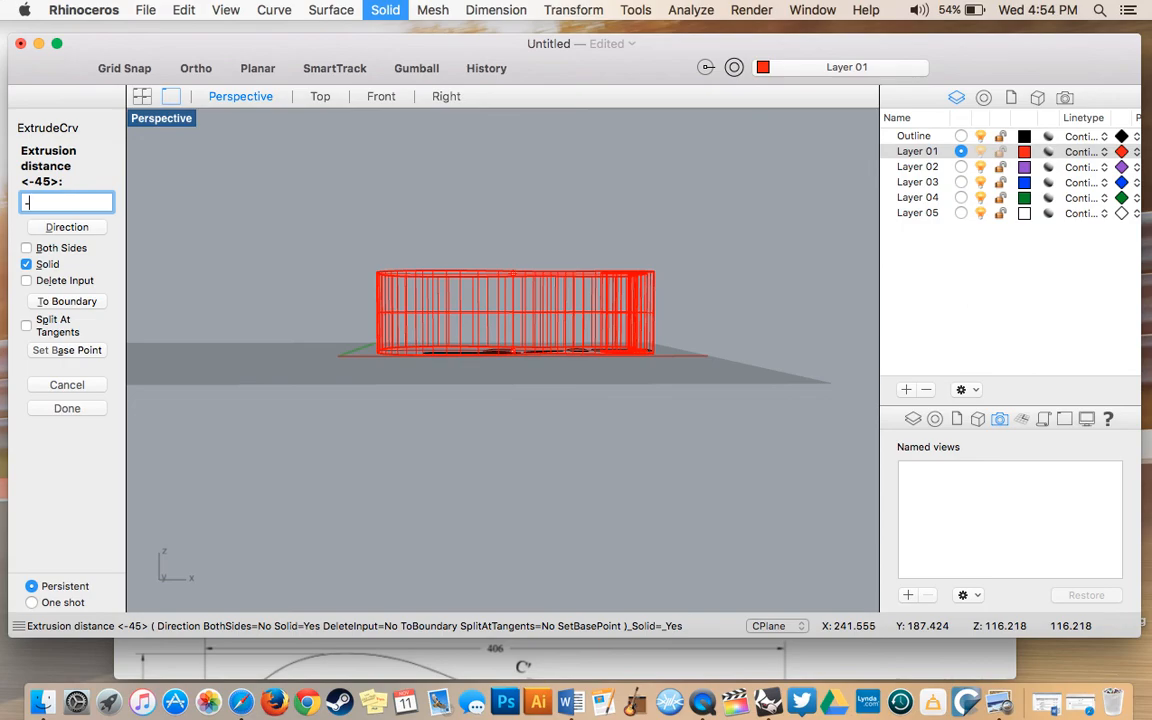
{"action": "type", "text": "45"}
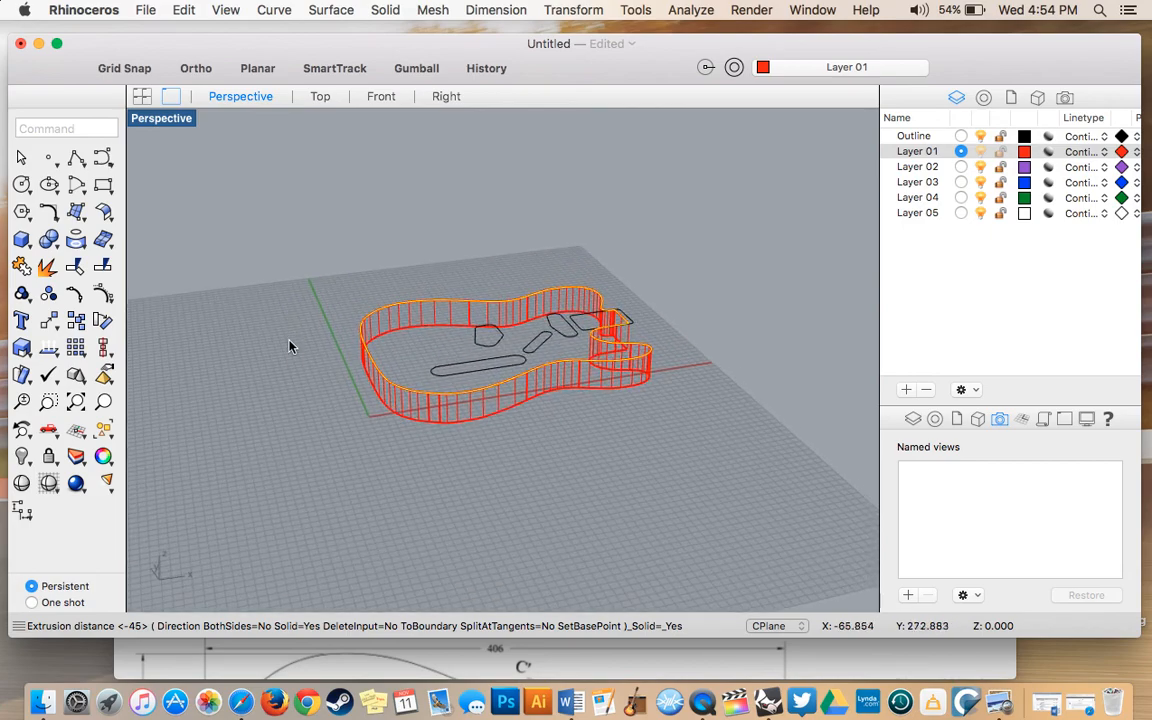
{"action": "left_click_drag", "start_coordinate": [290, 346], "coordinate": [324, 408]}
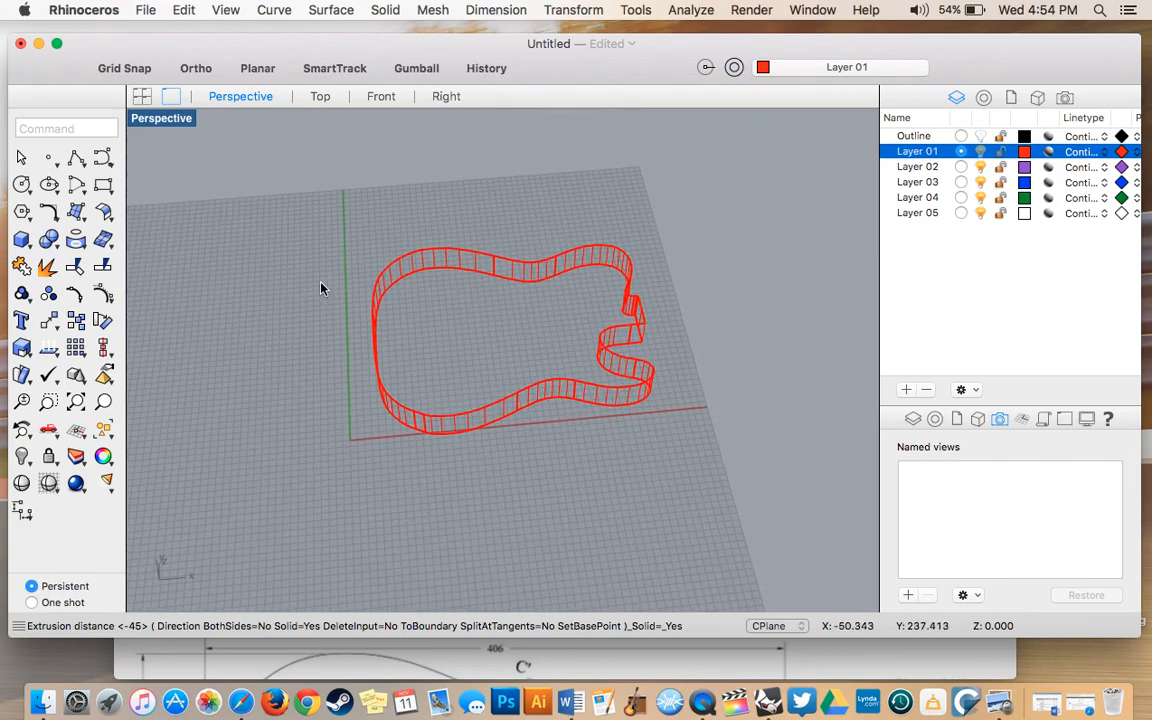
{"action": "mouse_move", "coordinate": [444, 432]}
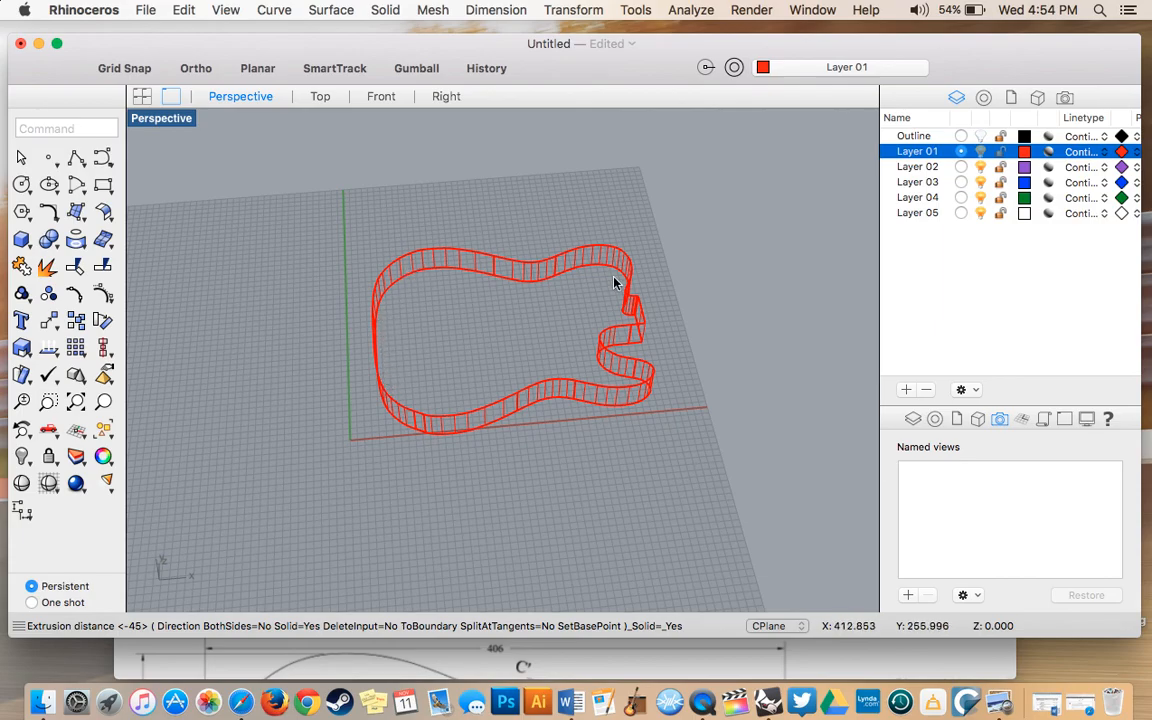
{"action": "mouse_move", "coordinate": [48, 488]}
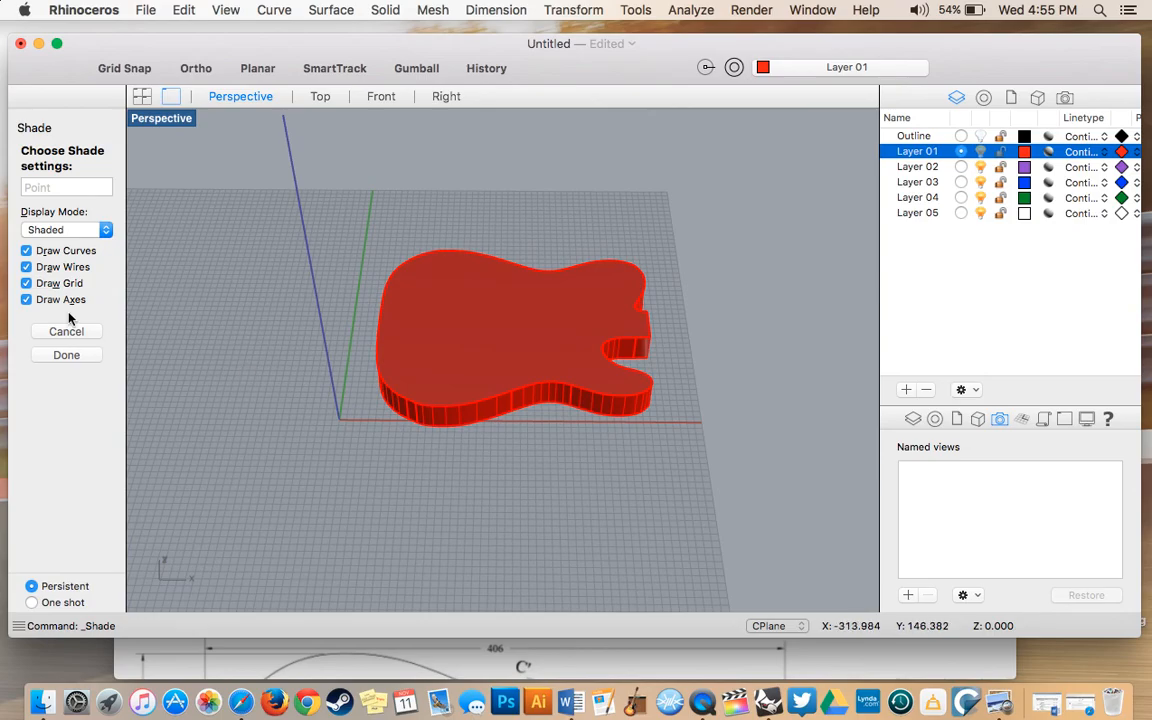
{"action": "left_click", "coordinate": [66, 354]}
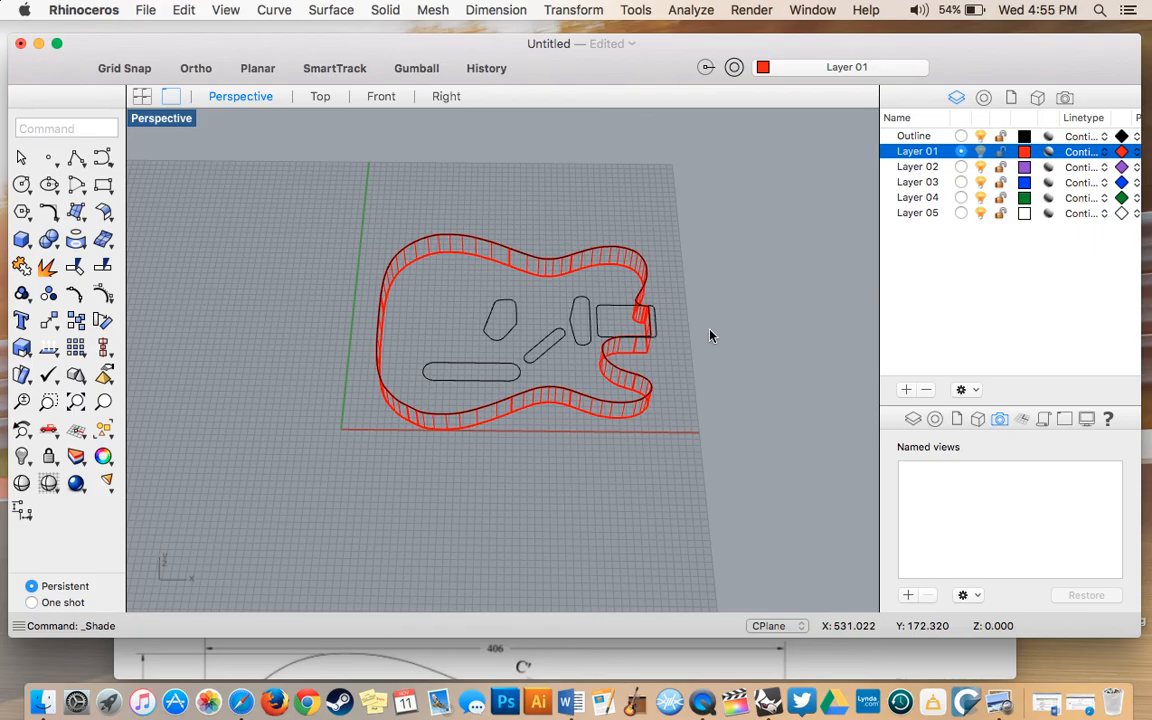
{"action": "mouse_move", "coordinate": [322, 570]}
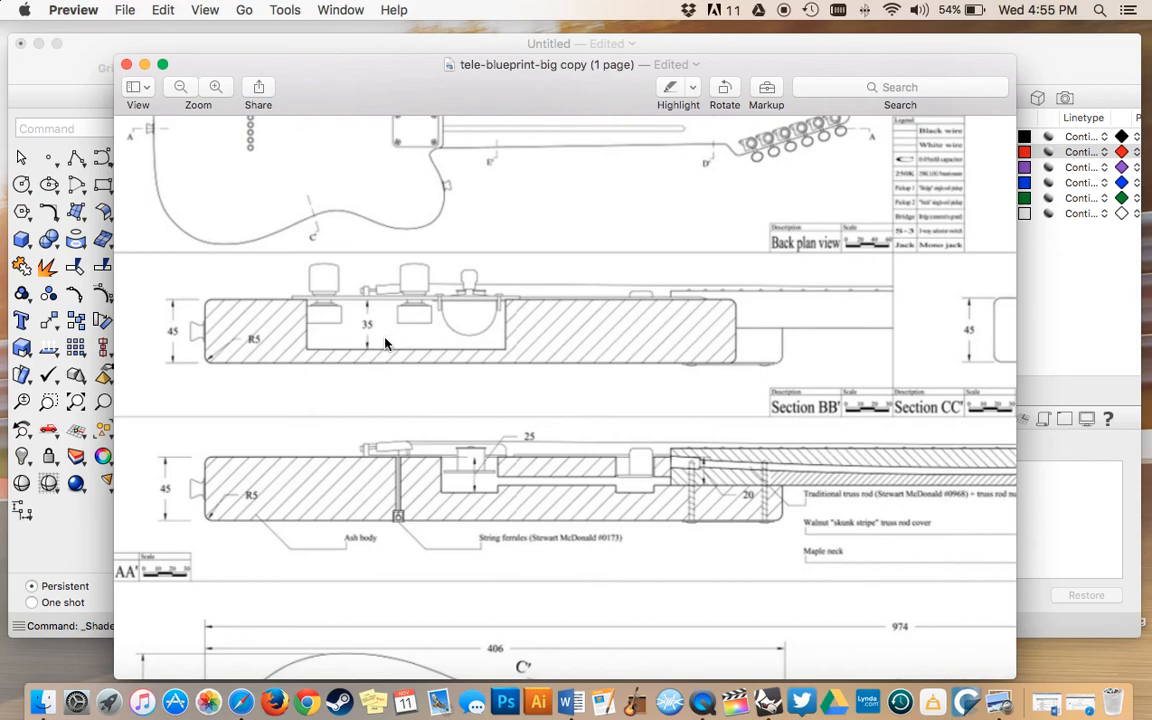
{"action": "mouse_move", "coordinate": [428, 364]}
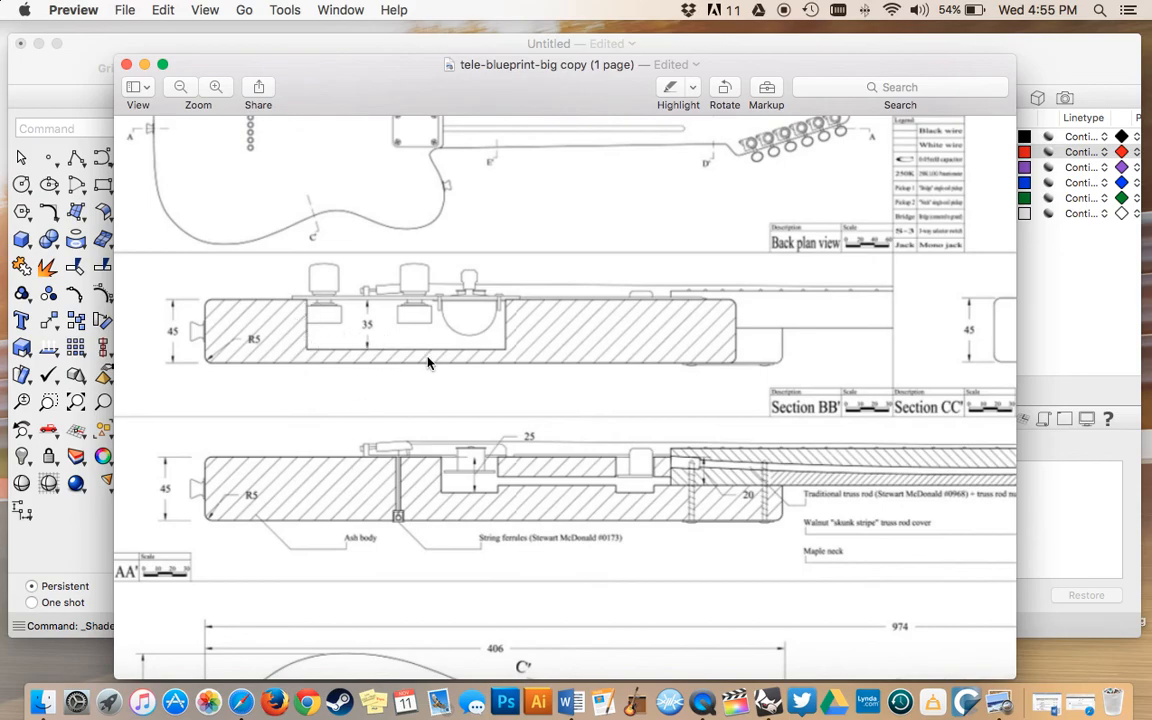
{"action": "mouse_move", "coordinate": [316, 310]}
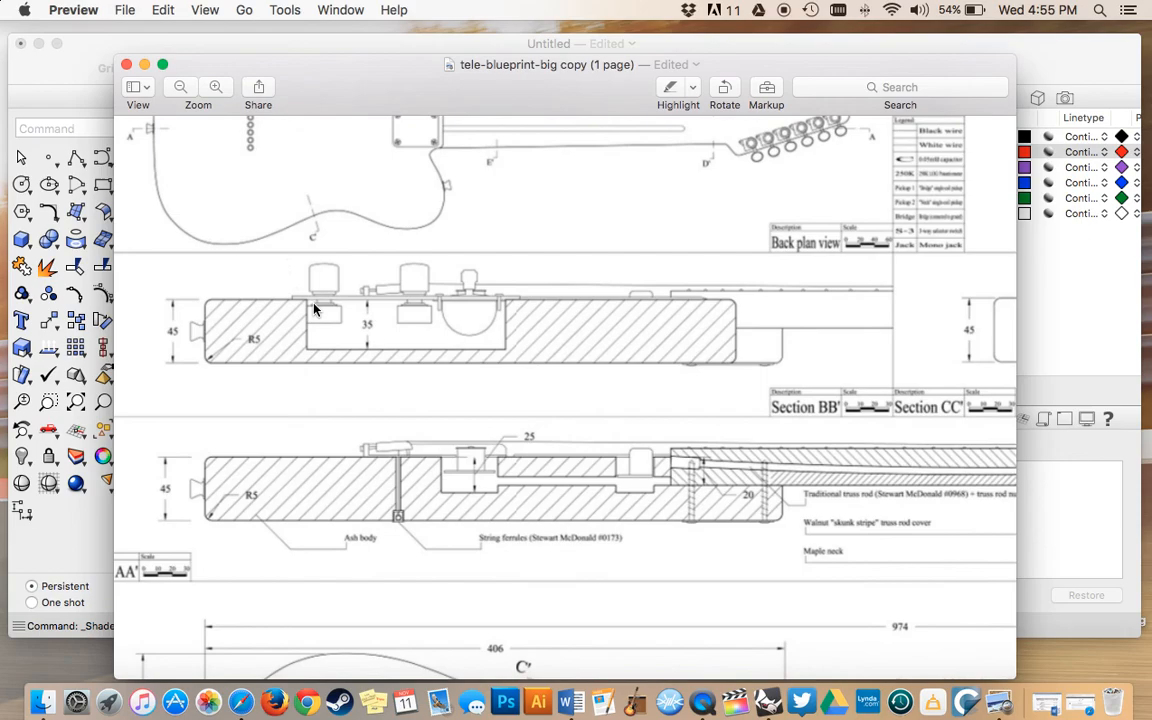
{"action": "mouse_move", "coordinate": [440, 284]}
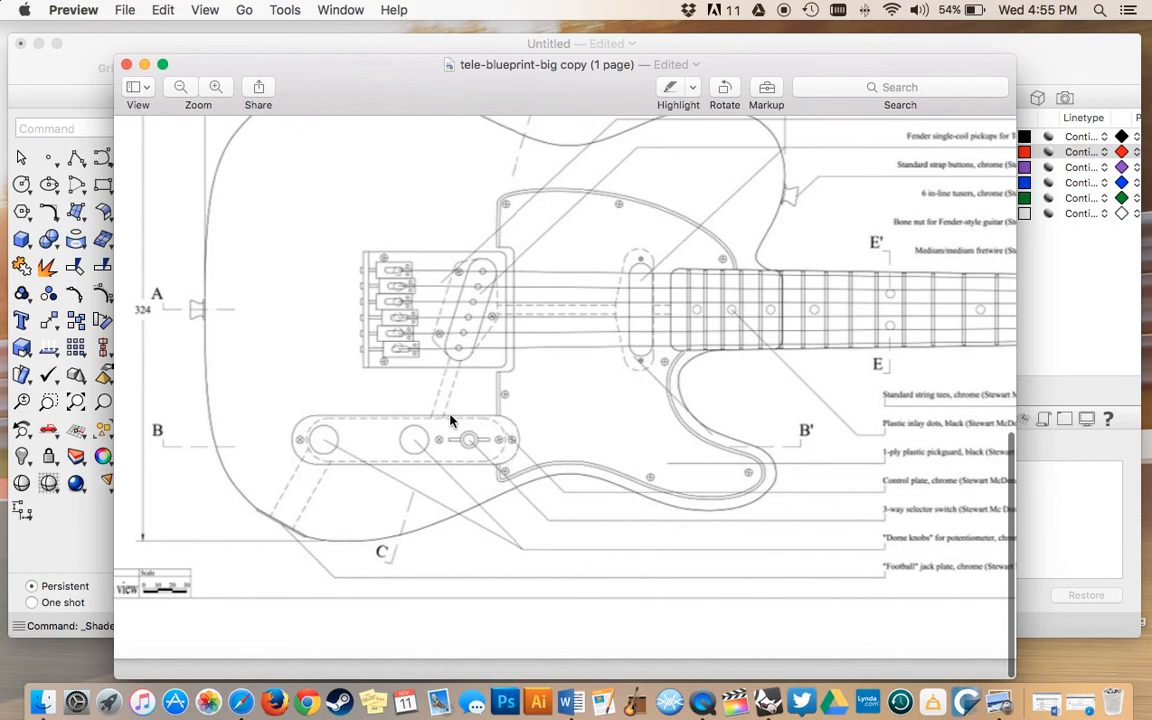
{"action": "mouse_move", "coordinate": [352, 418]}
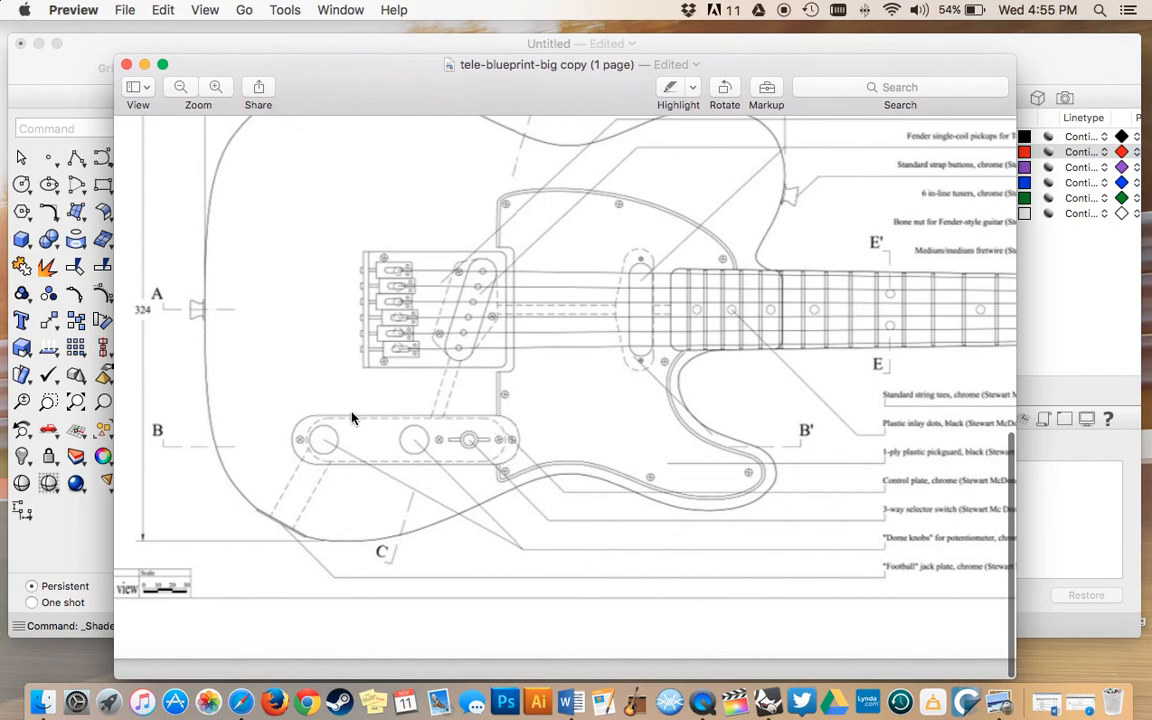
{"action": "scroll", "scroll_direction": "down", "scroll_amount": 3}
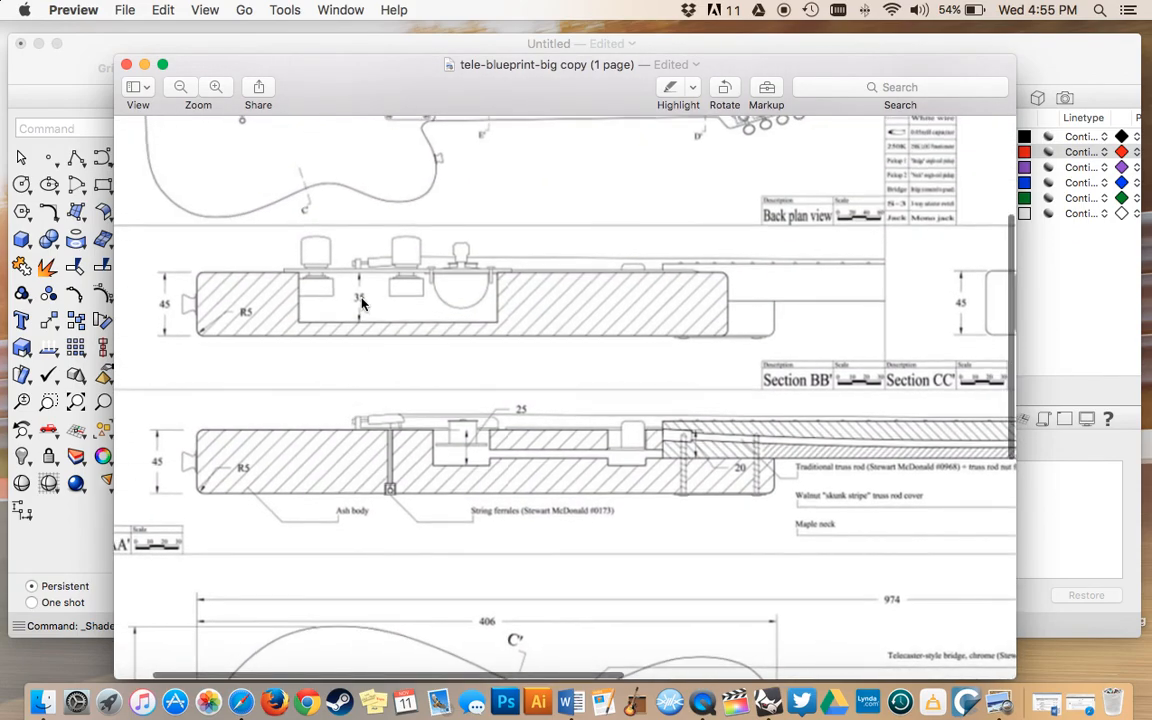
{"action": "mouse_move", "coordinate": [362, 336]}
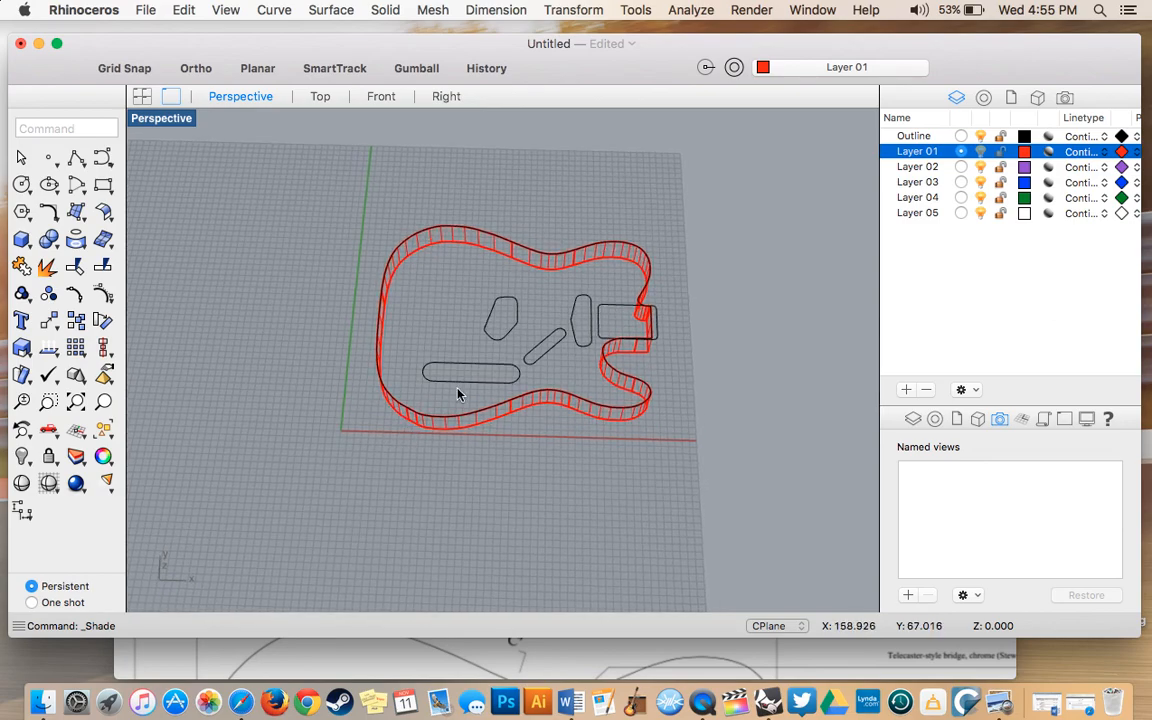
Extrude the long control-cavity curve straight by -35 mm into a solid
{"action": "left_click", "coordinate": [470, 374]}
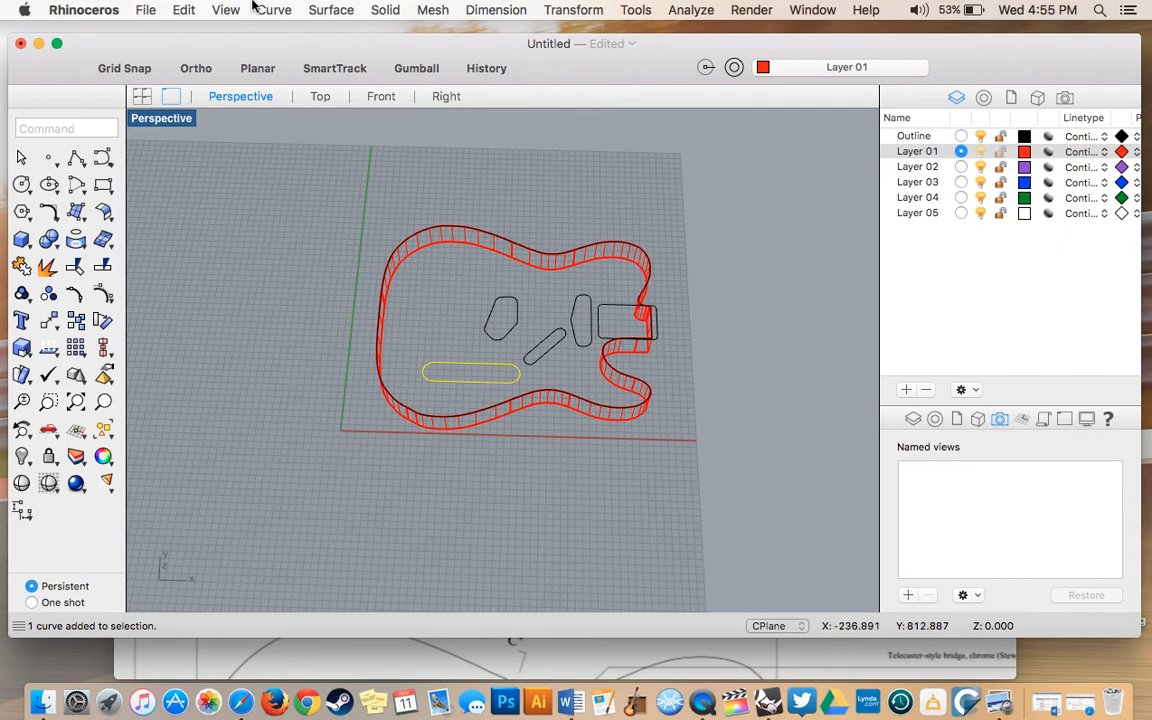
{"action": "left_click", "coordinate": [384, 10]}
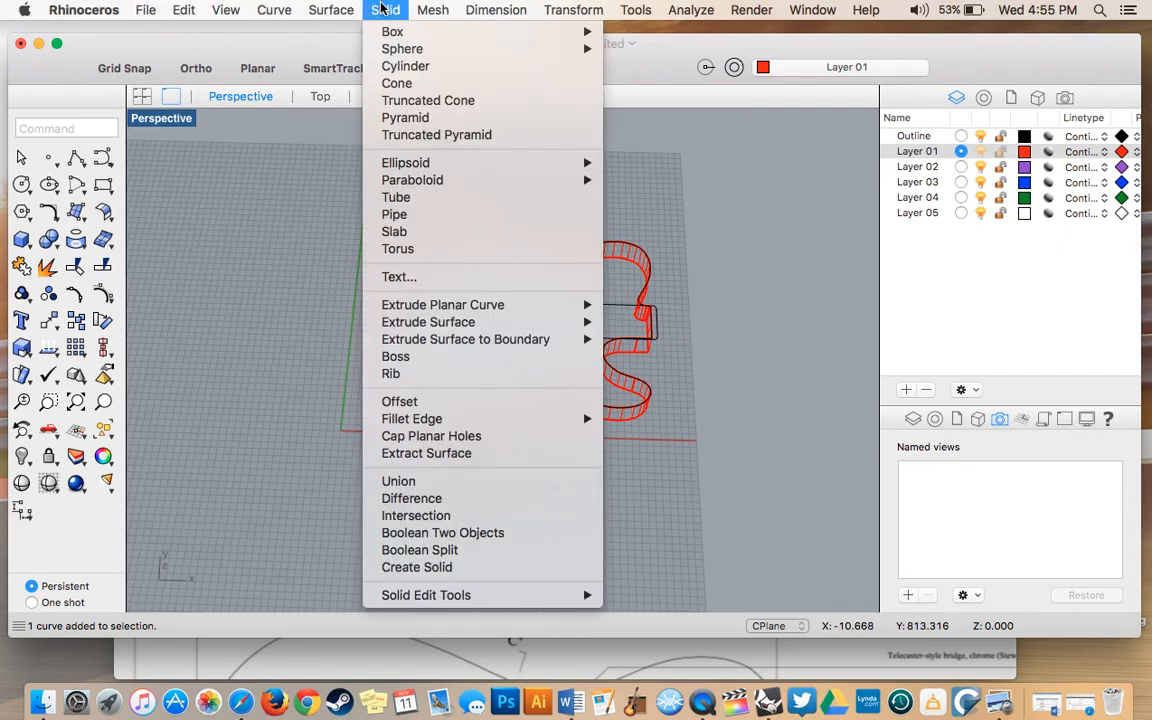
{"action": "mouse_move", "coordinate": [442, 304]}
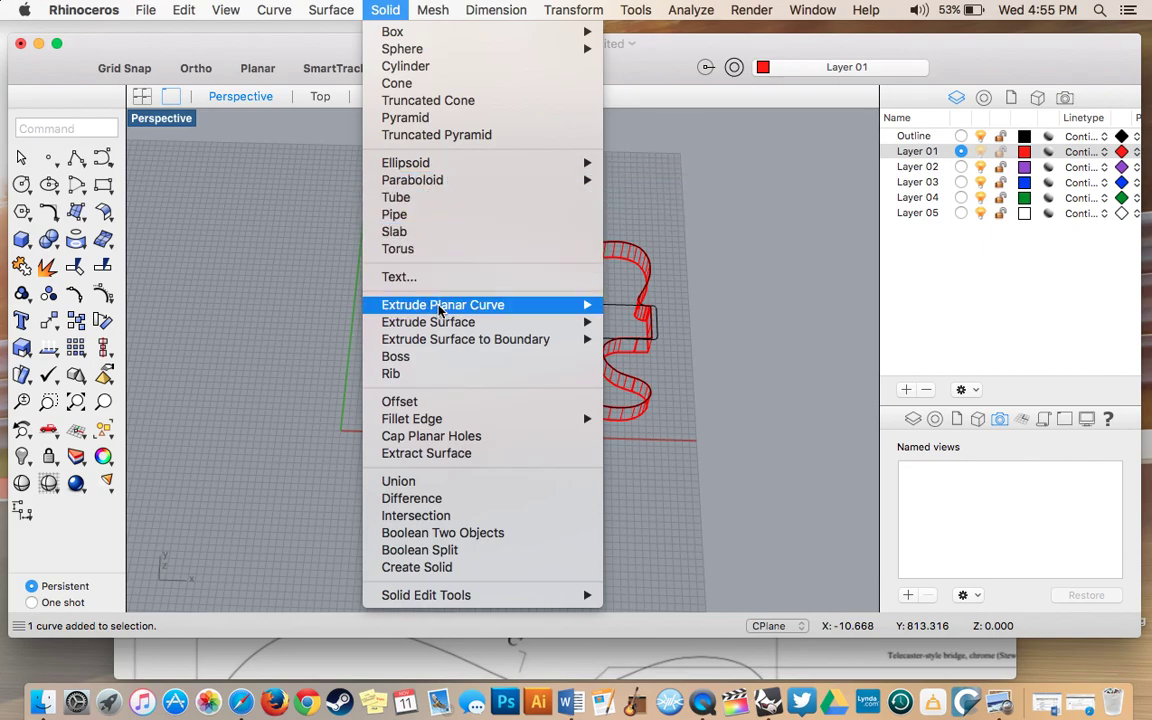
{"action": "mouse_move", "coordinate": [614, 306]}
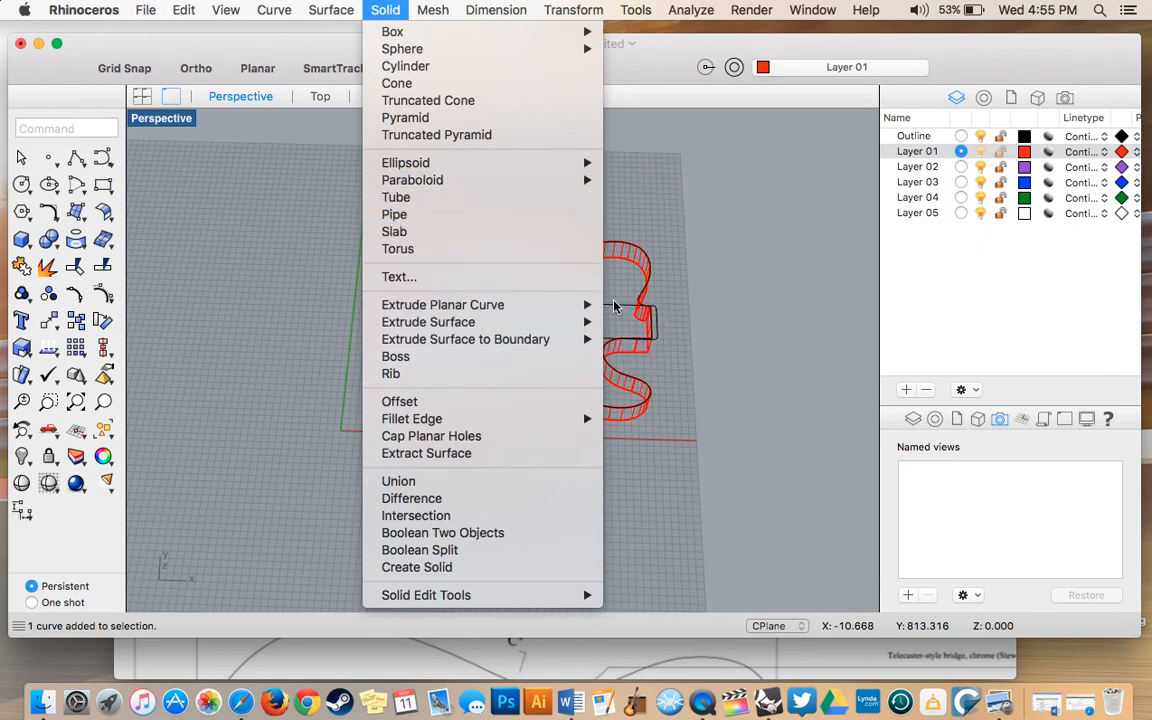
{"action": "left_click", "coordinate": [442, 304]}
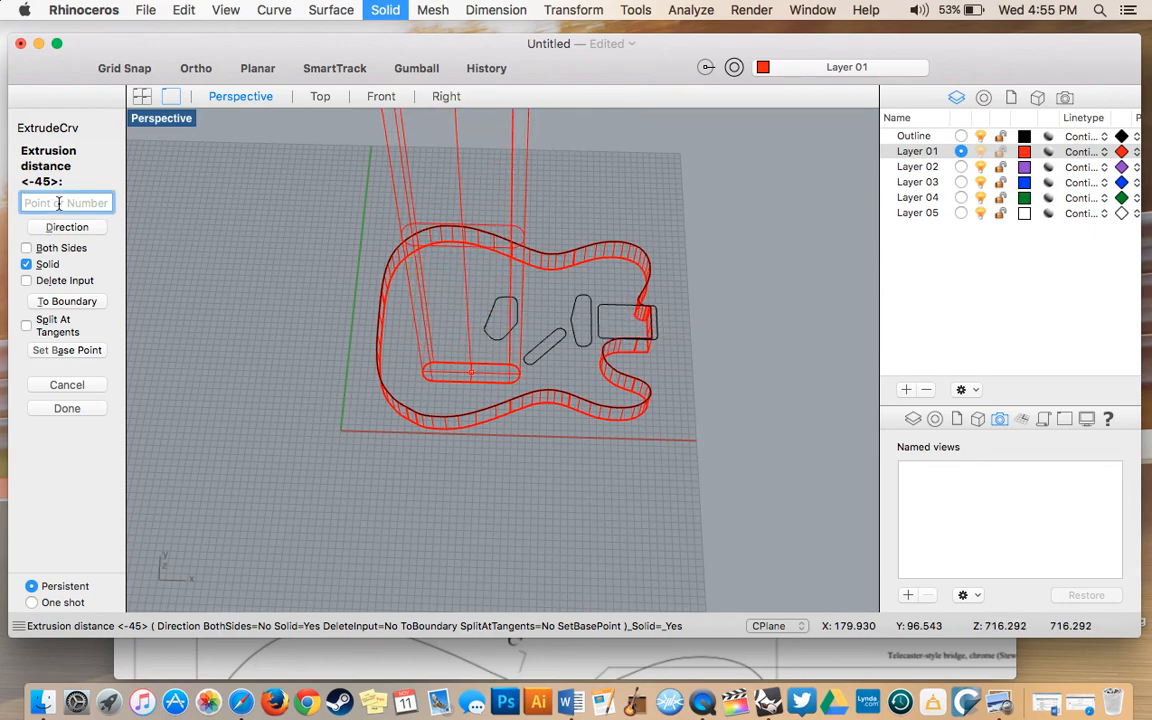
{"action": "type", "text": "-35"}
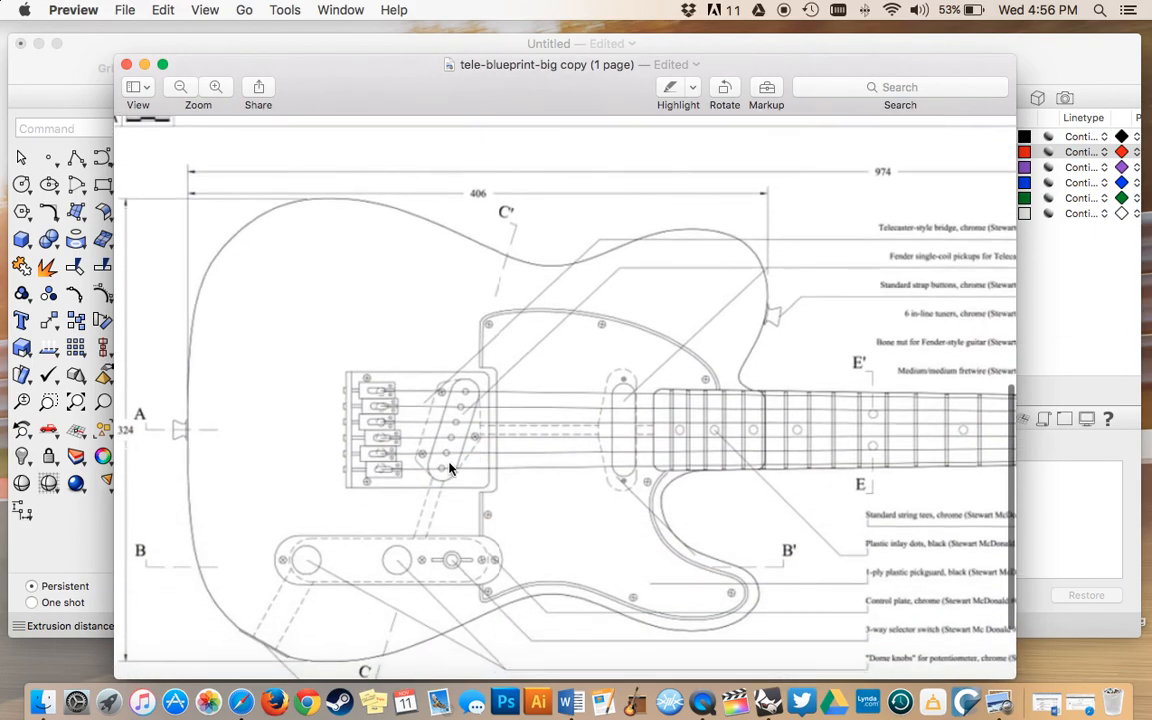
{"action": "mouse_move", "coordinate": [432, 390]}
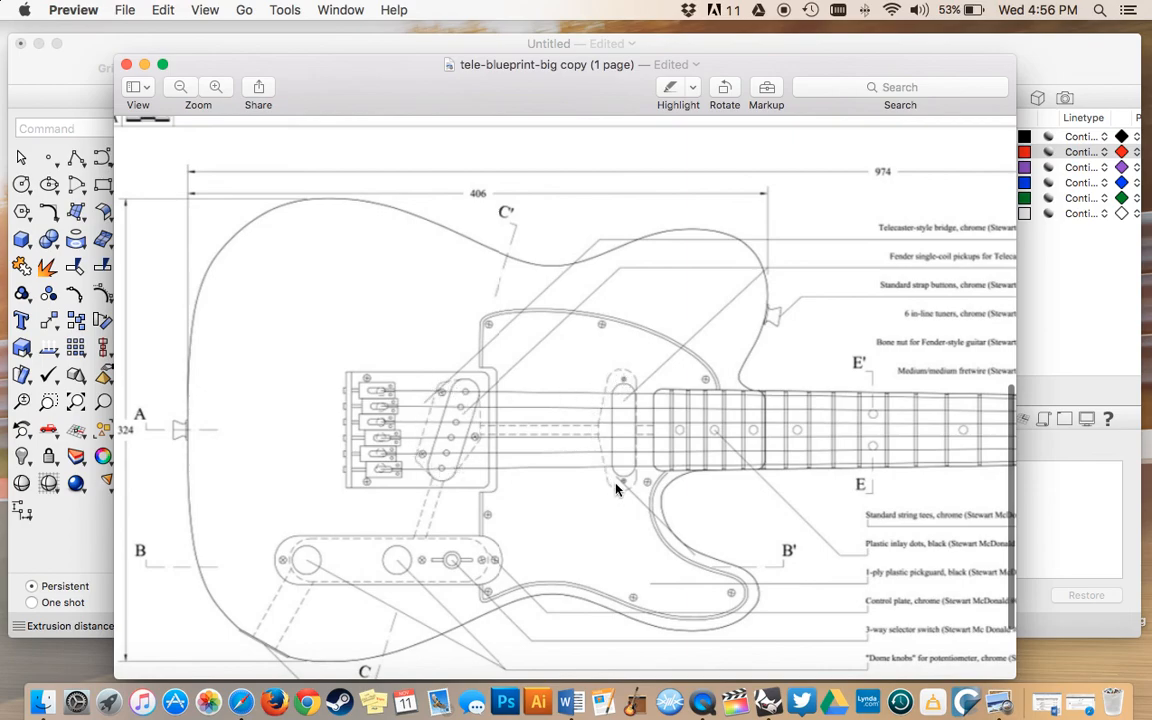
{"action": "mouse_move", "coordinate": [576, 488]}
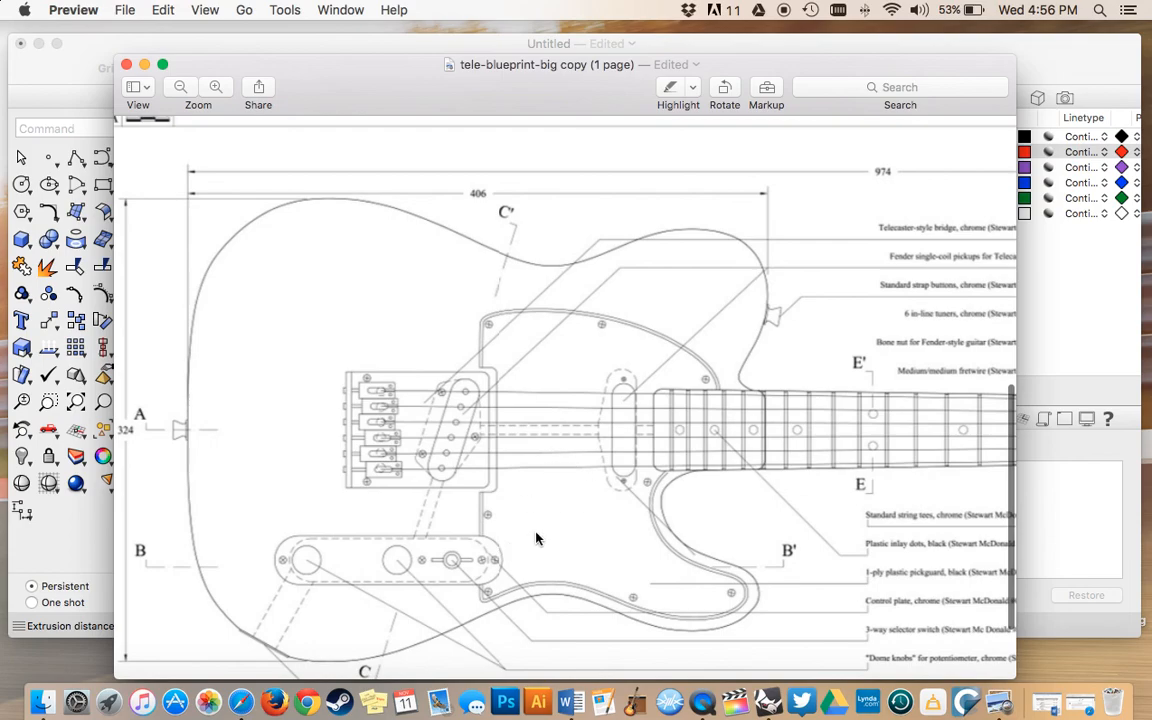
Scroll the blueprint in Preview up to the Section BB' and CC' cavity-depth drawings
{"action": "scroll", "scroll_direction": "up", "scroll_amount": 3}
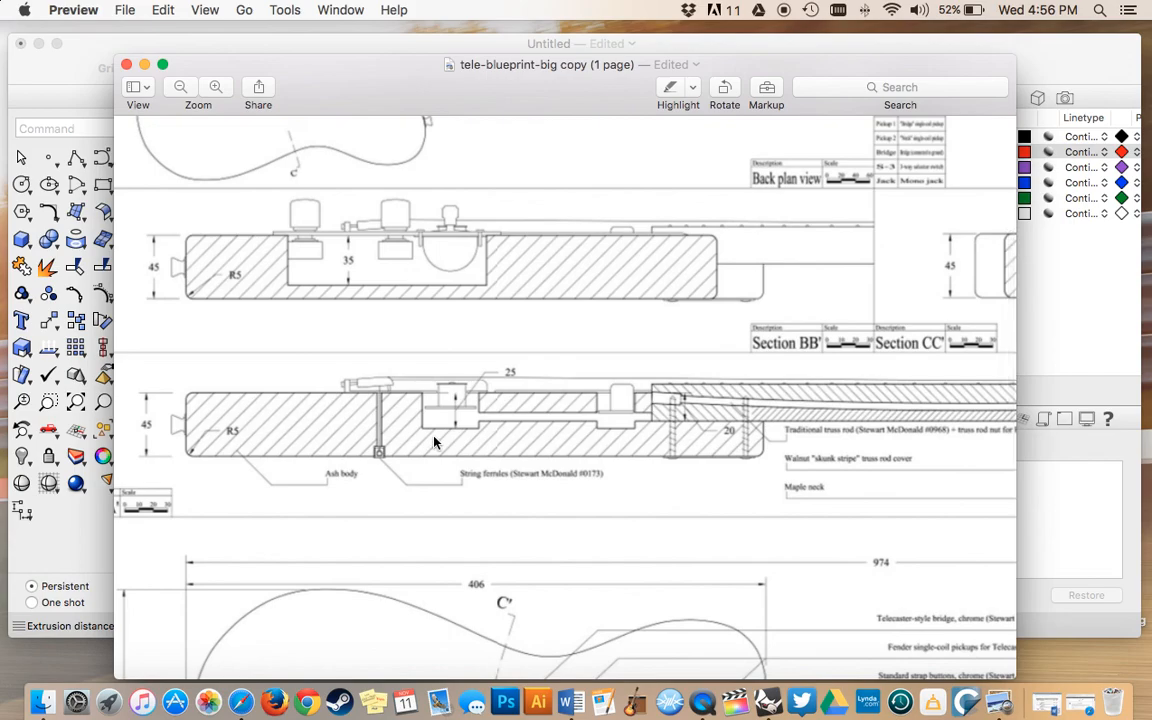
{"action": "mouse_move", "coordinate": [428, 430]}
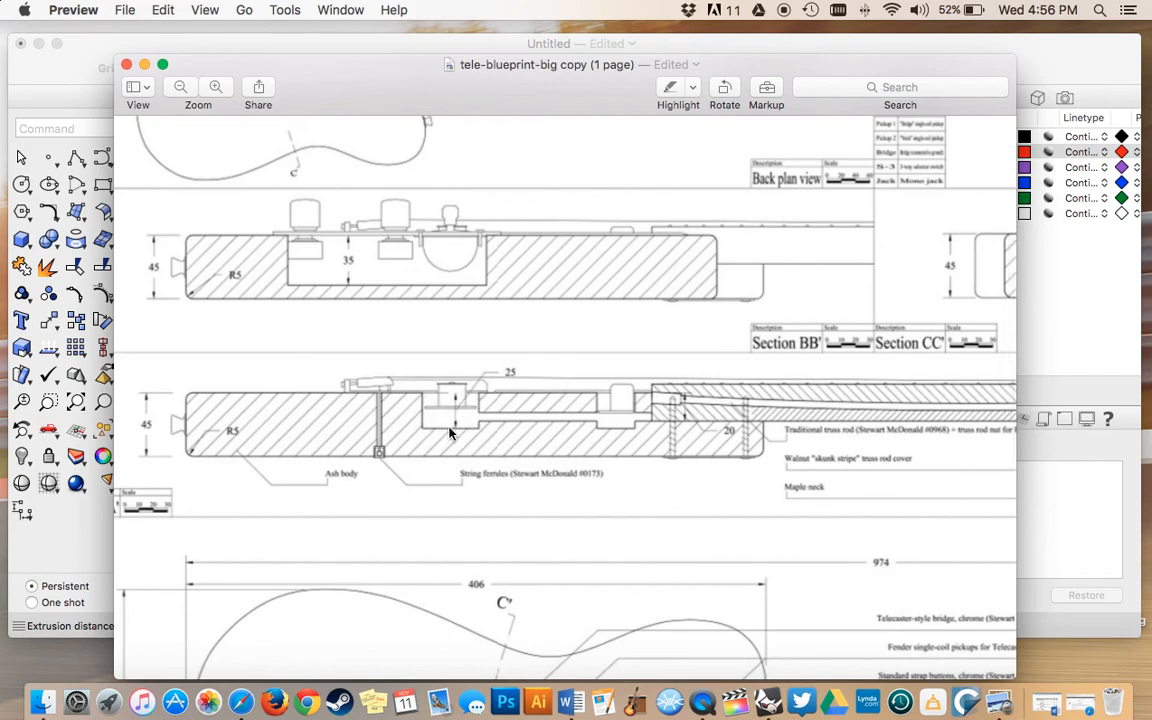
{"action": "mouse_move", "coordinate": [636, 408]}
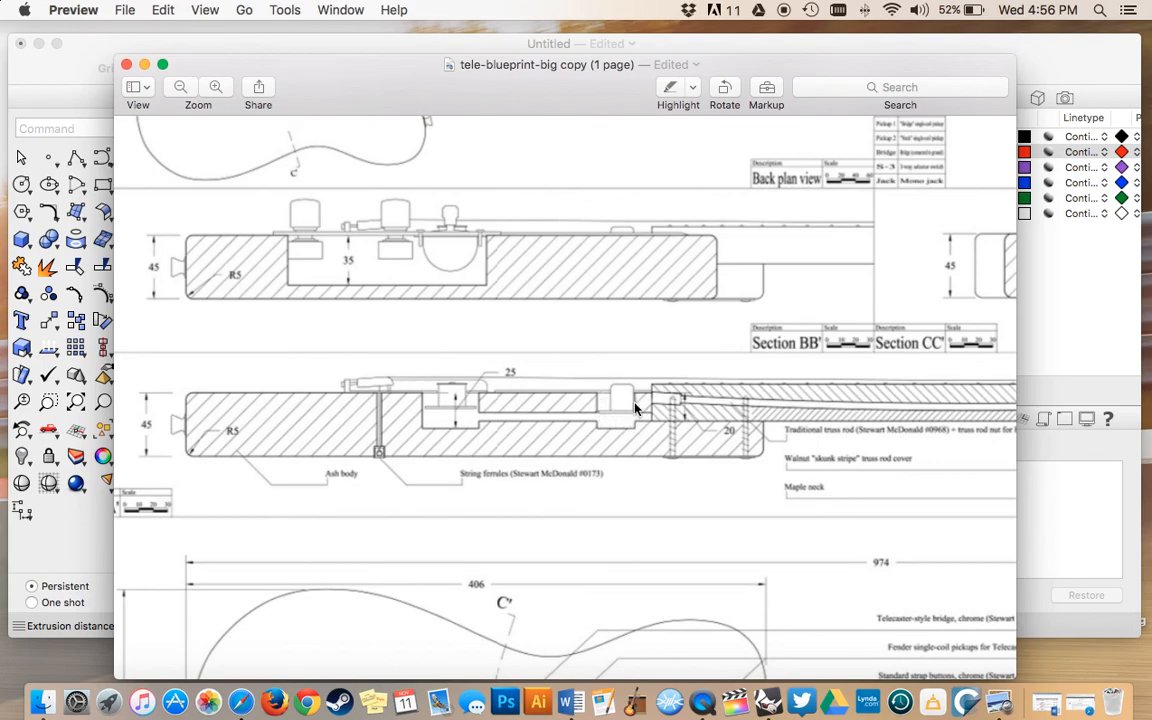
{"action": "mouse_move", "coordinate": [490, 388]}
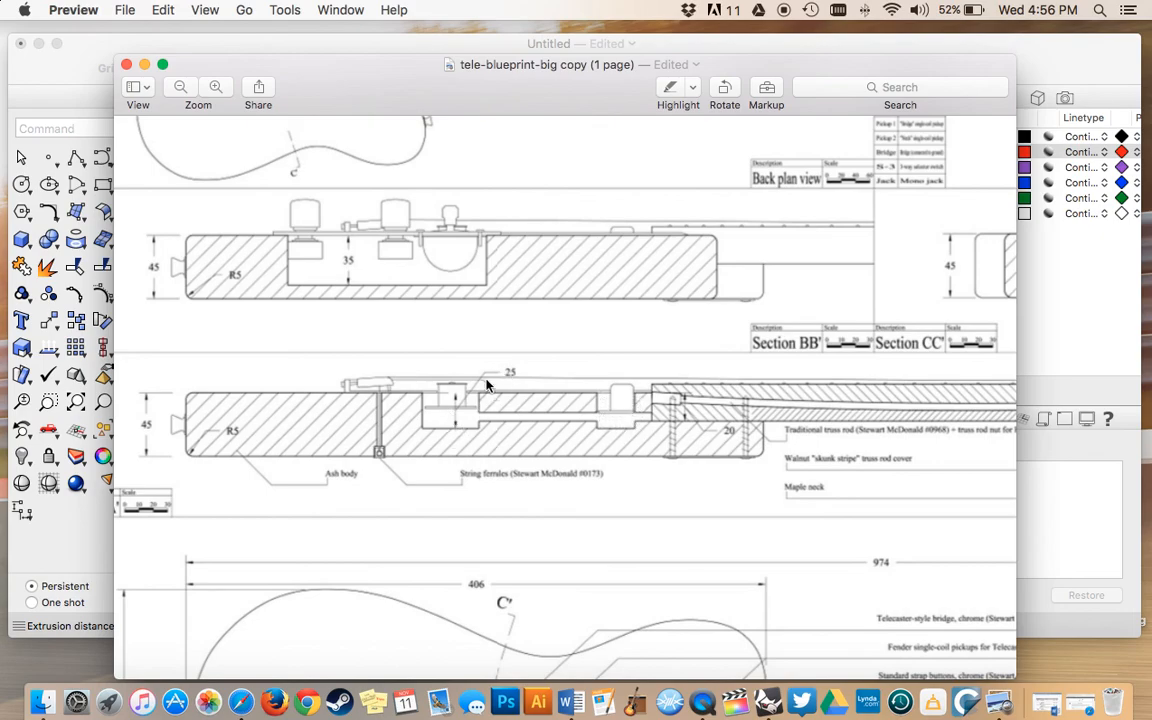
{"action": "mouse_move", "coordinate": [90, 530]}
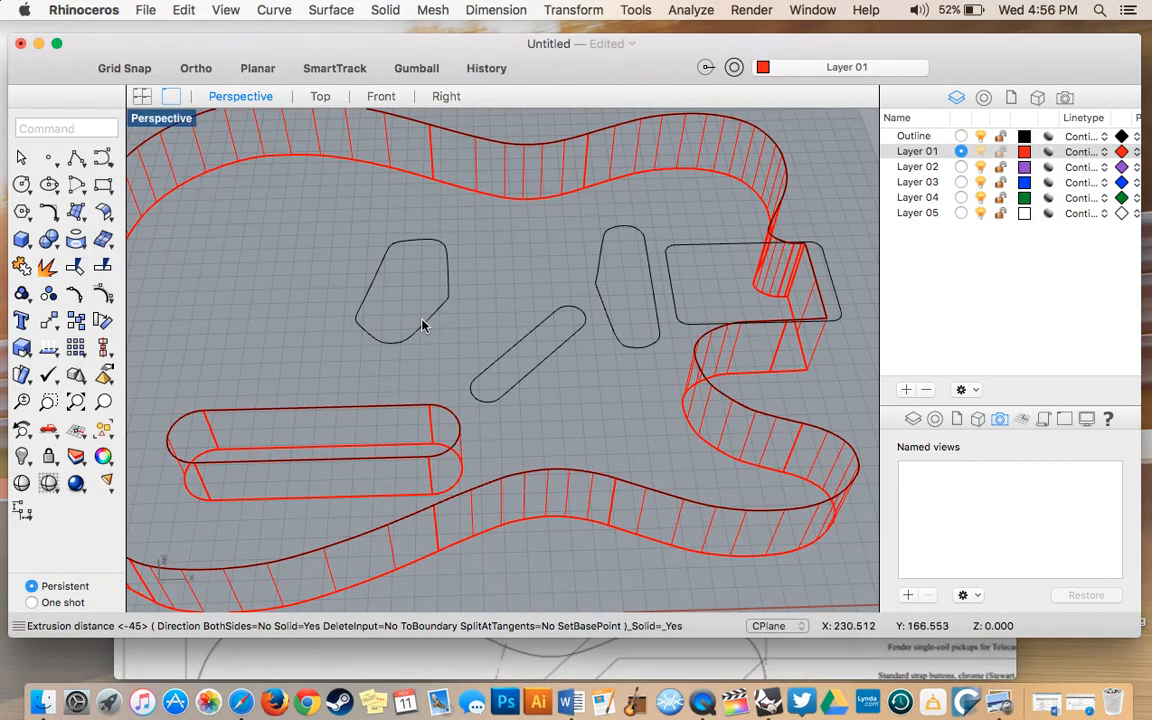
Extrude the pickup and wiring channel curves straight by -25 mm into solids
{"action": "left_click", "coordinate": [404, 290]}
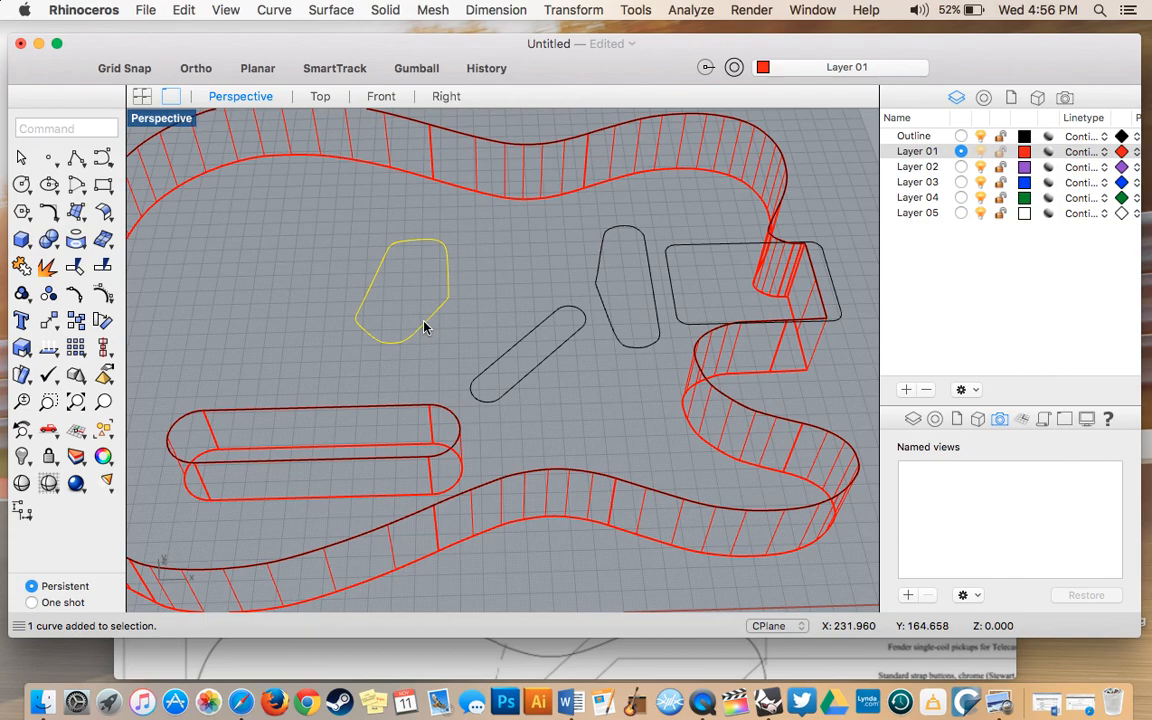
{"action": "mouse_move", "coordinate": [628, 348]}
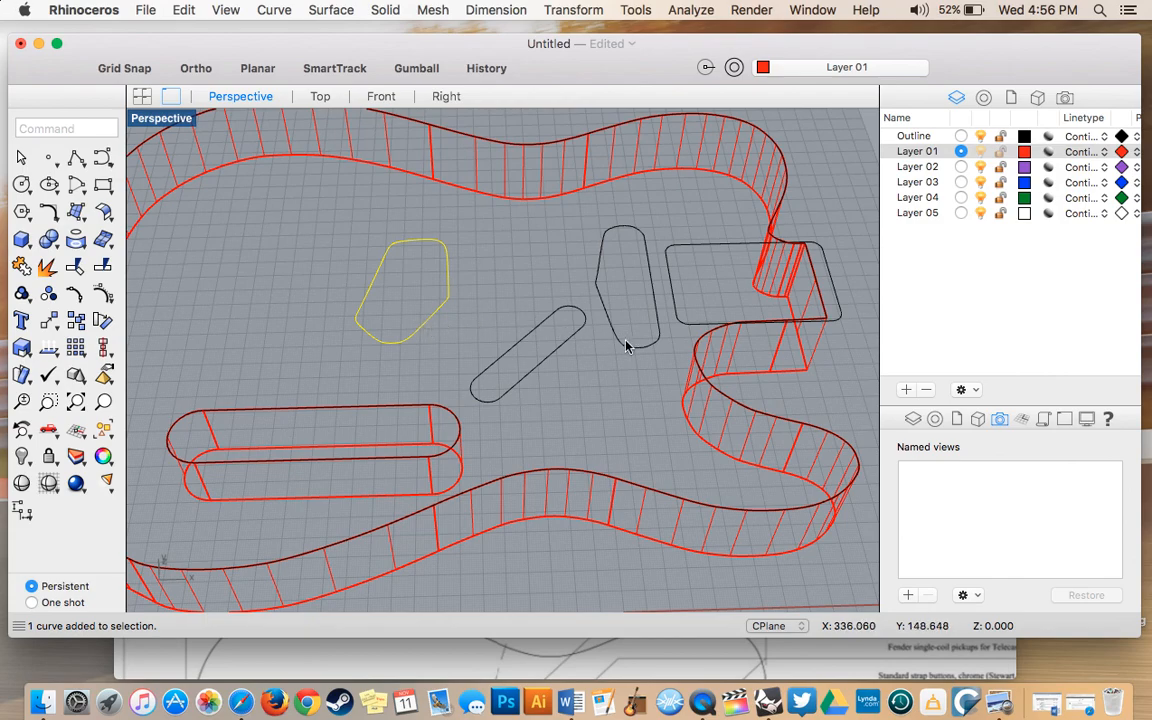
{"action": "left_click", "coordinate": [530, 380]}
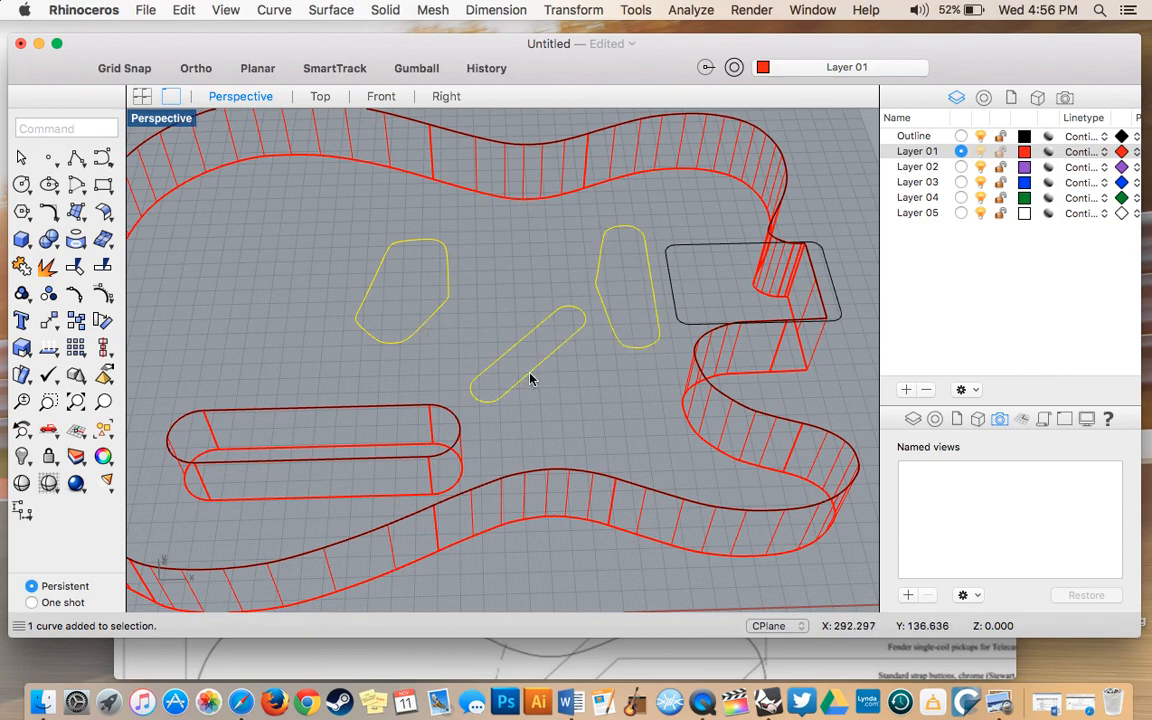
{"action": "left_click", "coordinate": [384, 10]}
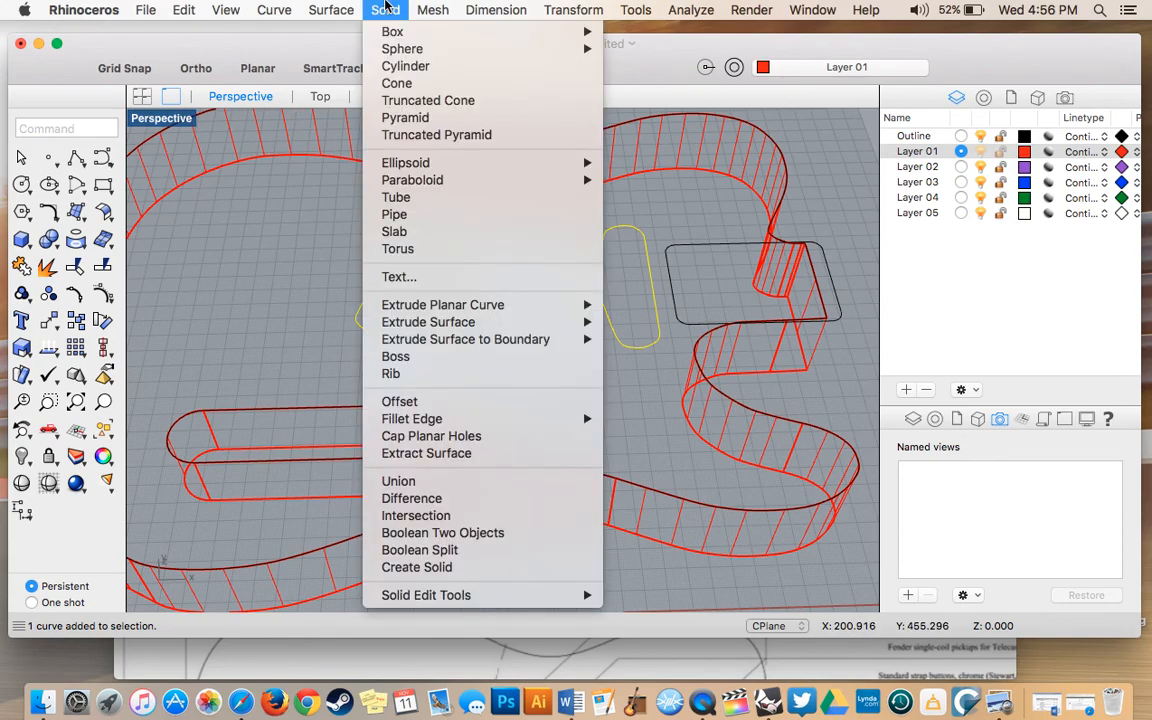
{"action": "mouse_move", "coordinate": [442, 304]}
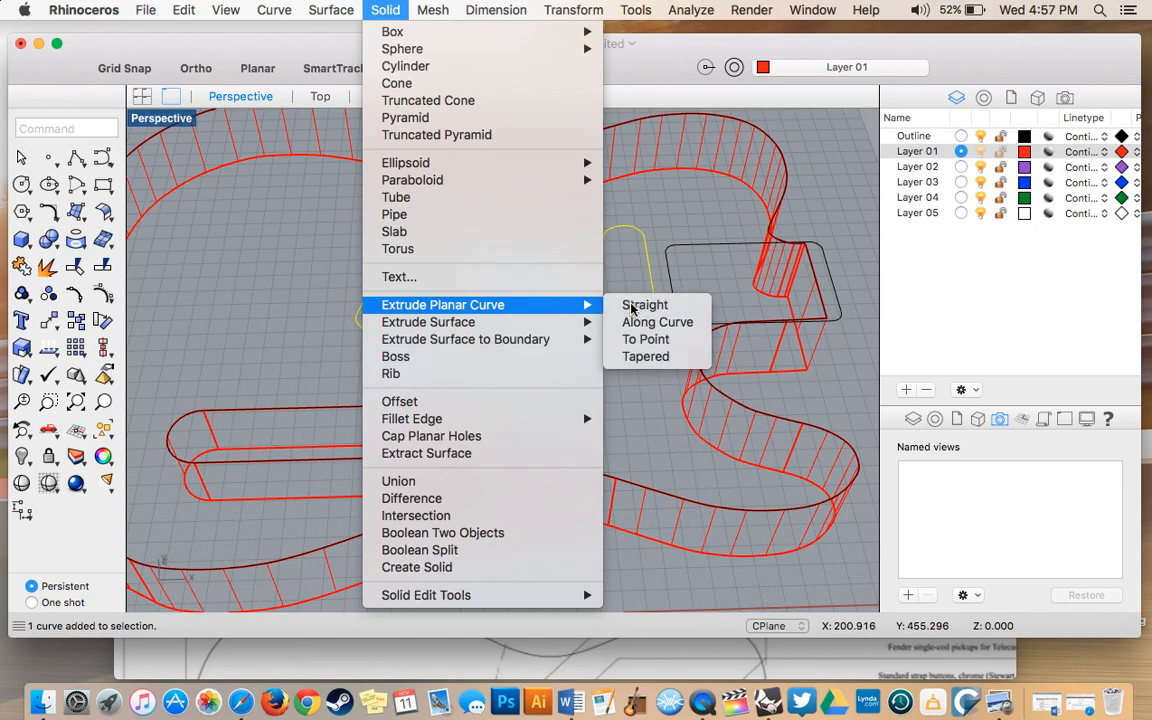
{"action": "left_click", "coordinate": [644, 304]}
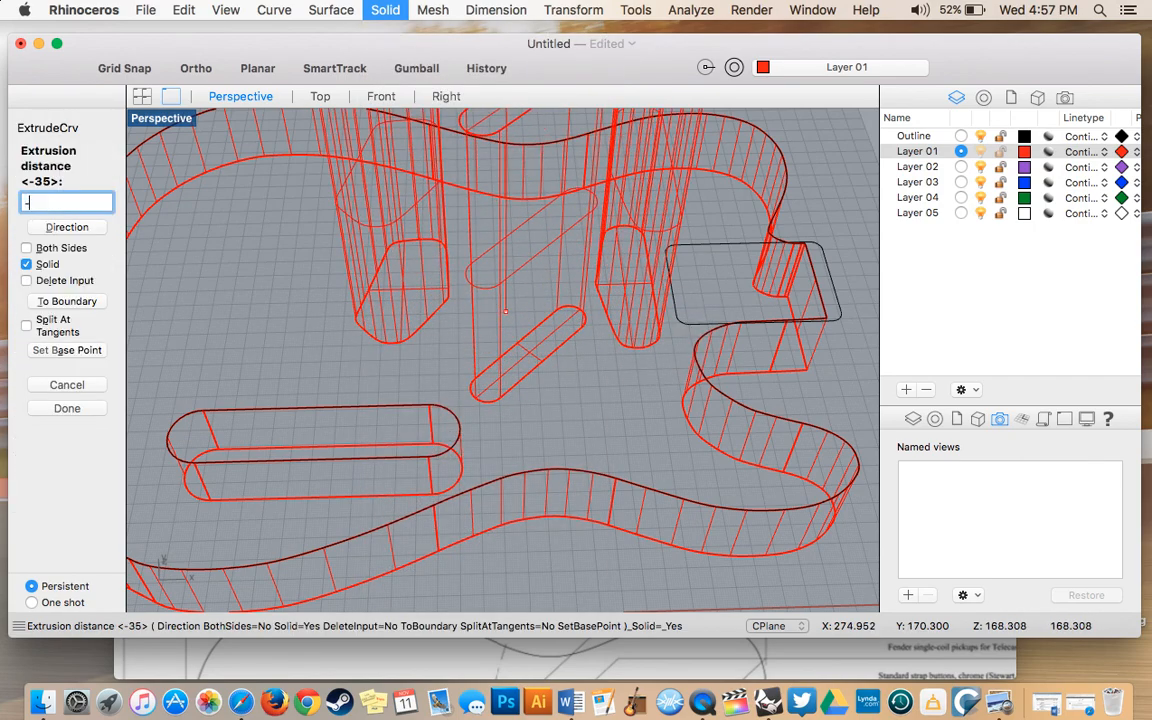
{"action": "type", "text": "-25"}
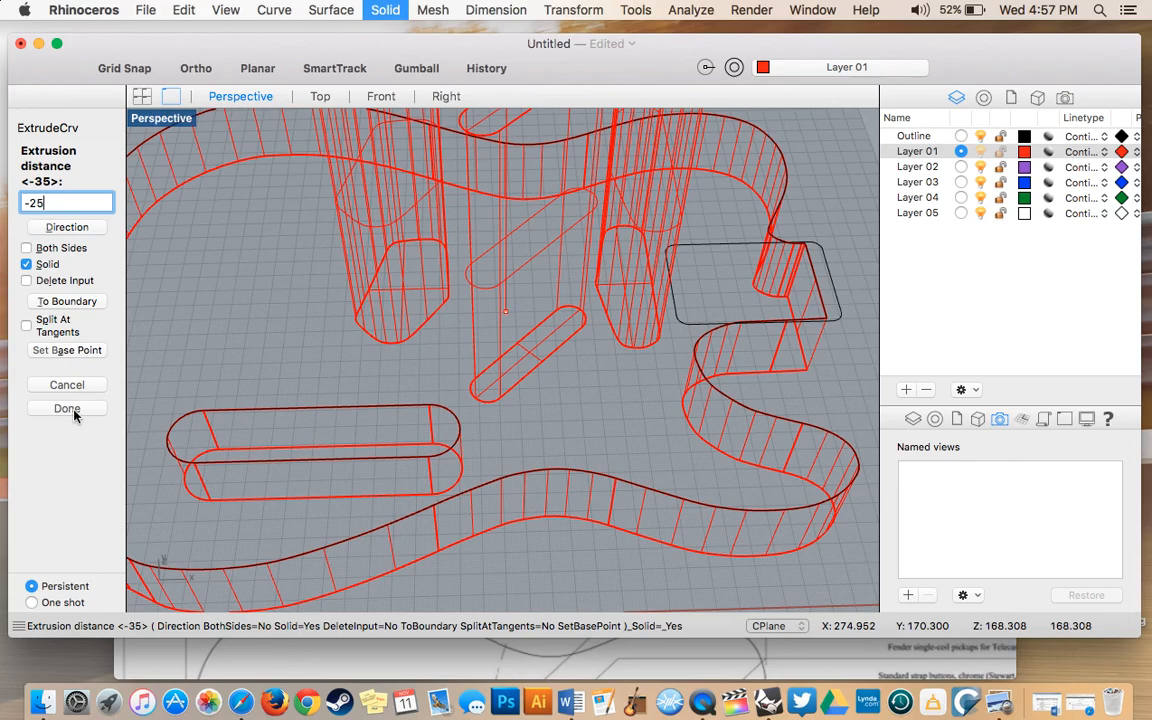
{"action": "left_click", "coordinate": [66, 408]}
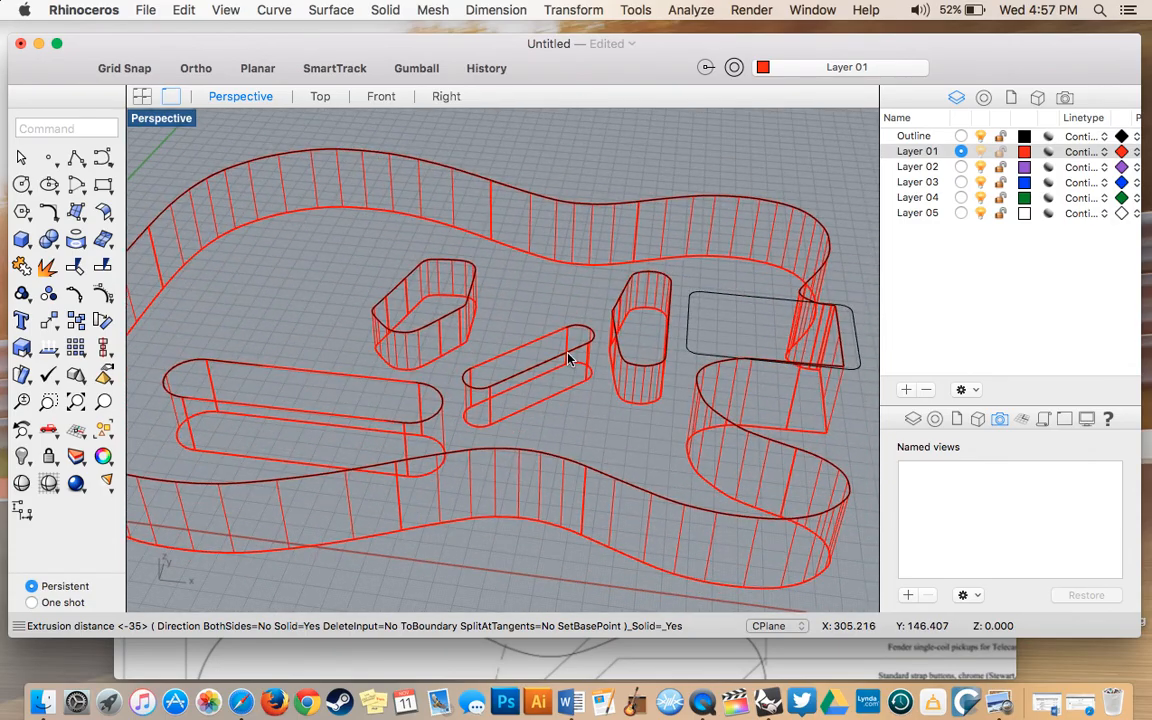
{"action": "mouse_move", "coordinate": [560, 478]}
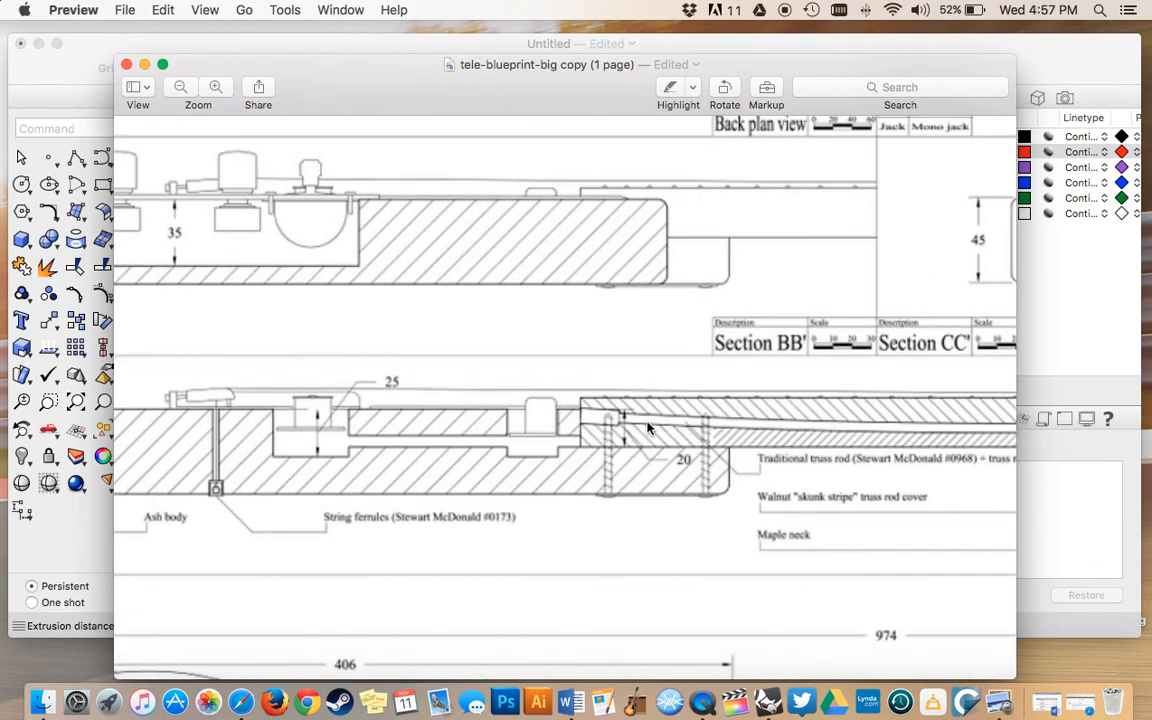
{"action": "mouse_move", "coordinate": [570, 412]}
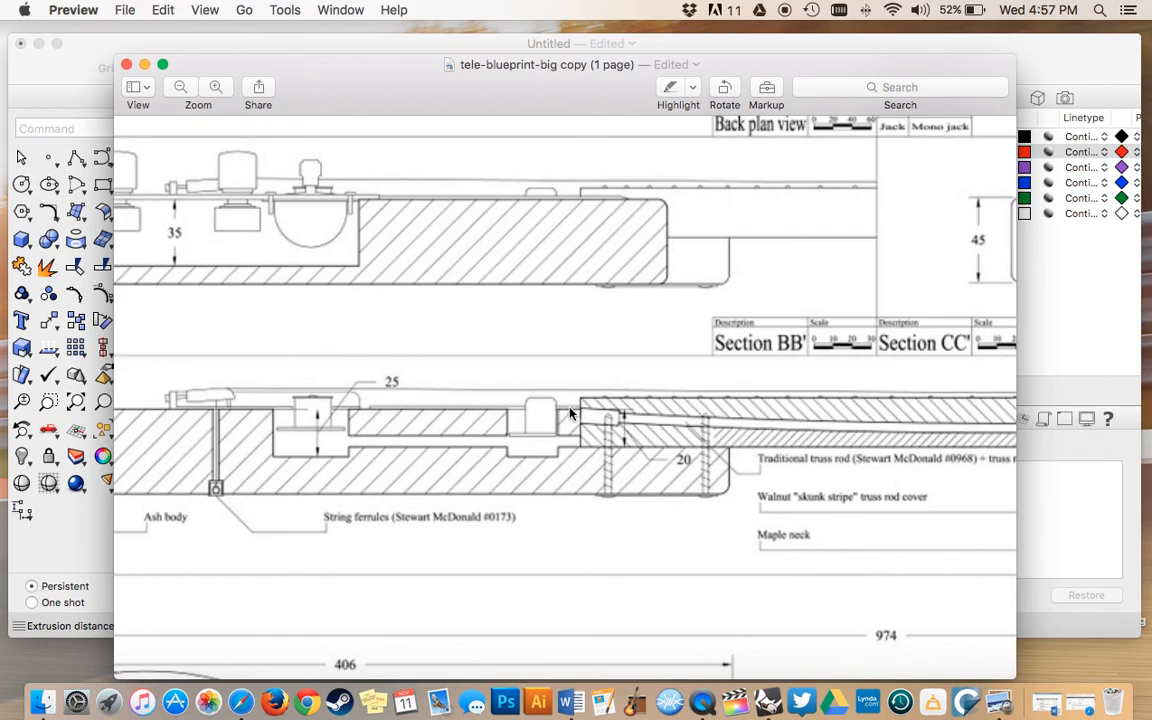
{"action": "mouse_move", "coordinate": [620, 452]}
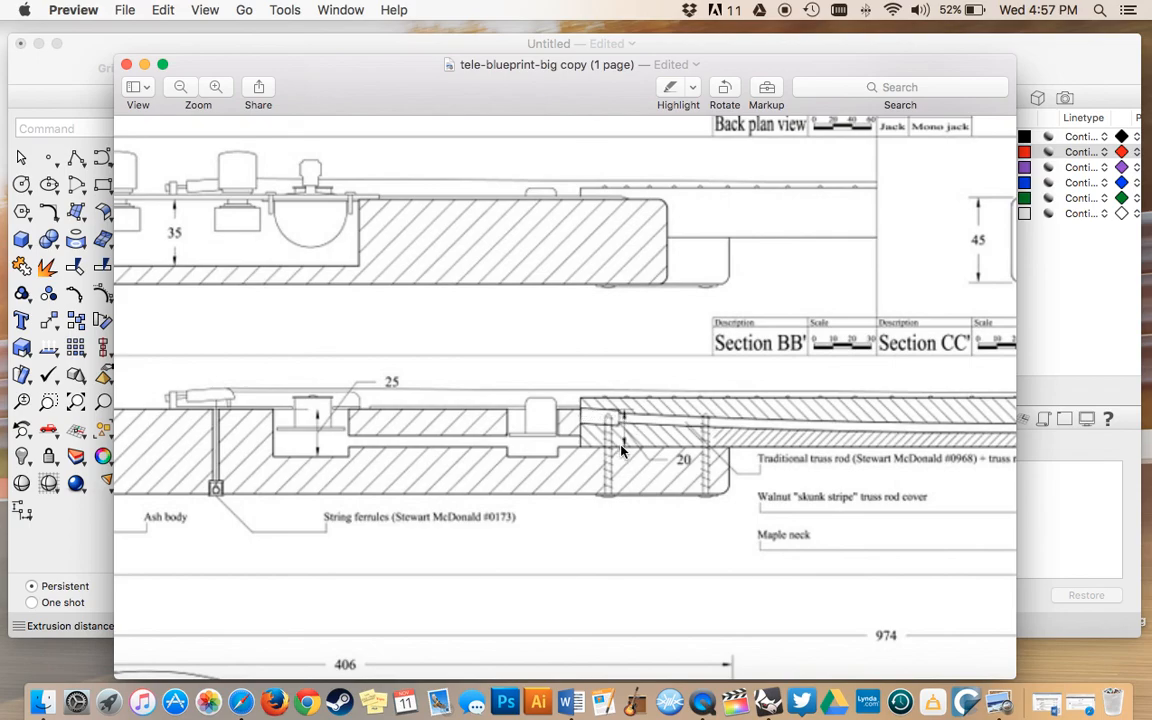
{"action": "mouse_move", "coordinate": [580, 444]}
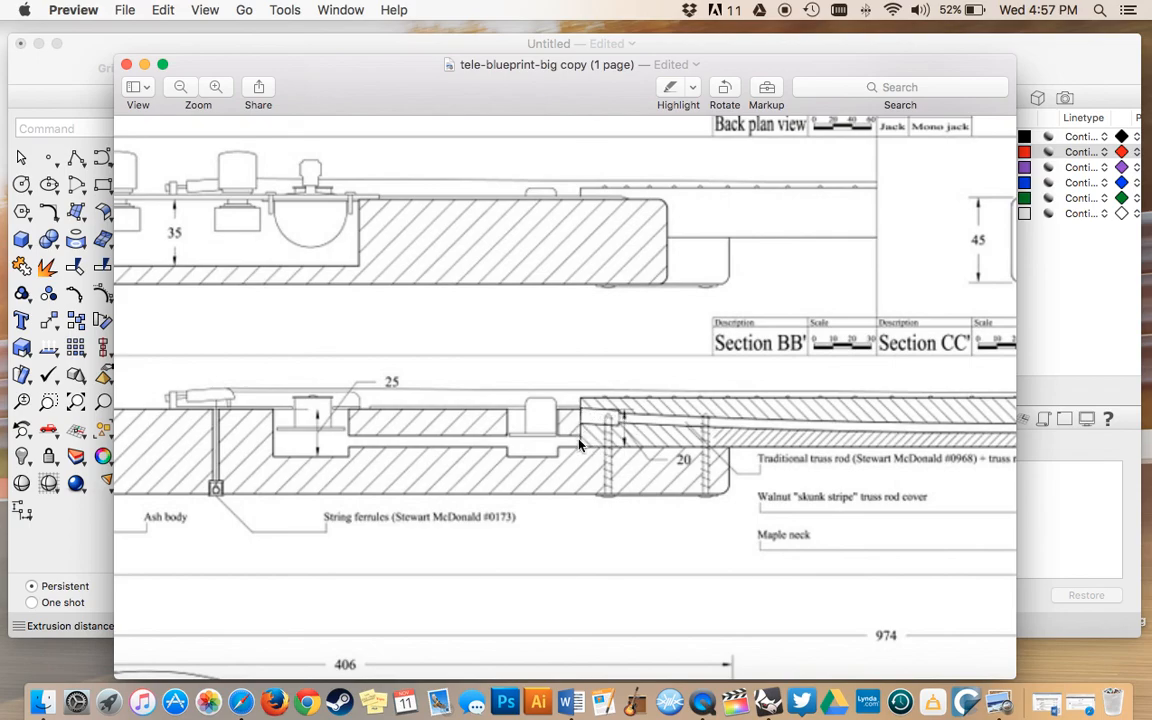
{"action": "mouse_move", "coordinate": [584, 408]}
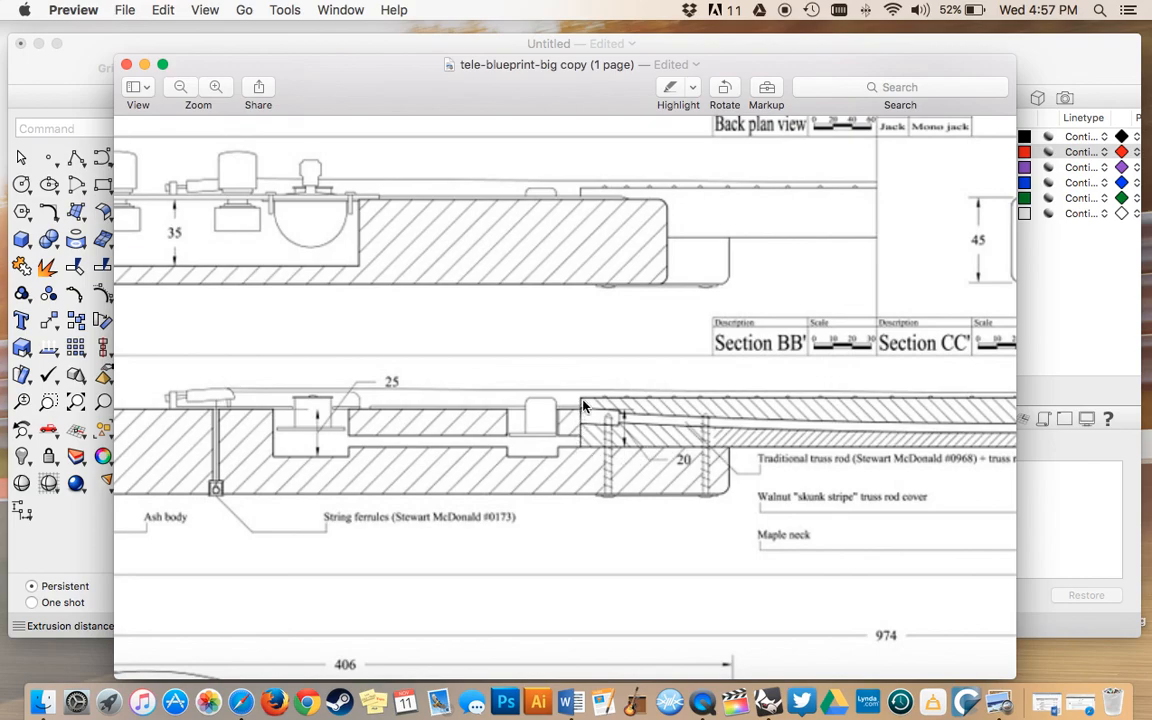
{"action": "mouse_move", "coordinate": [678, 452]}
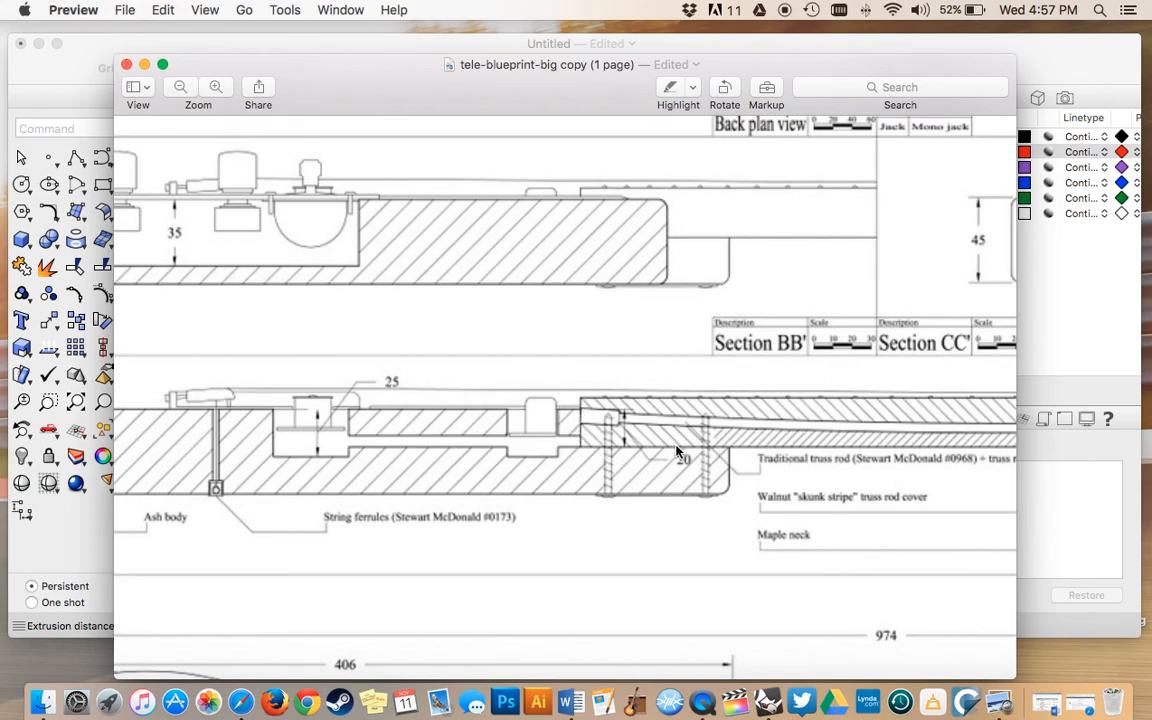
{"action": "mouse_move", "coordinate": [684, 462]}
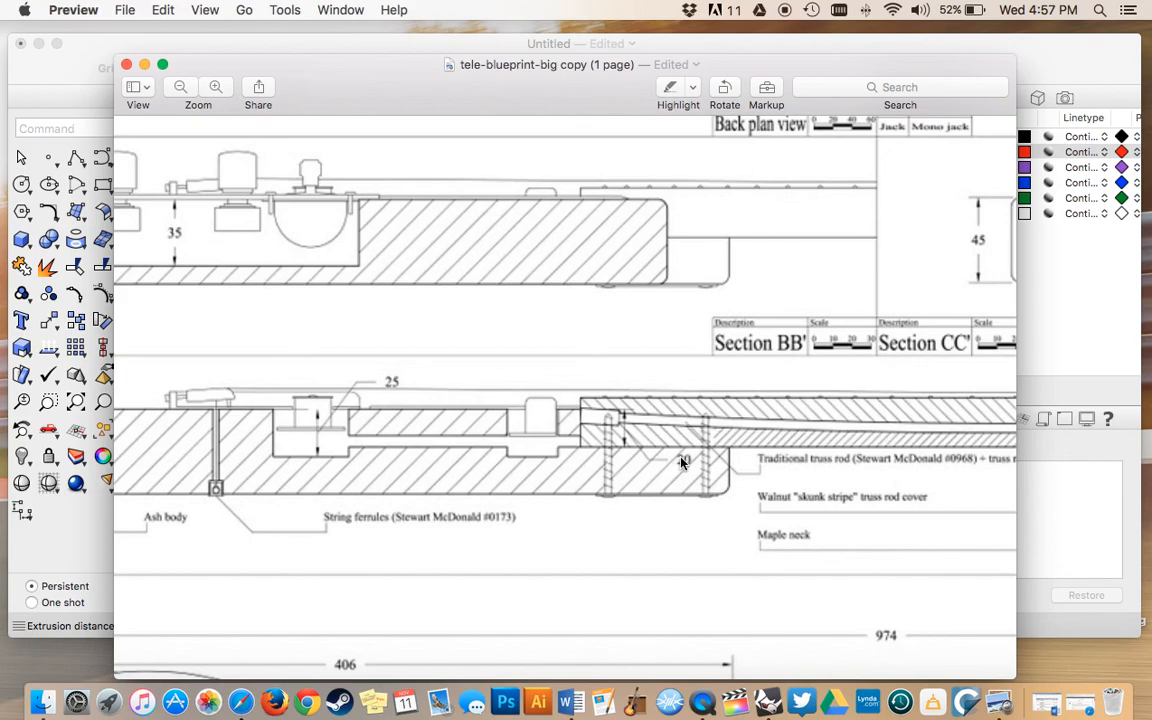
{"action": "mouse_move", "coordinate": [690, 460]}
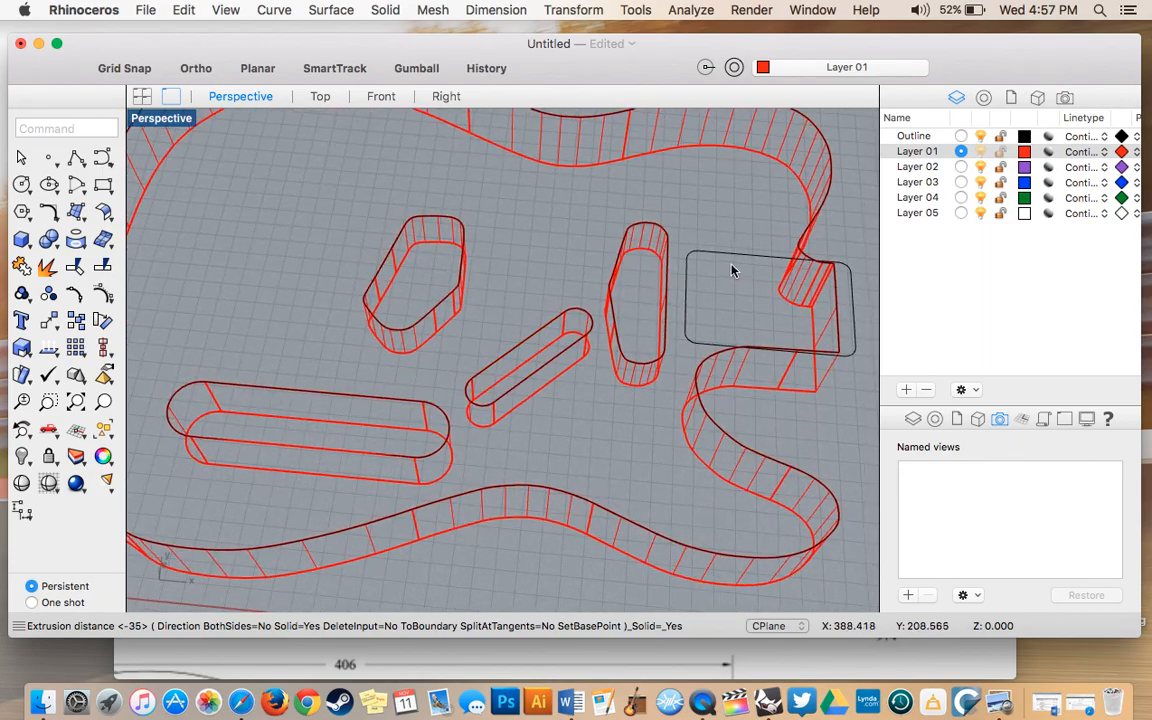
Extrude the neck pocket rectangle downward into a solid and zoom out to the whole body
{"action": "left_click", "coordinate": [770, 270]}
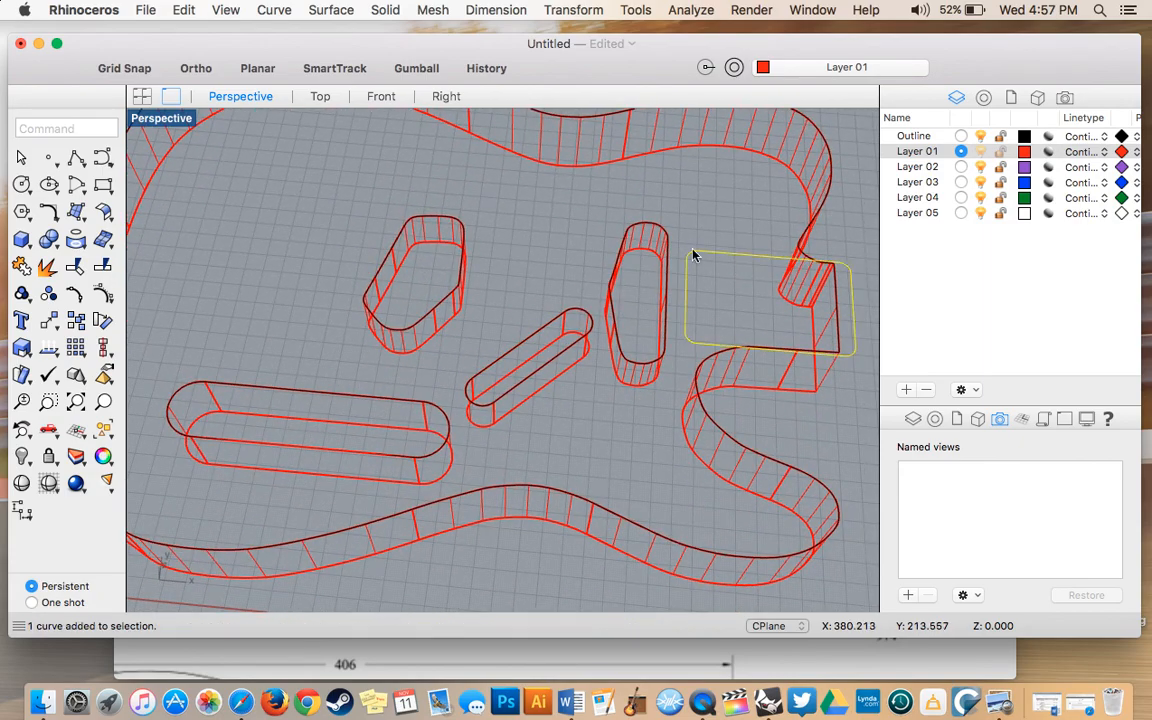
{"action": "left_click", "coordinate": [384, 10]}
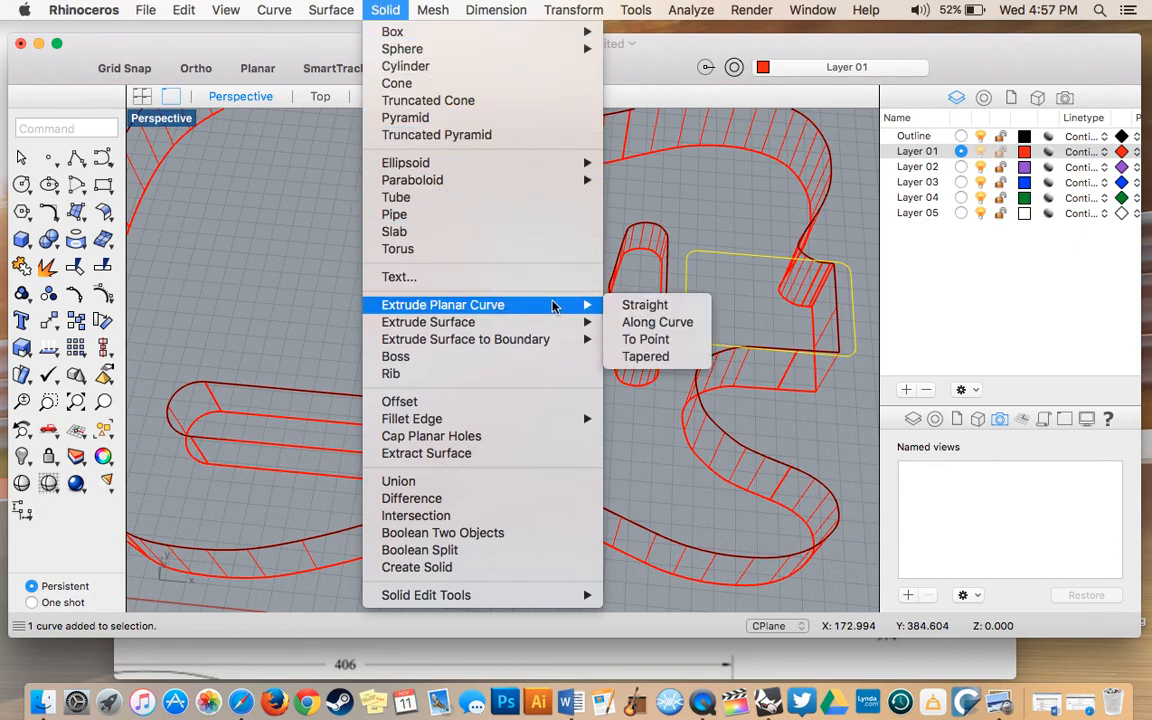
{"action": "left_click", "coordinate": [644, 304]}
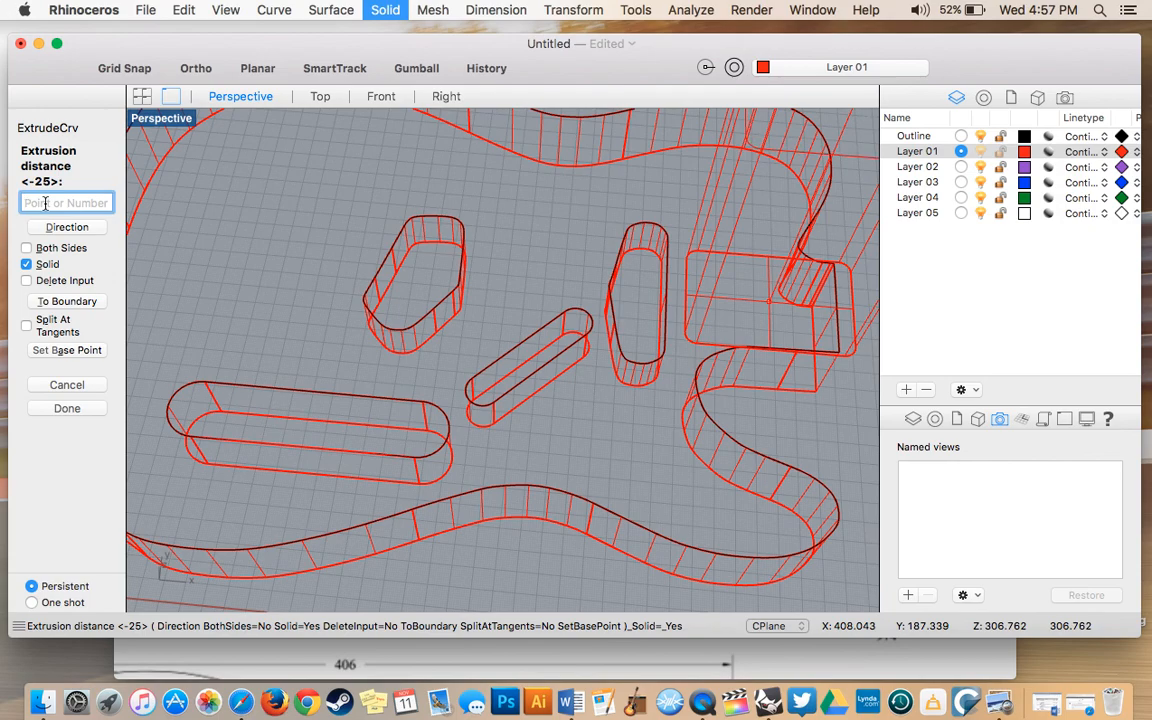
{"action": "key", "text": "Return"}
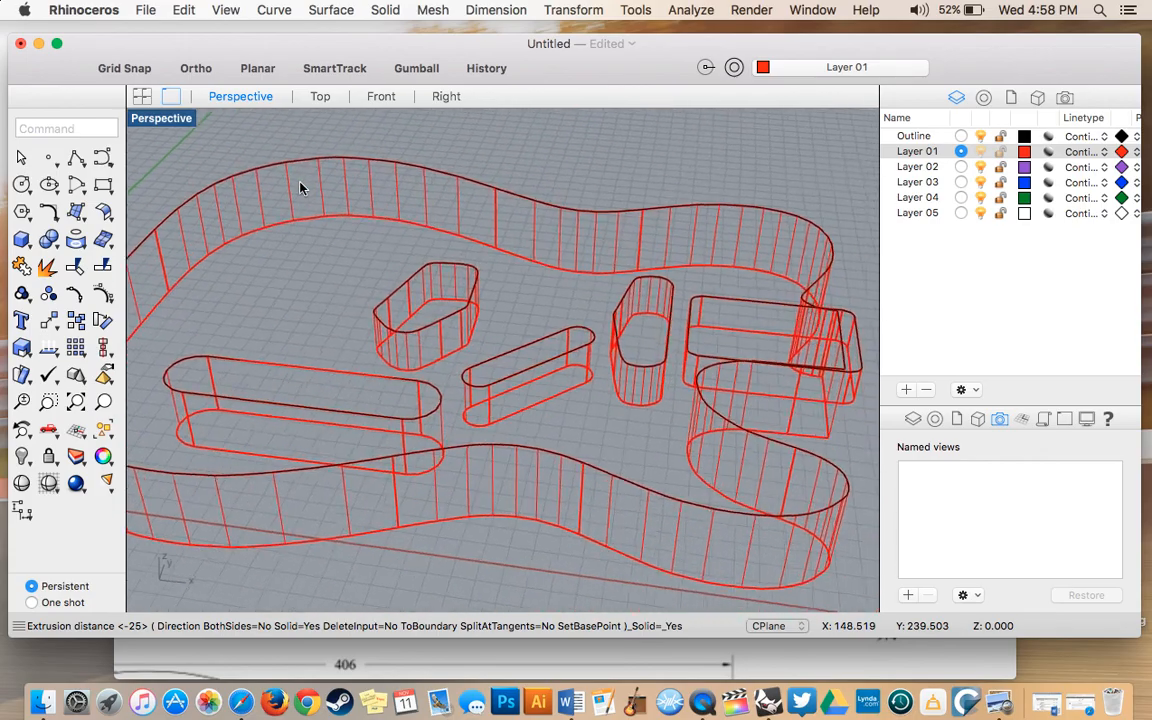
{"action": "left_click_drag", "start_coordinate": [304, 188], "coordinate": [350, 216]}
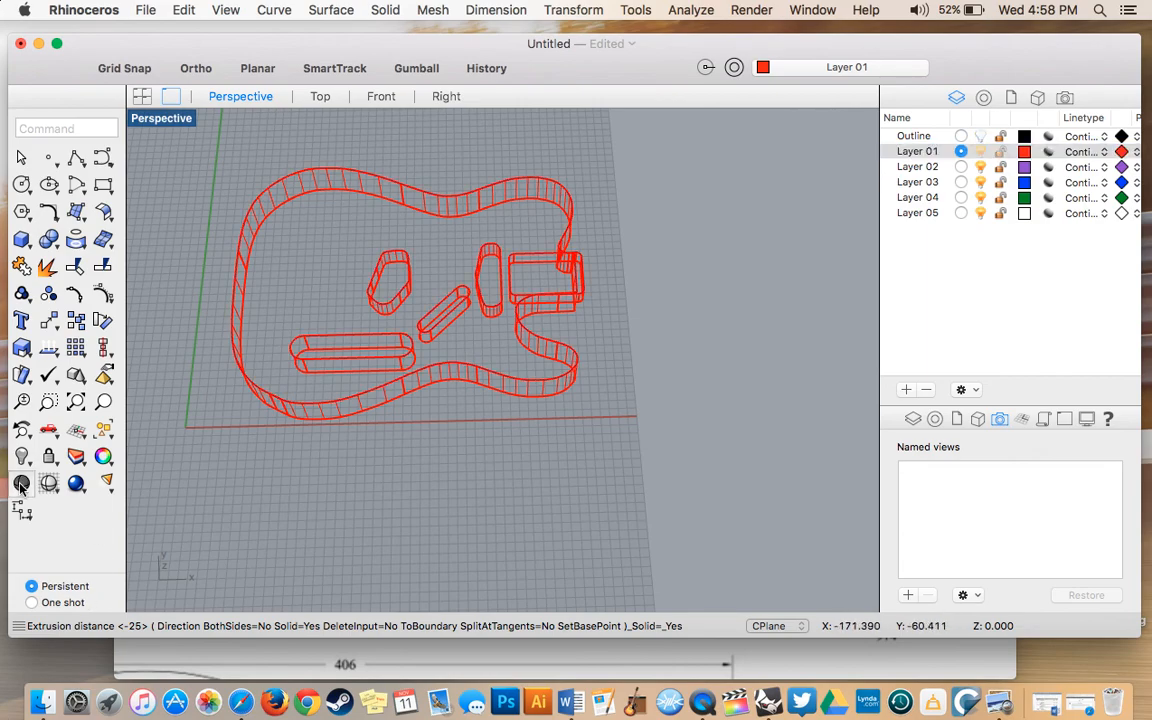
Set the Perspective view to Shaded display and orbit to see the entire body
{"action": "left_click", "coordinate": [22, 484]}
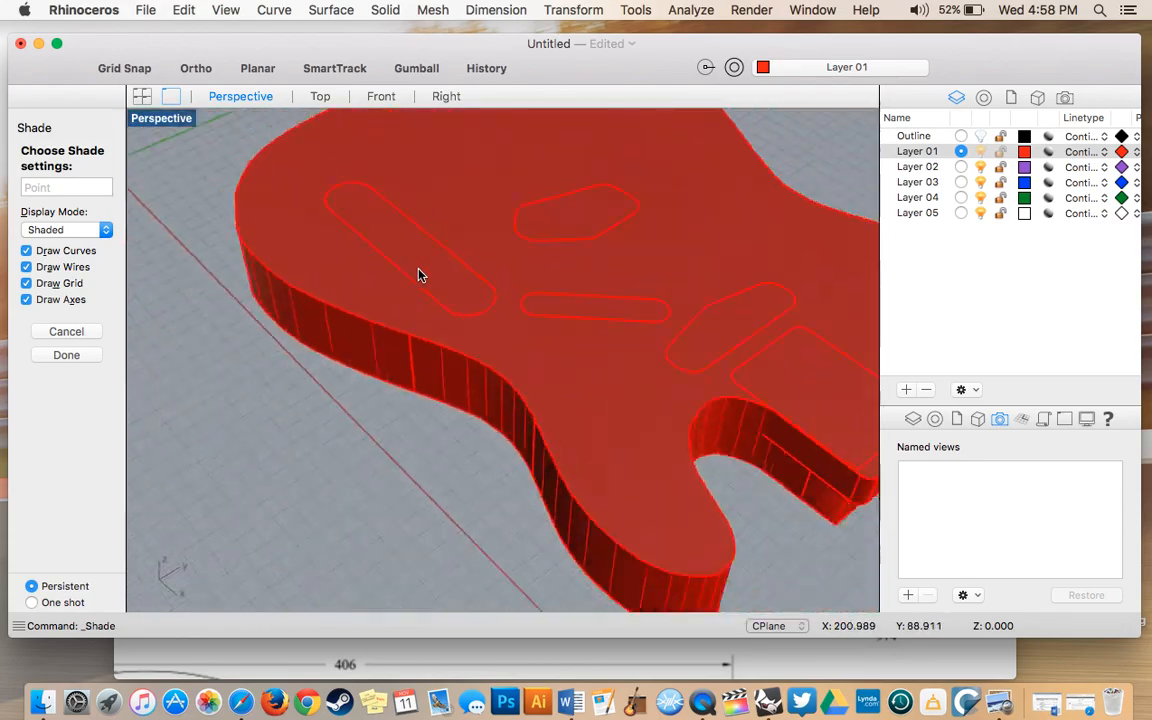
{"action": "left_click_drag", "start_coordinate": [420, 276], "coordinate": [480, 276]}
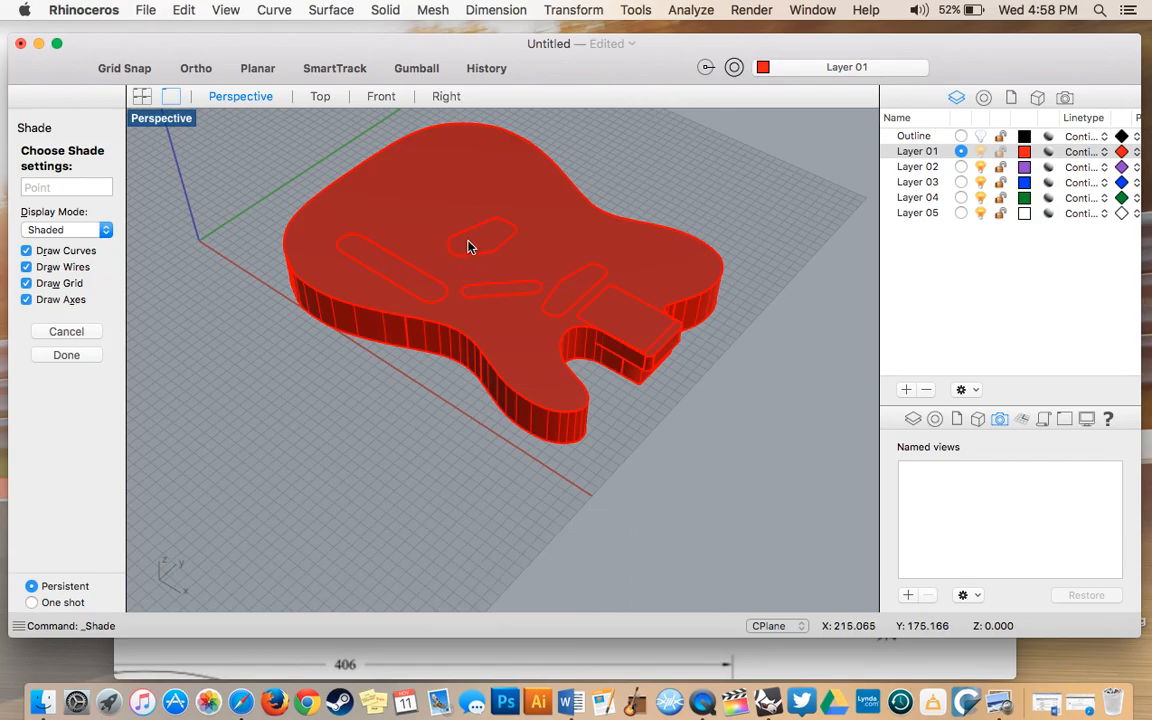
{"action": "mouse_move", "coordinate": [550, 298]}
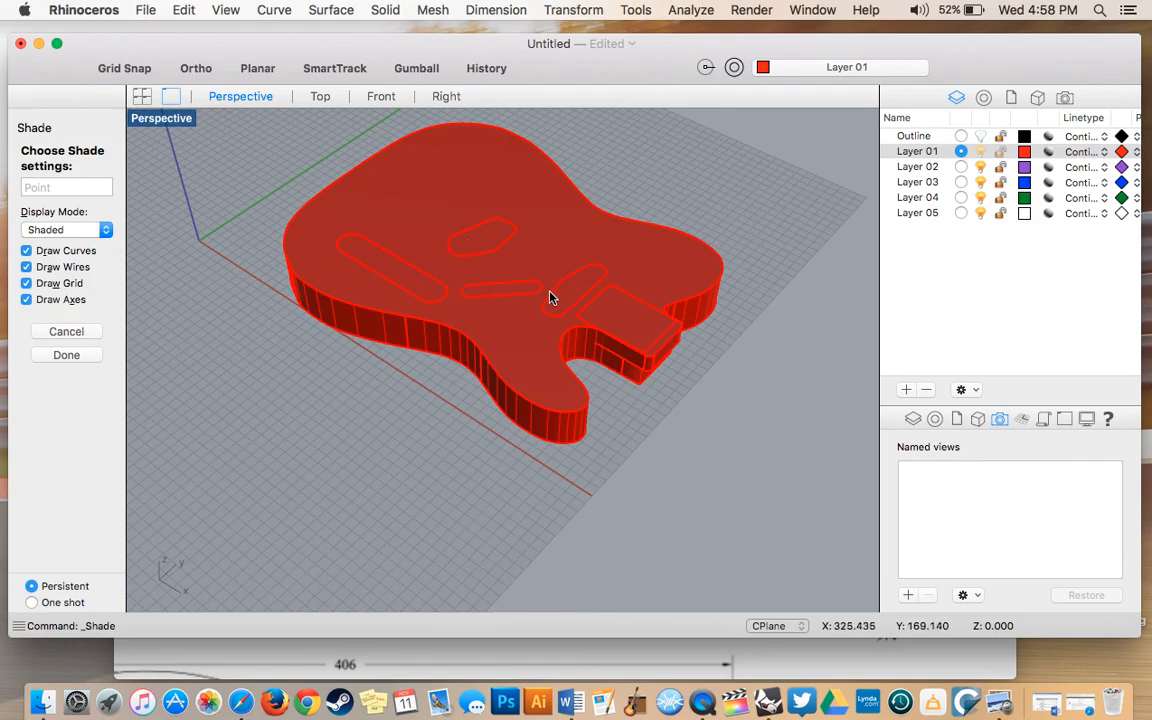
{"action": "mouse_move", "coordinate": [552, 298]}
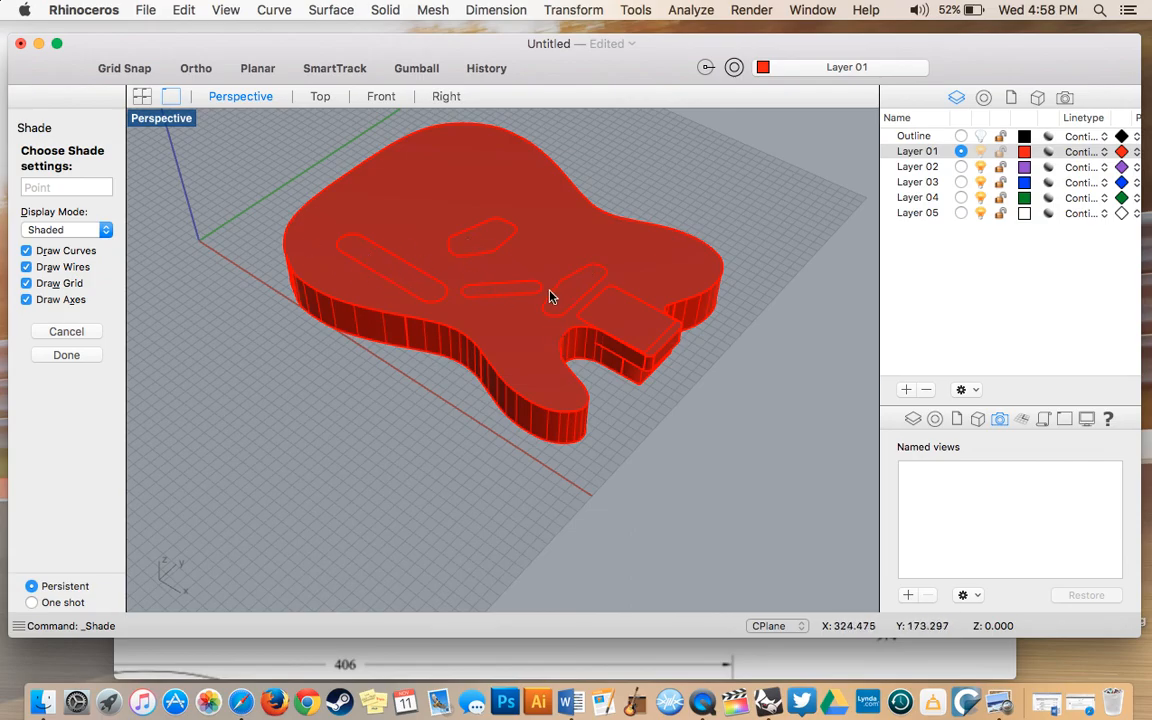